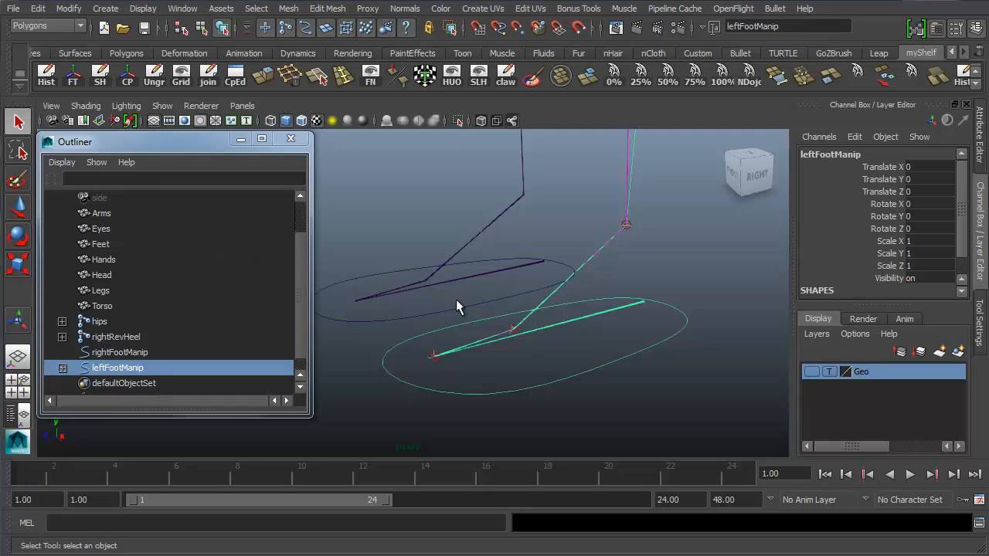
mouse_move(479, 396)
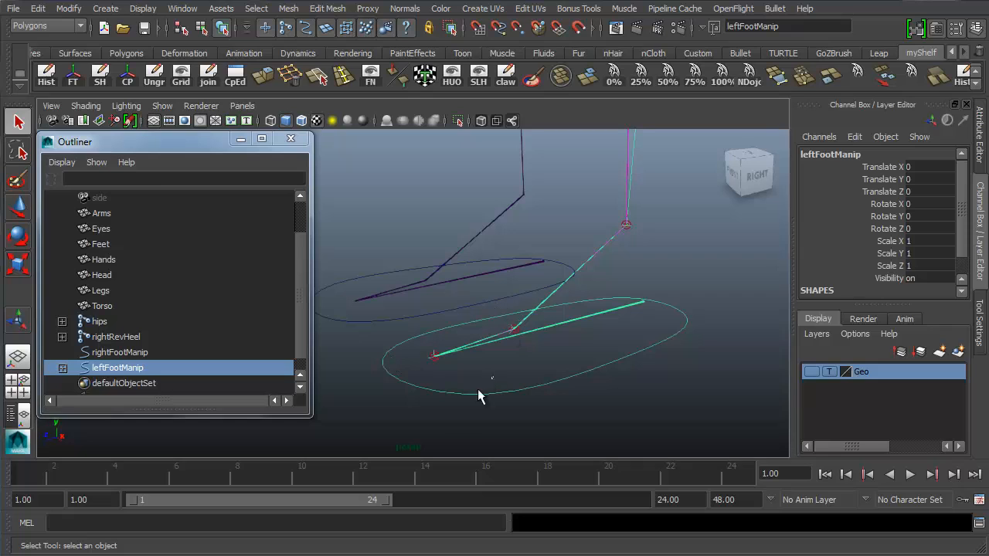
Step: Move the left foot controller around to test how the leg rig responds
left_click_drag(479, 396, 457, 312)
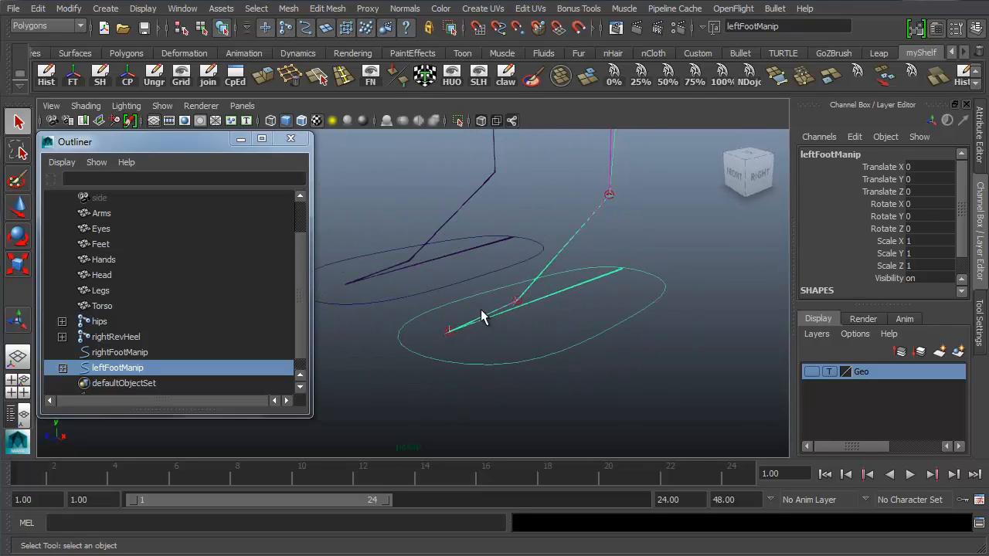
left_click_drag(480, 317, 548, 281)
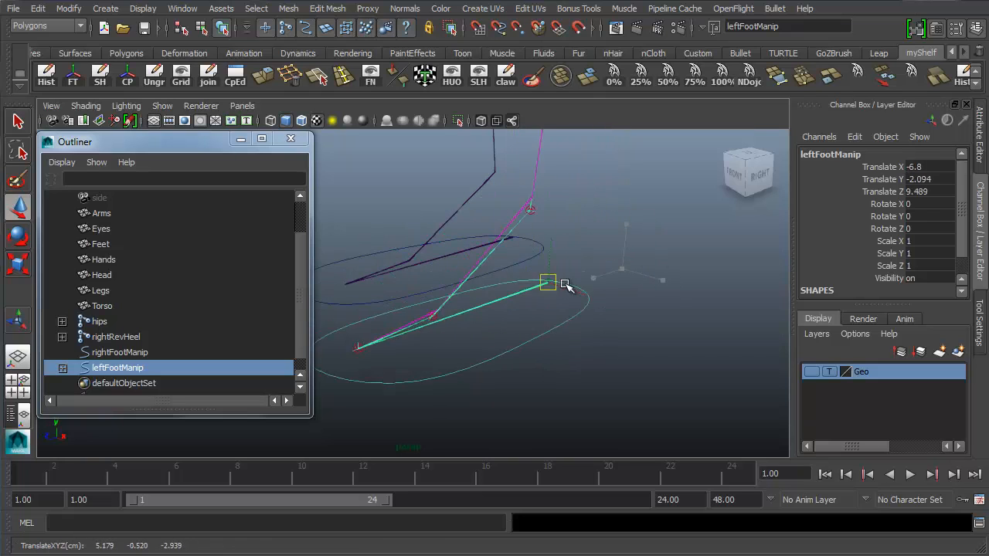
left_click_drag(547, 281, 476, 302)
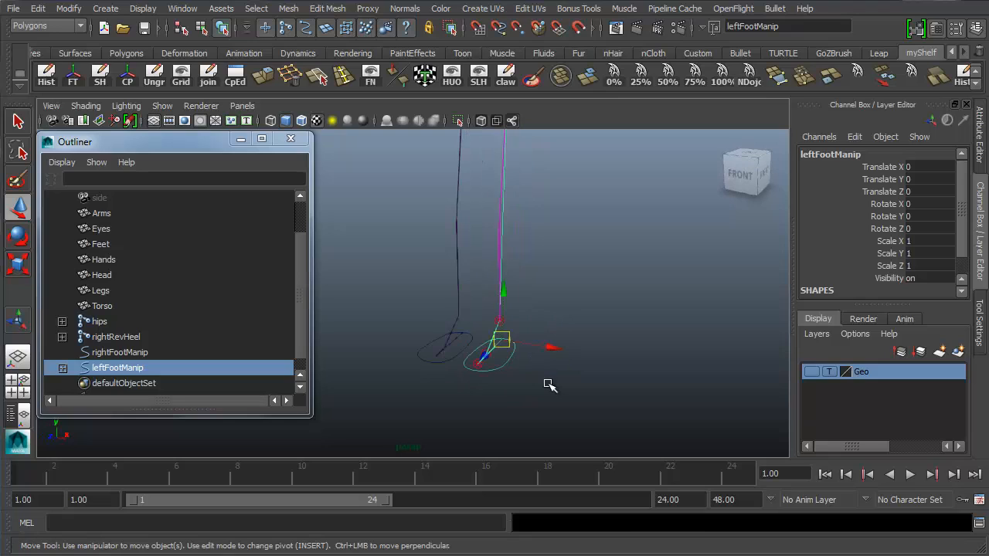
mouse_move(595, 323)
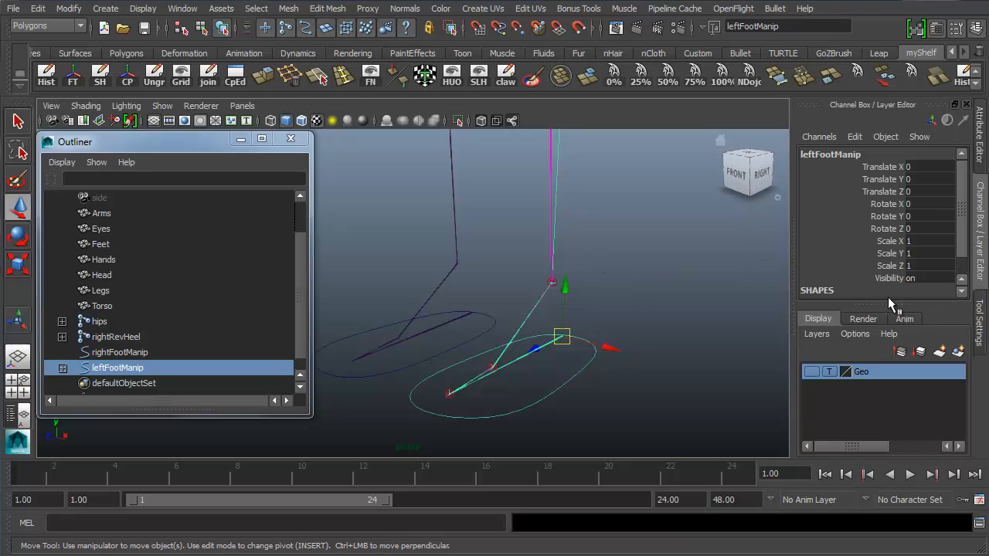
mouse_move(927, 193)
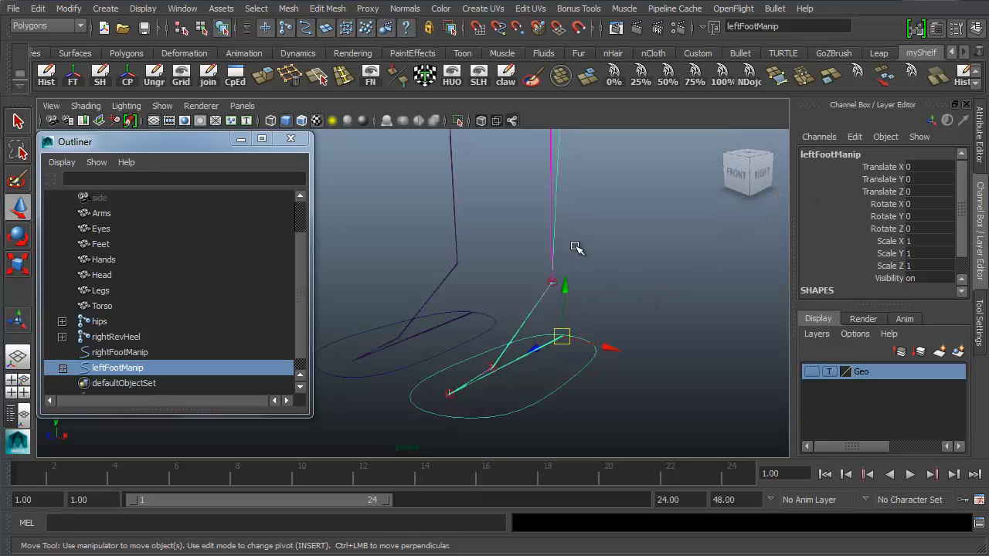
mouse_move(563, 255)
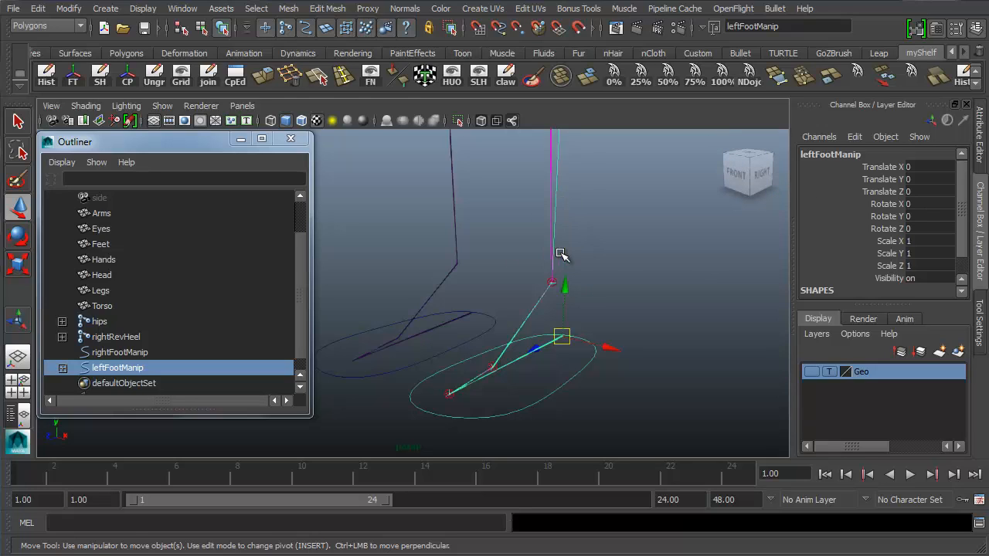
mouse_move(677, 291)
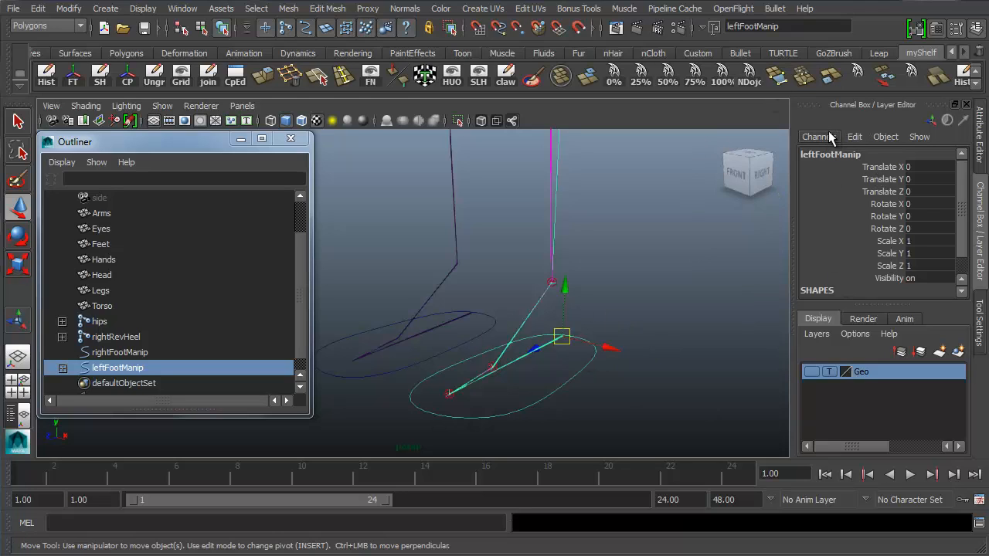
mouse_move(816, 170)
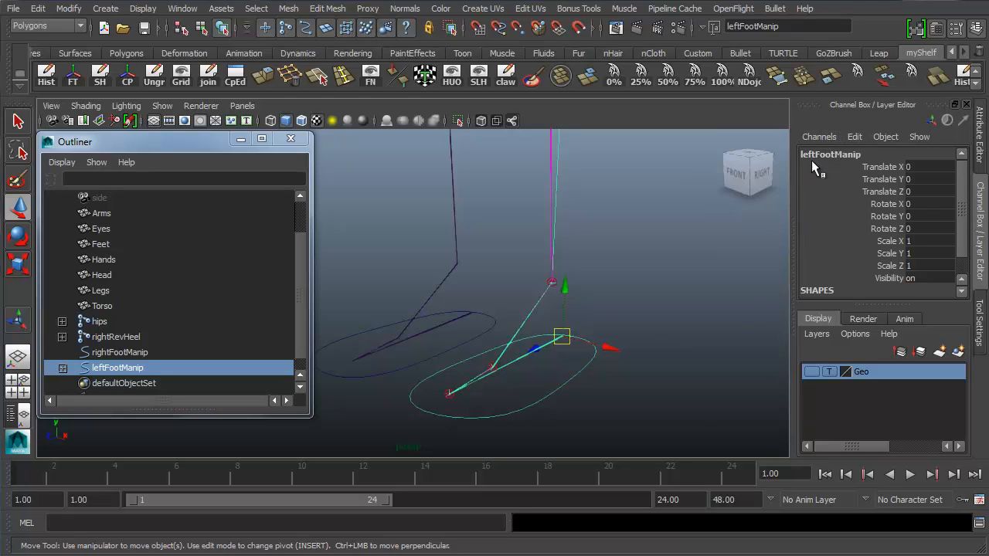
mouse_move(661, 338)
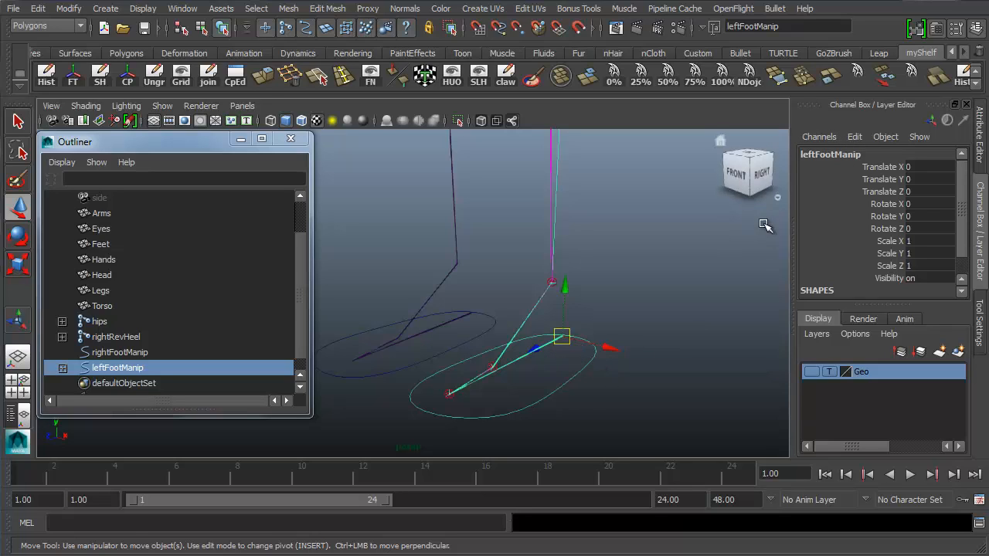
mouse_move(656, 344)
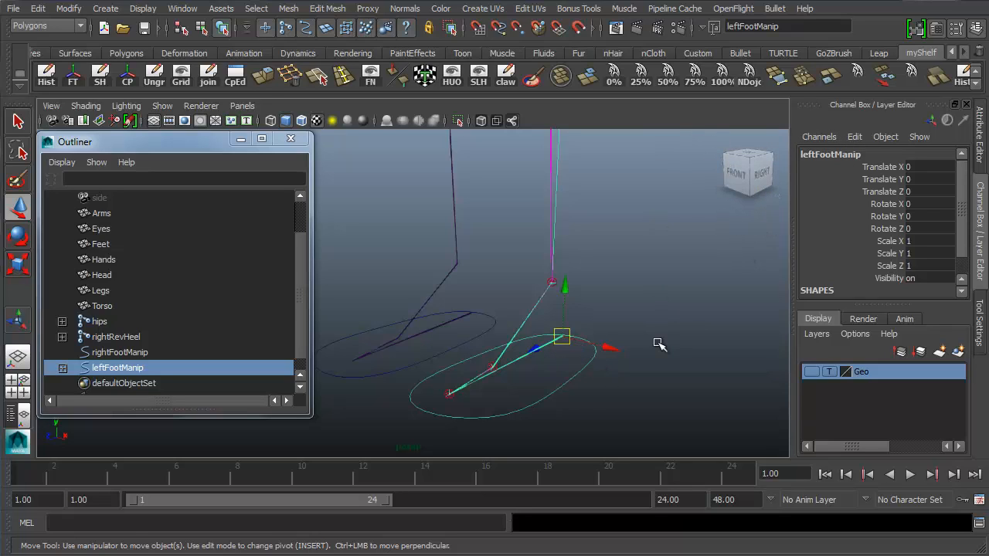
mouse_move(367, 253)
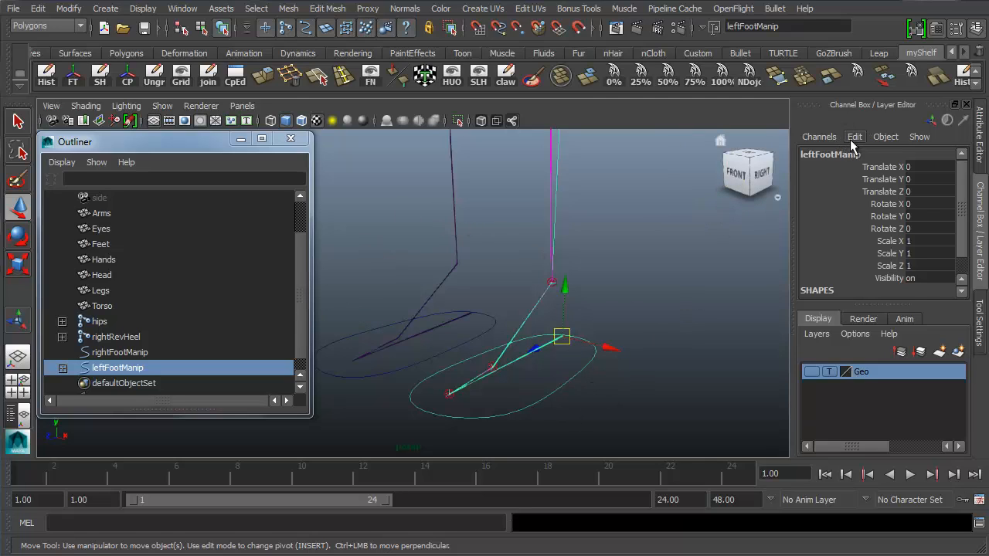
Step: Start a new custom attribute on leftFootManip via Channel Box Edit > Add Attribute
left_click(855, 136)
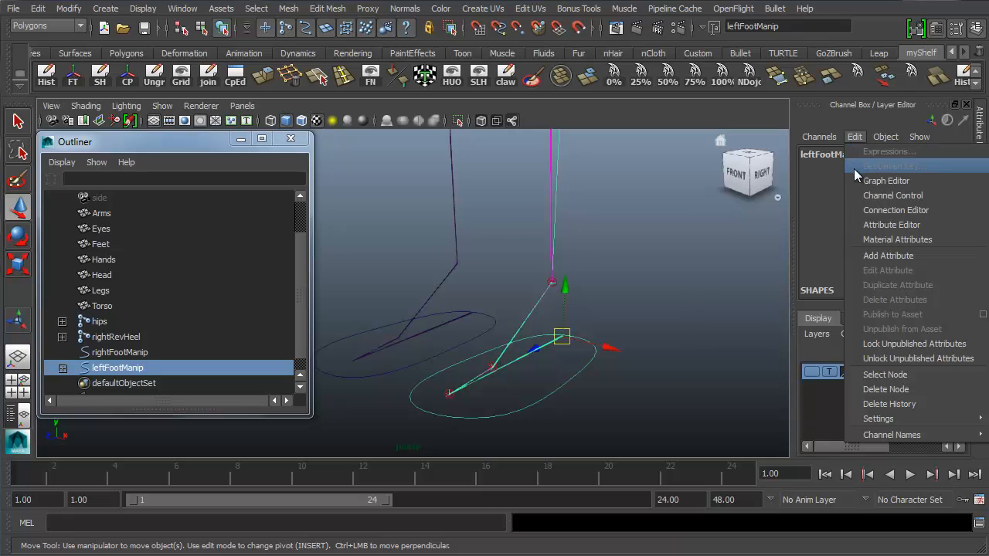
mouse_move(906, 257)
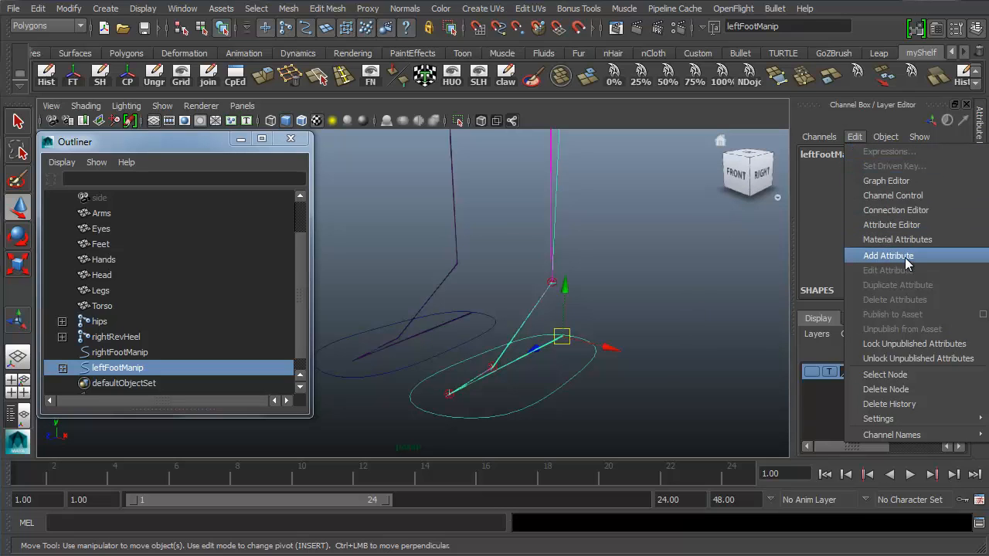
left_click(887, 257)
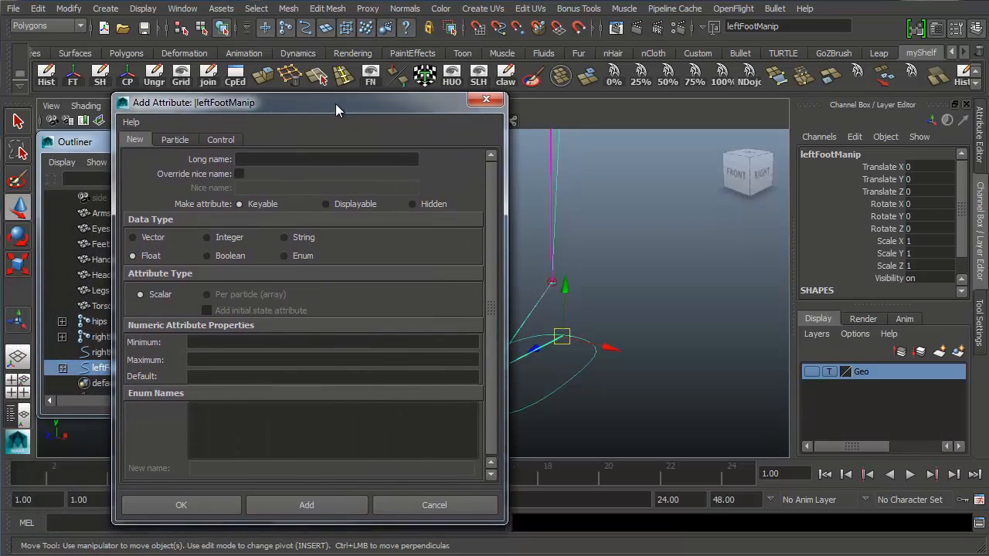
Step: Move the Add Attribute window aside and enter heelRotX as the long name, Keyable and Float kept
left_click_drag(337, 110, 309, 92)
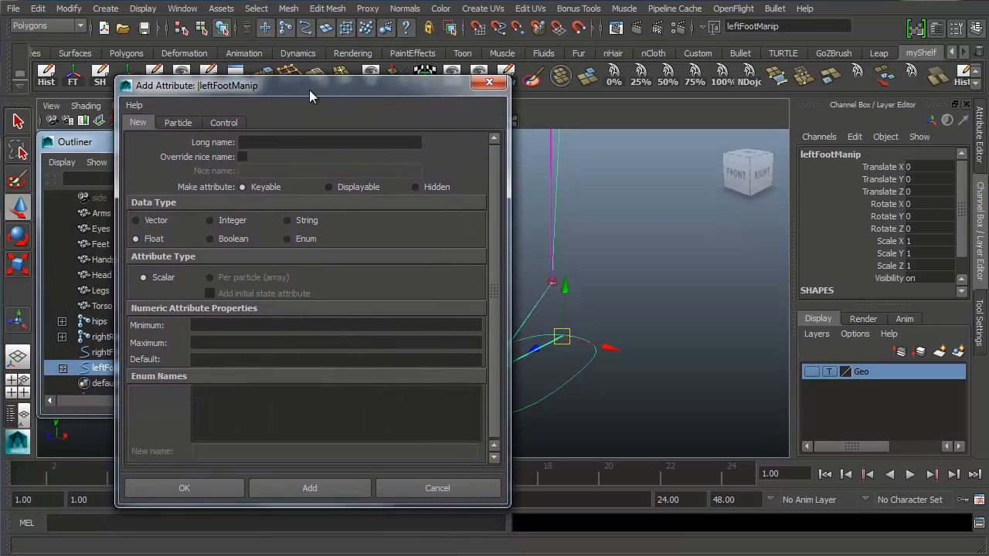
left_click_drag(310, 87, 394, 43)
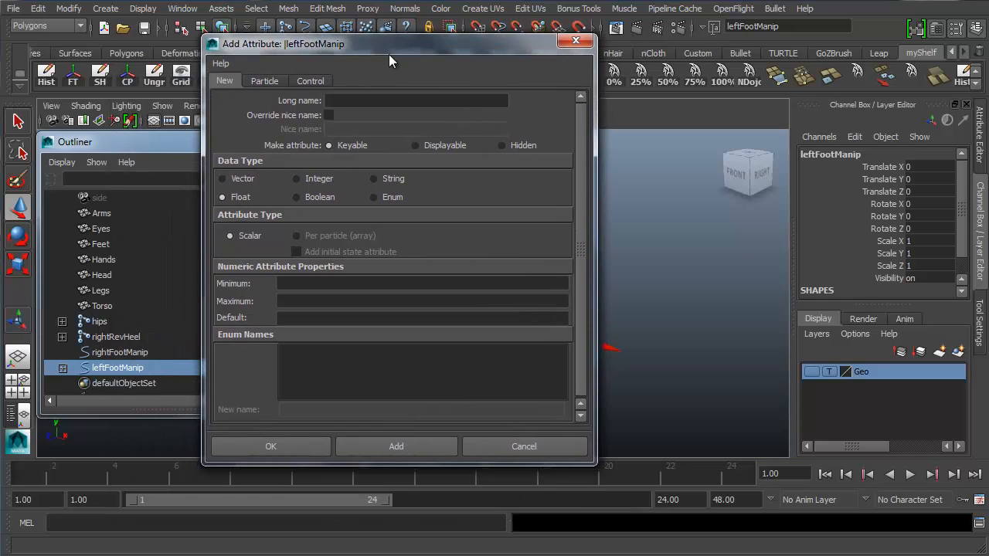
mouse_move(281, 106)
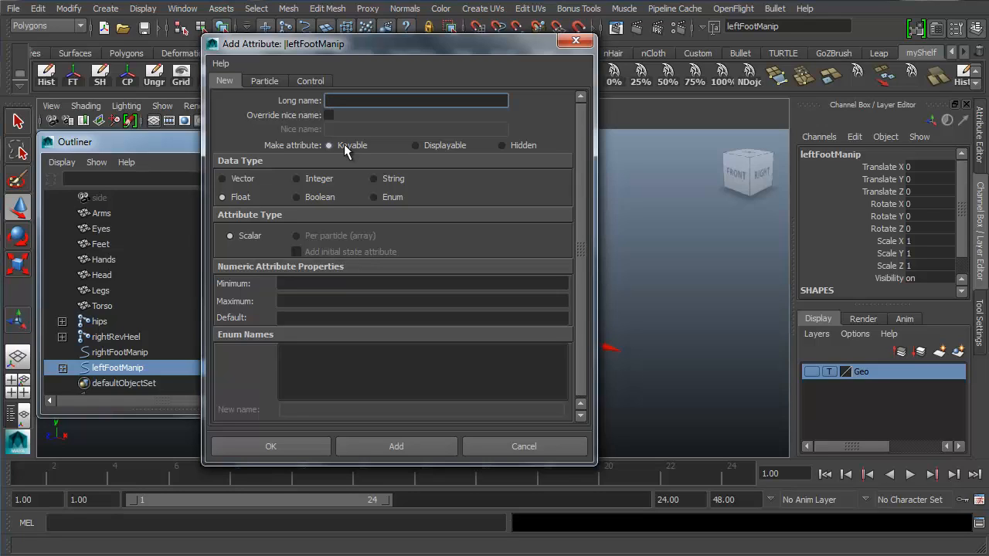
type("heel")
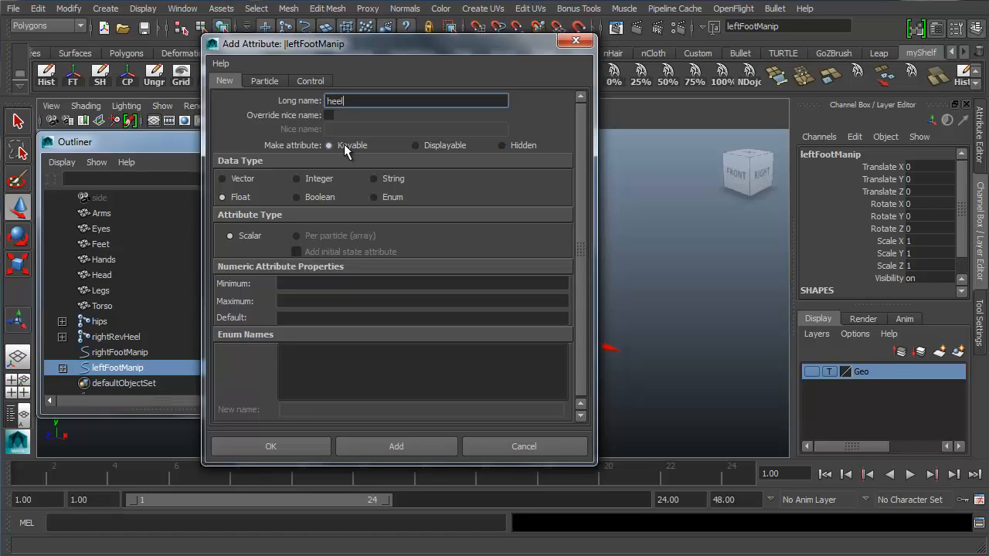
type("Rotate")
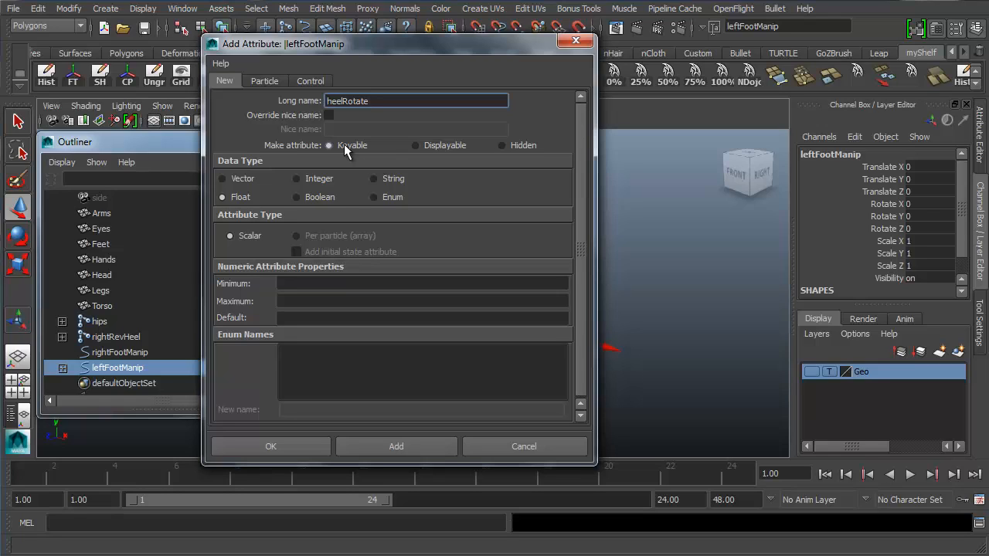
key("BackSpace")
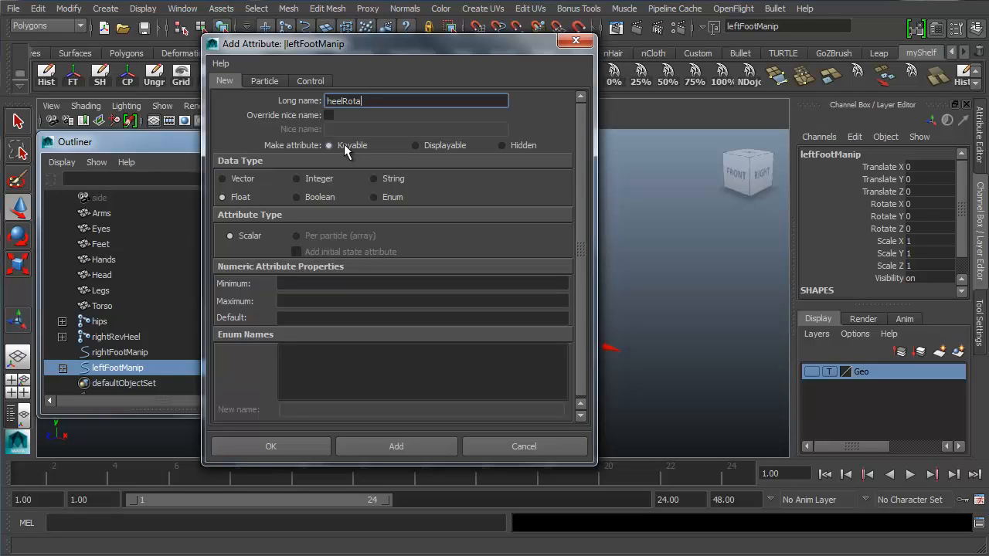
key("BackSpace")
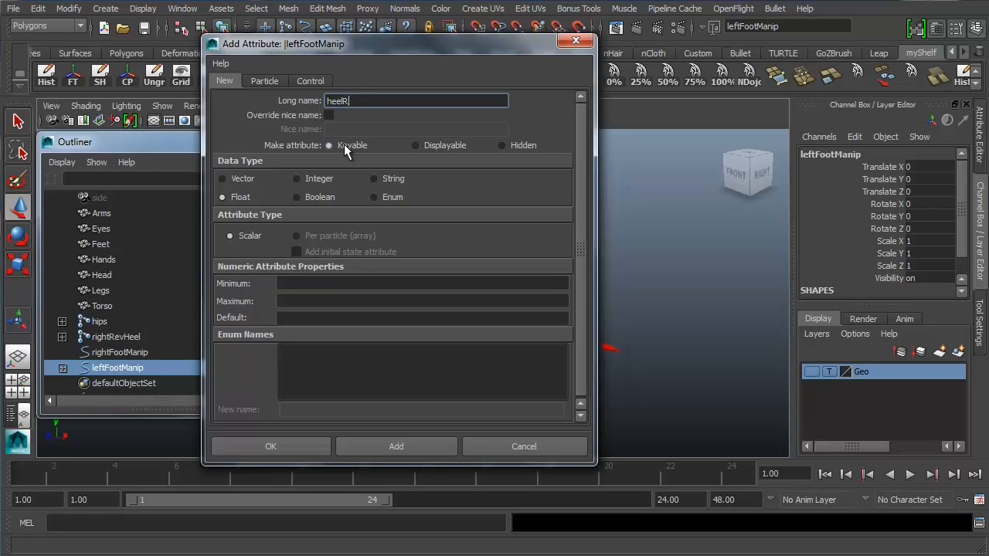
type("X")
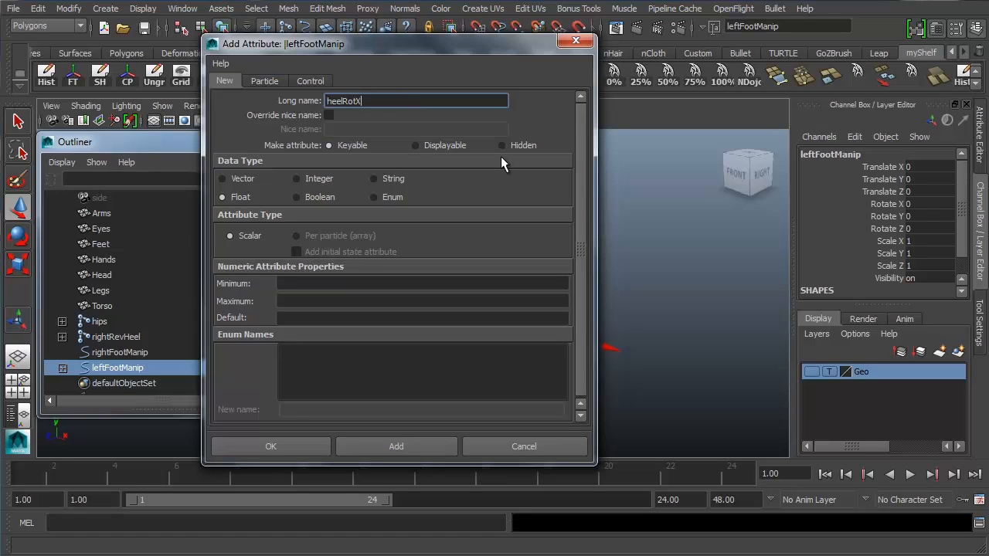
mouse_move(282, 148)
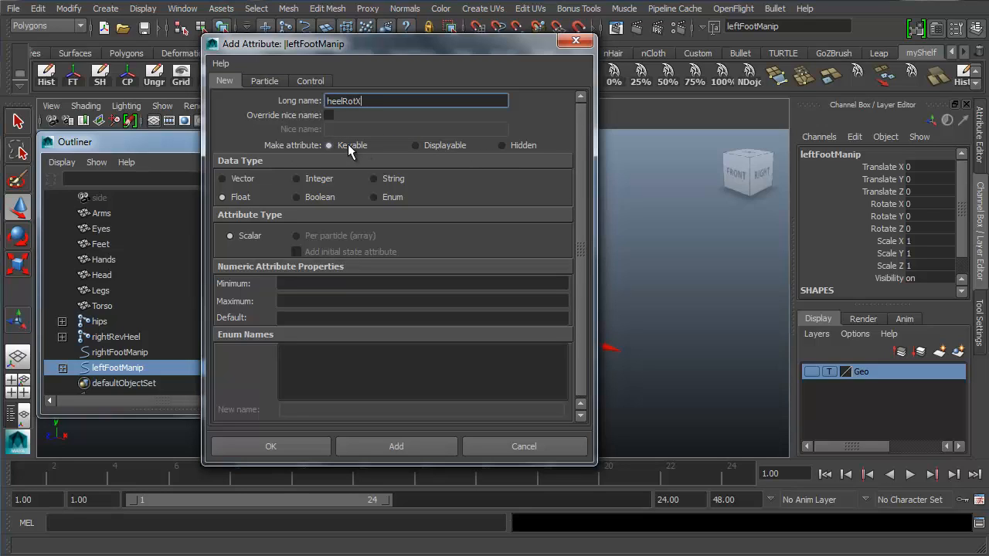
mouse_move(365, 153)
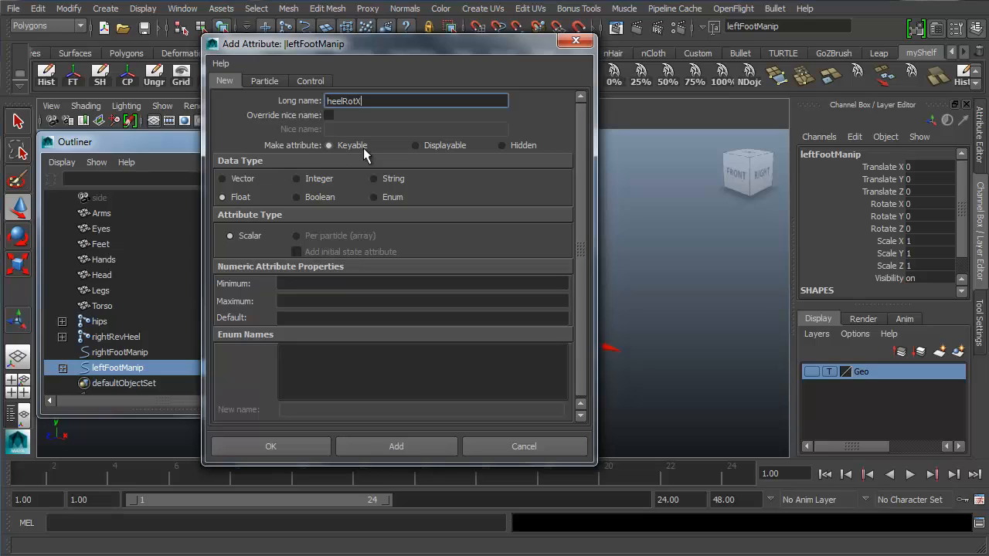
mouse_move(358, 153)
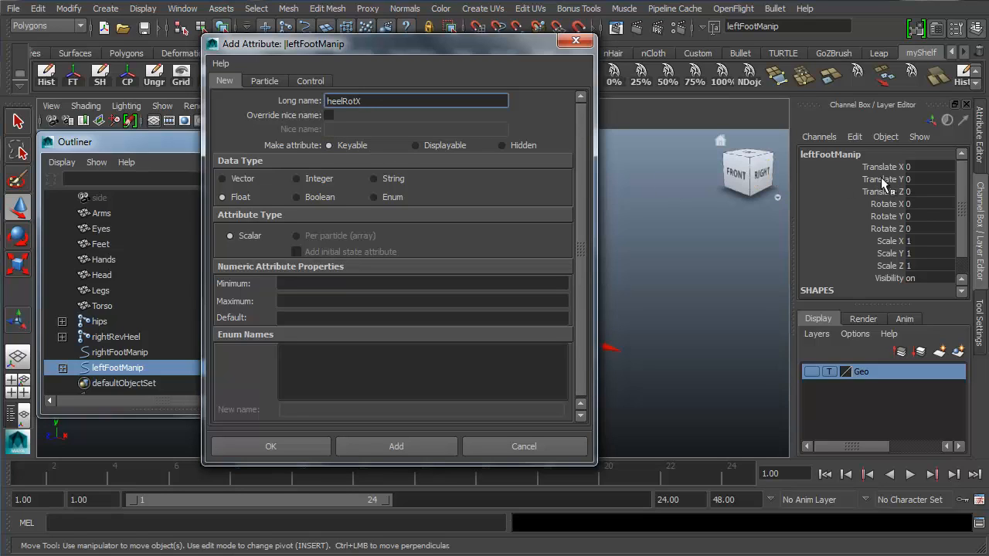
mouse_move(881, 201)
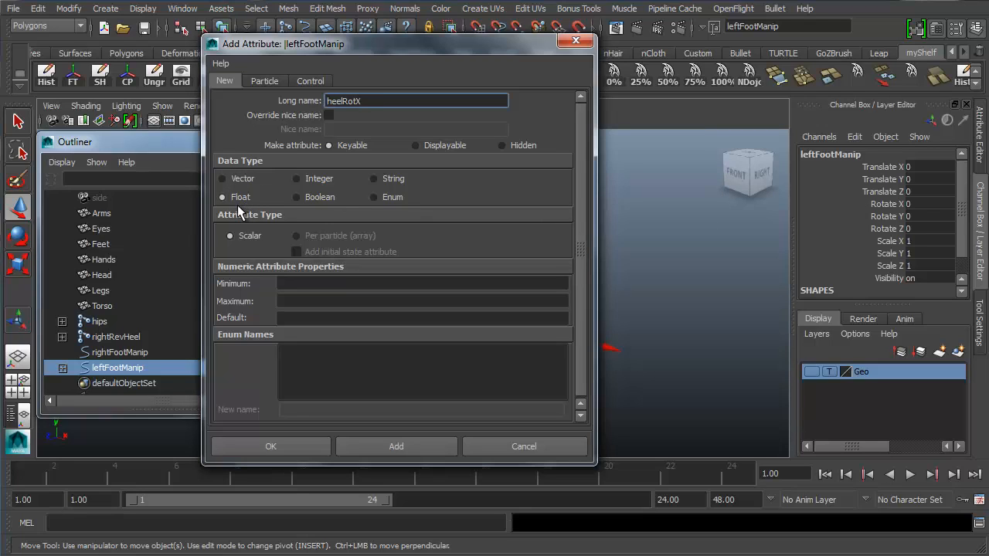
mouse_move(238, 213)
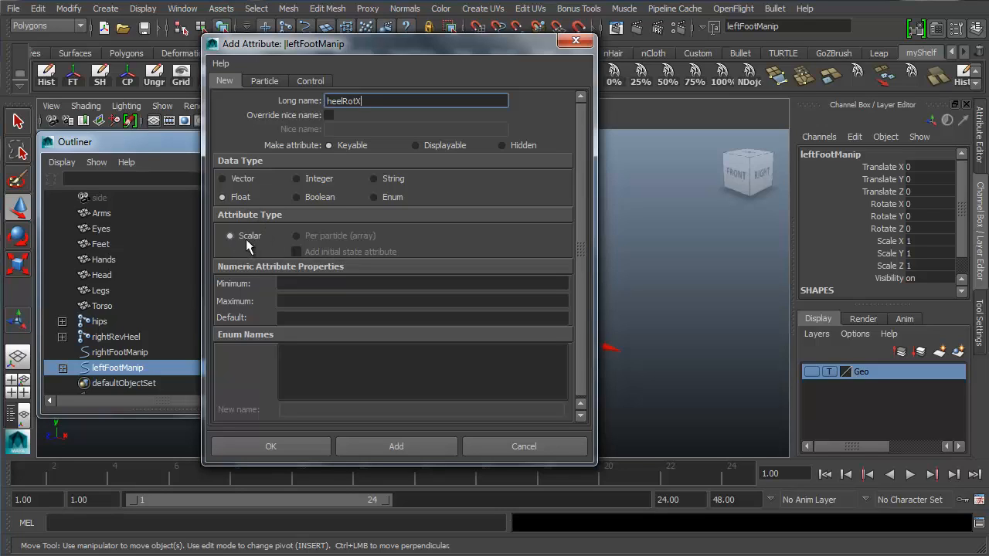
mouse_move(250, 284)
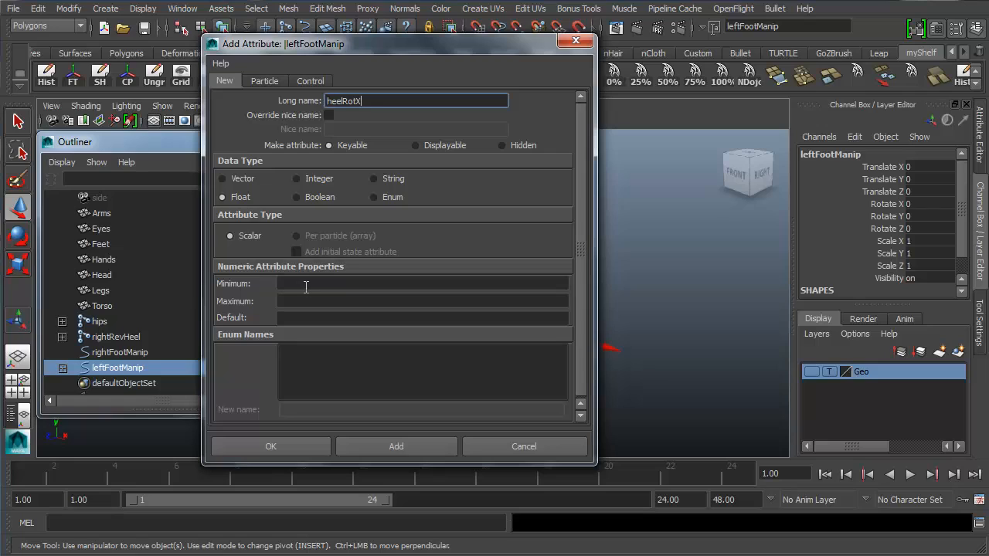
mouse_move(294, 297)
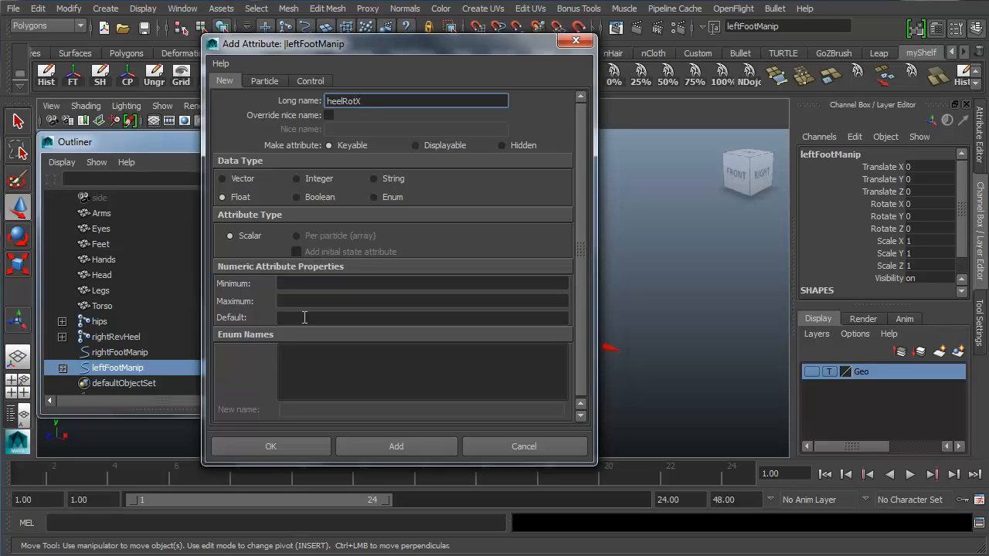
mouse_move(293, 285)
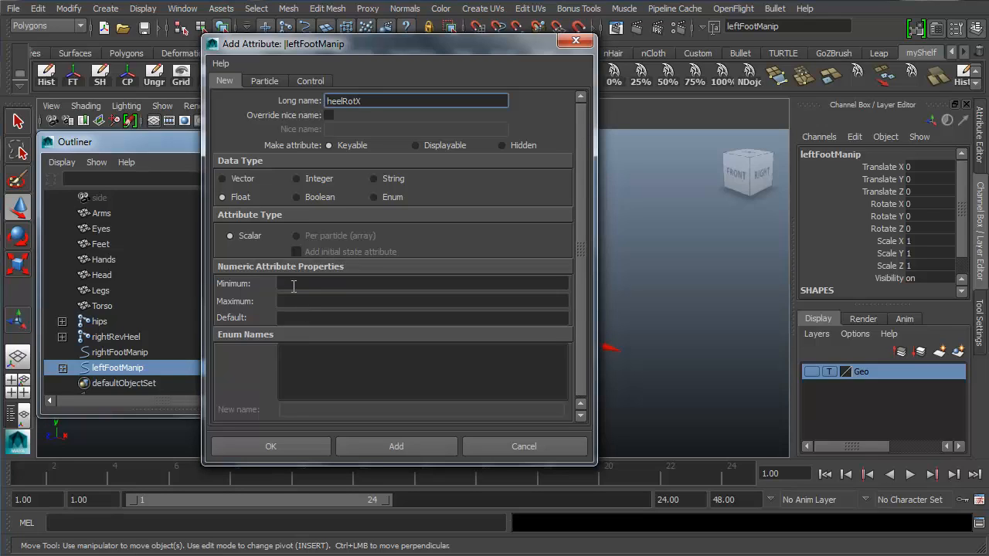
mouse_move(255, 302)
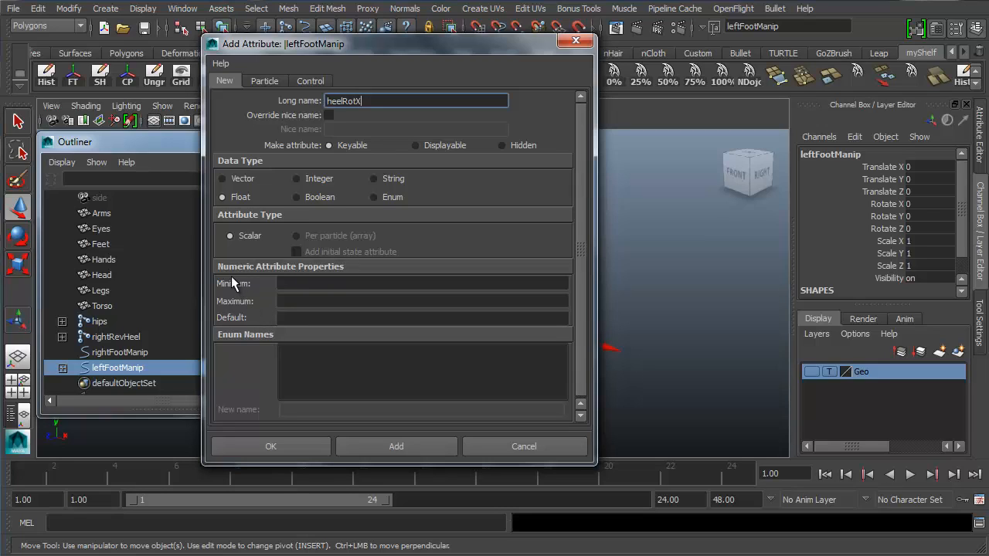
mouse_move(248, 317)
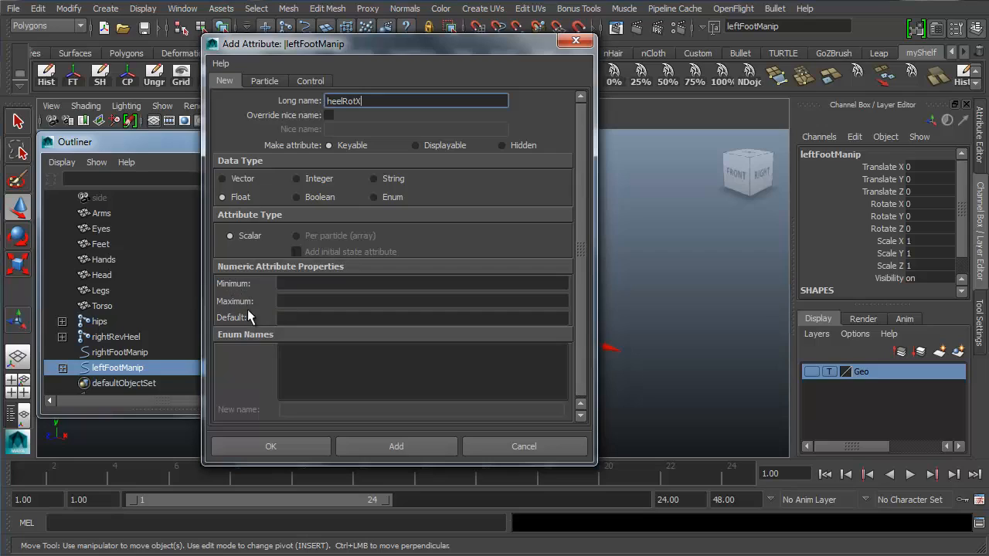
mouse_move(294, 299)
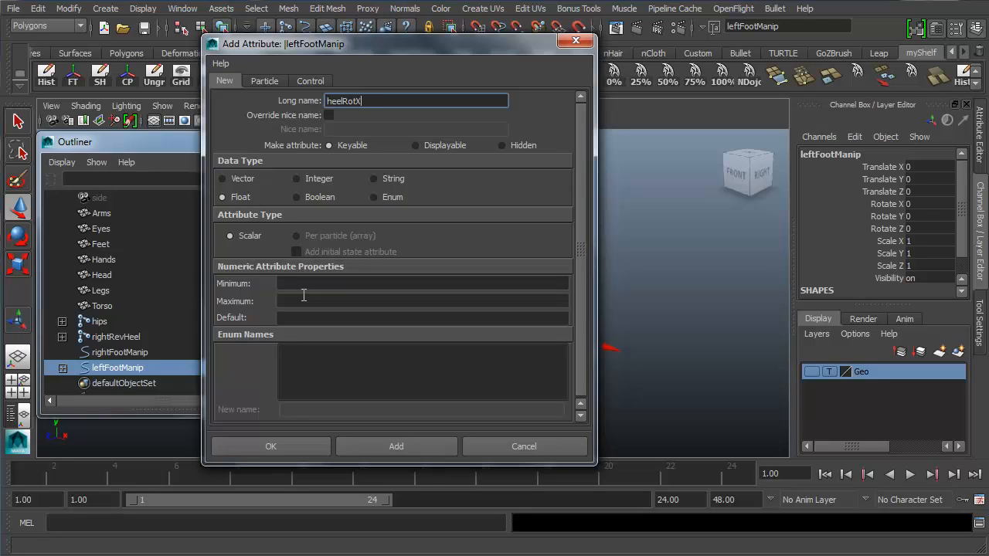
mouse_move(288, 389)
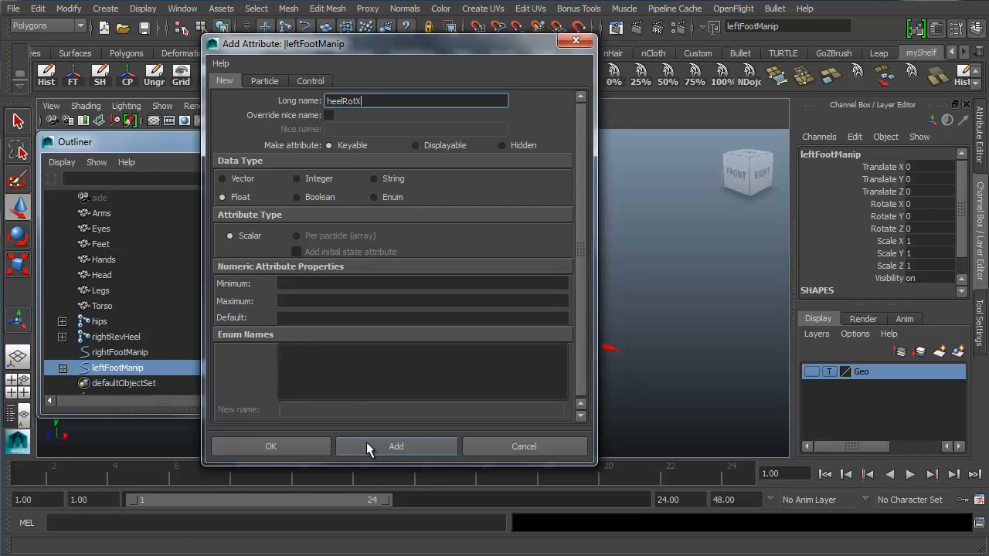
mouse_move(270, 447)
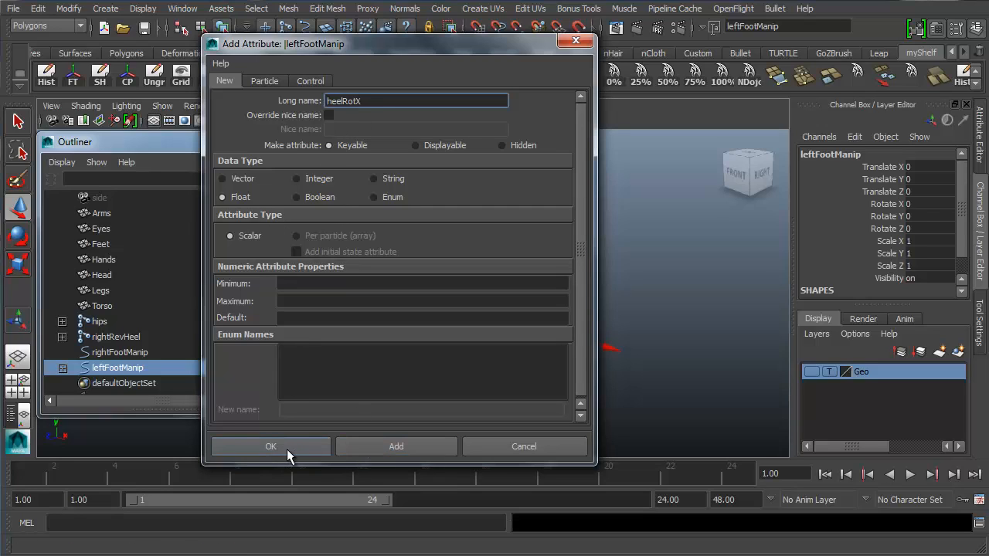
Step: Create the heelRotX attribute and select the new Heel Rot X channel on leftFootManip
left_click(270, 445)
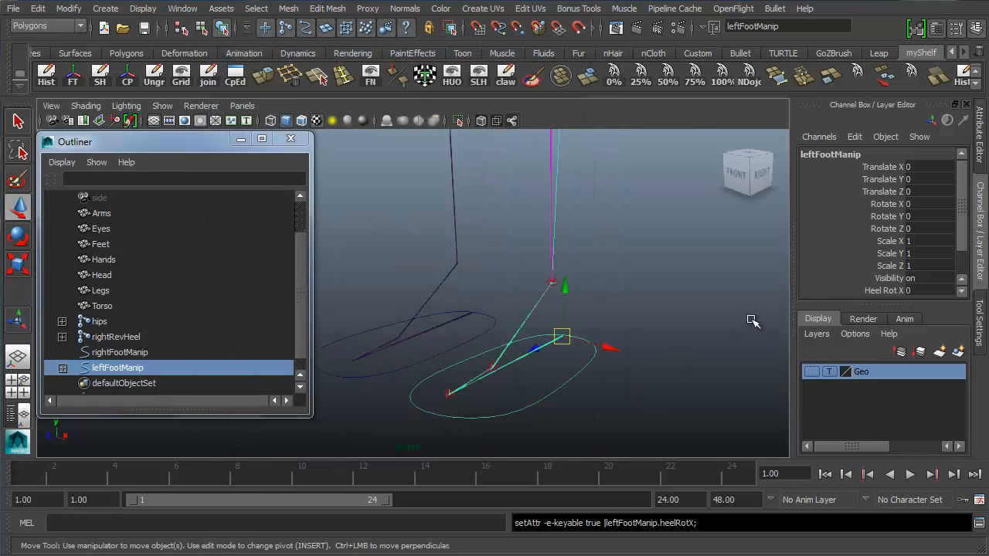
mouse_move(857, 173)
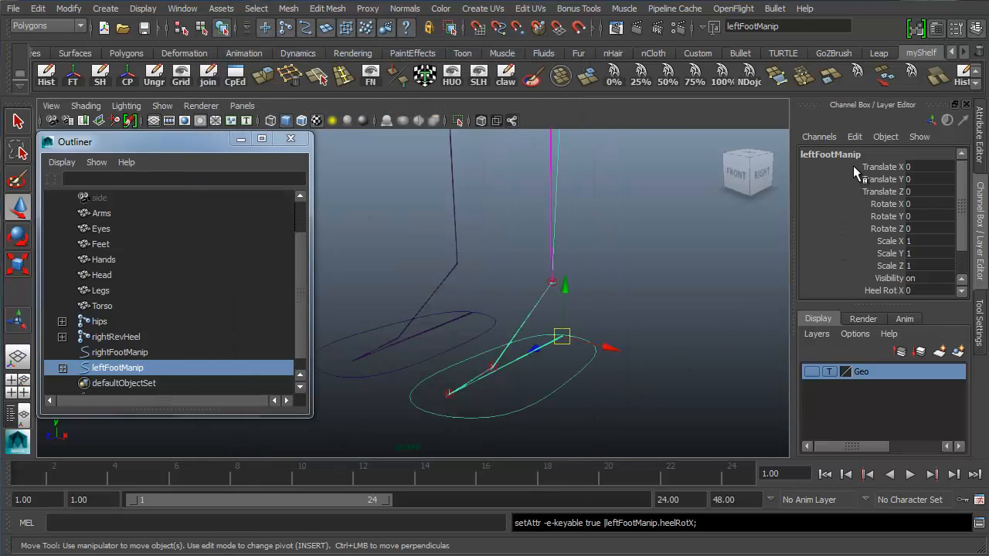
double_click(889, 179)
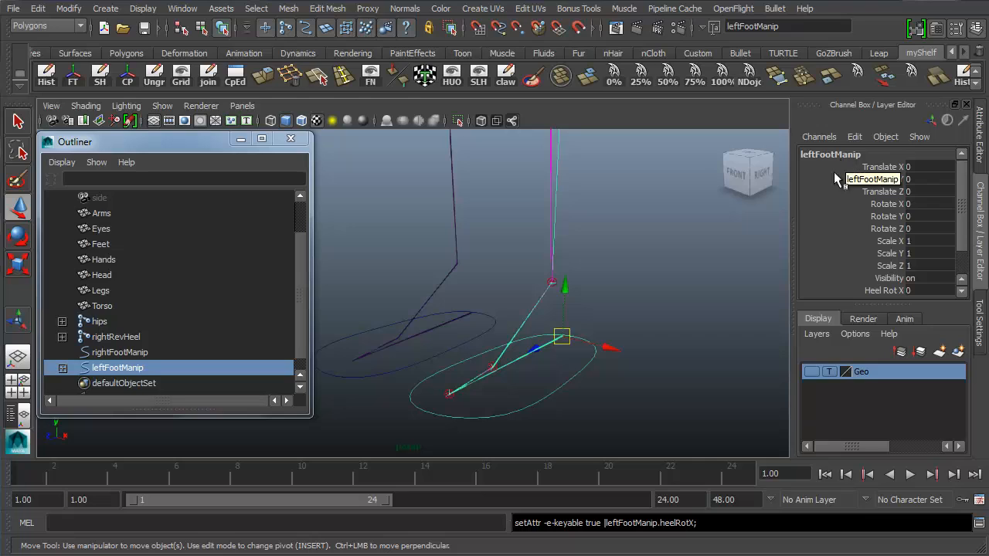
left_click(884, 290)
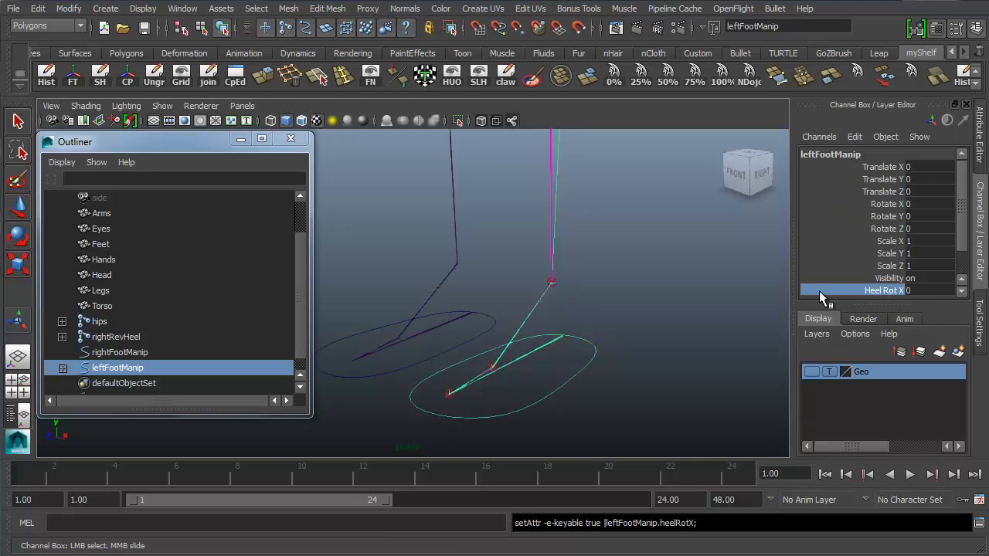
mouse_move(822, 296)
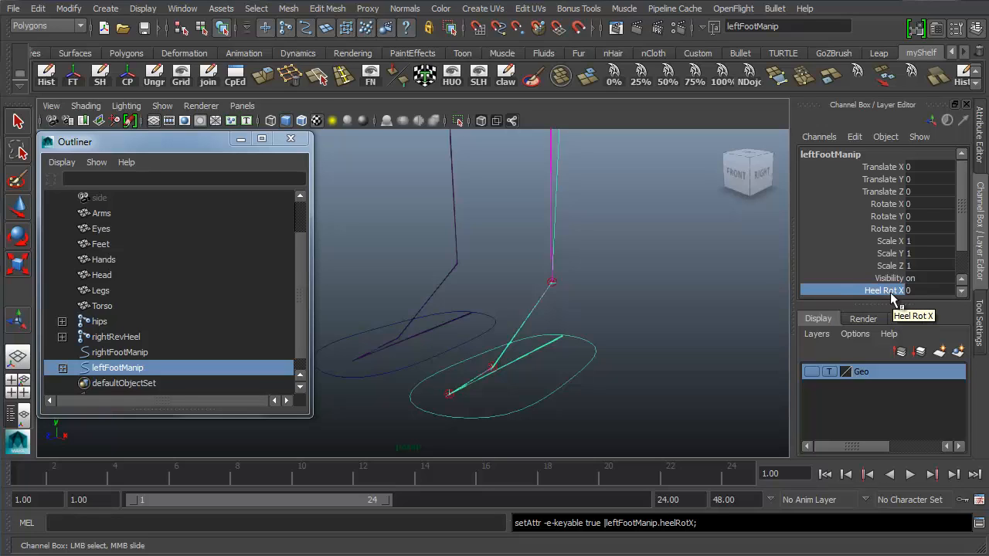
mouse_move(896, 299)
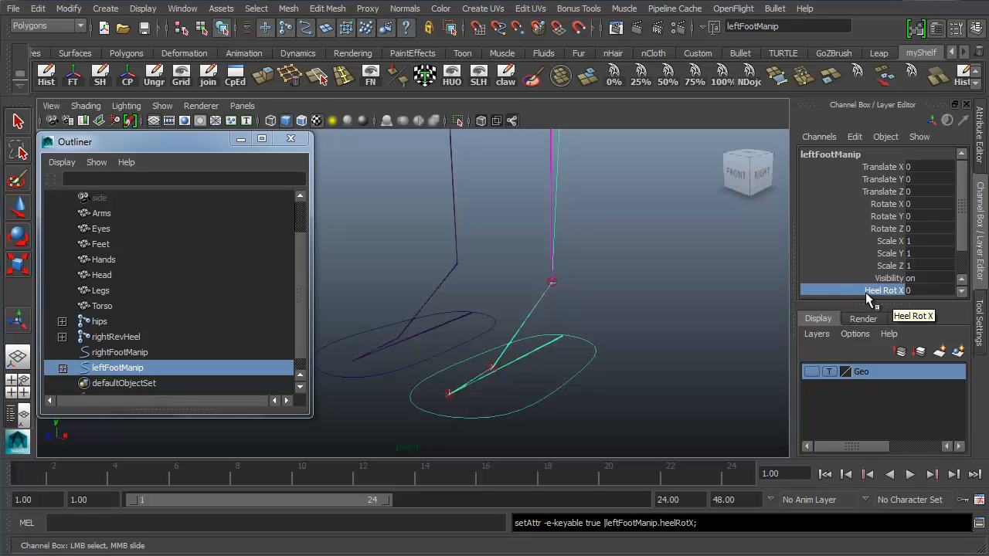
mouse_move(864, 300)
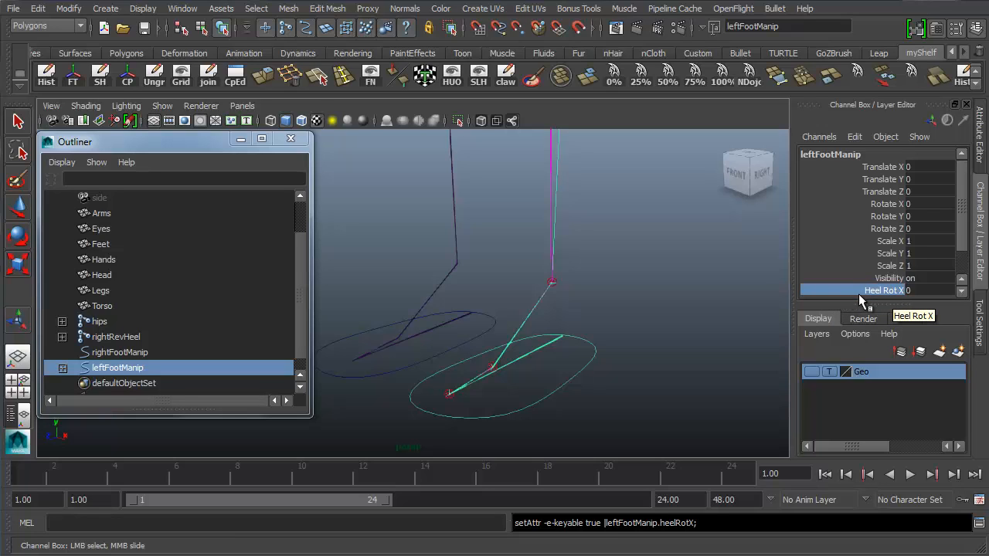
mouse_move(847, 288)
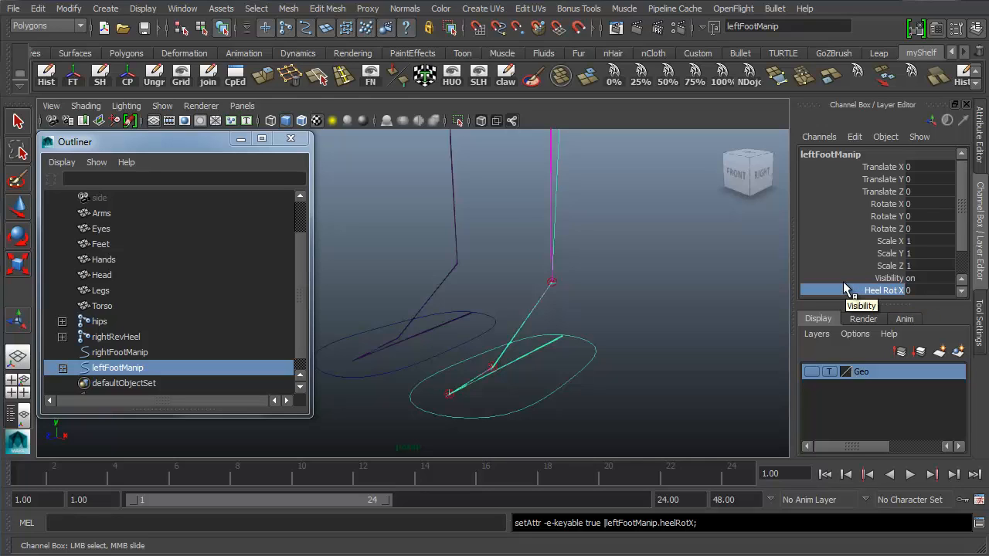
mouse_move(877, 291)
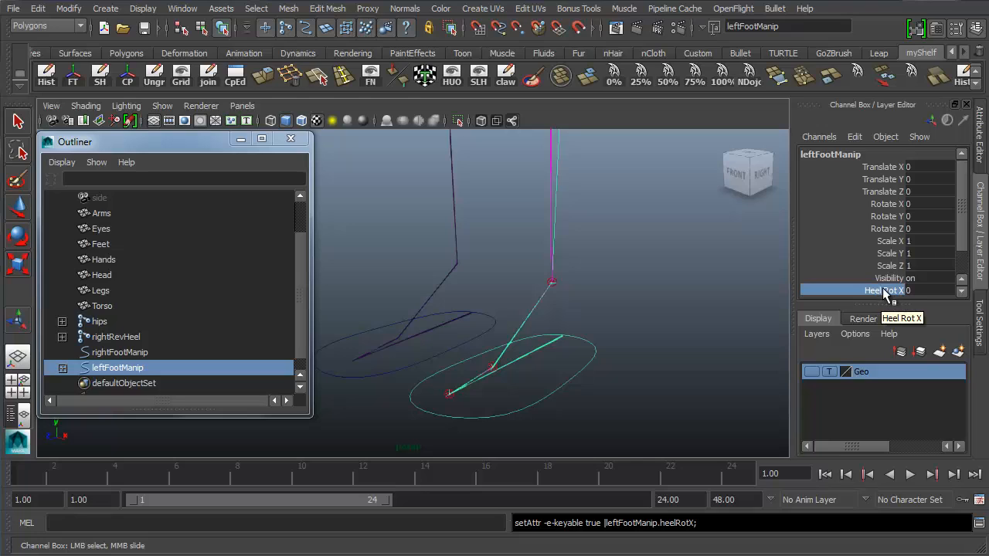
mouse_move(893, 290)
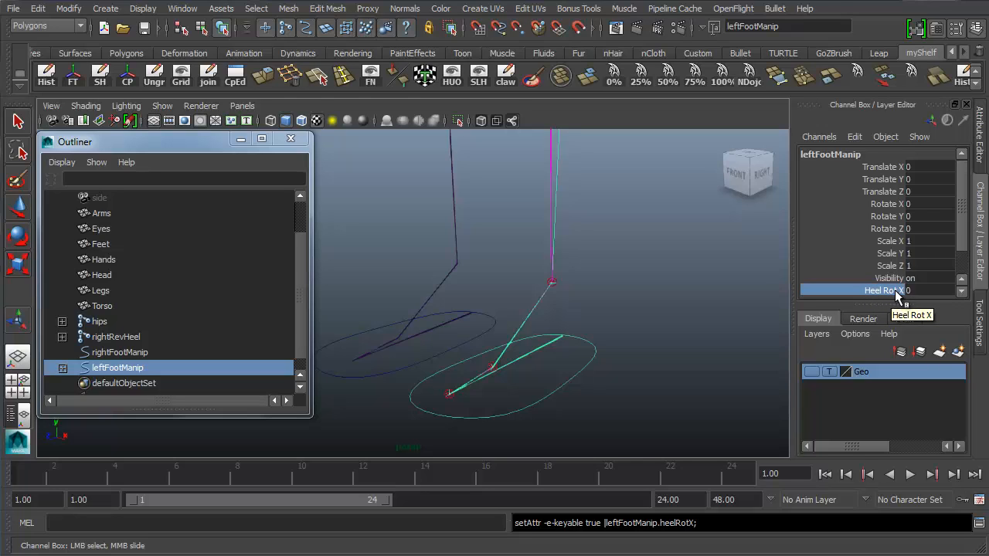
mouse_move(866, 170)
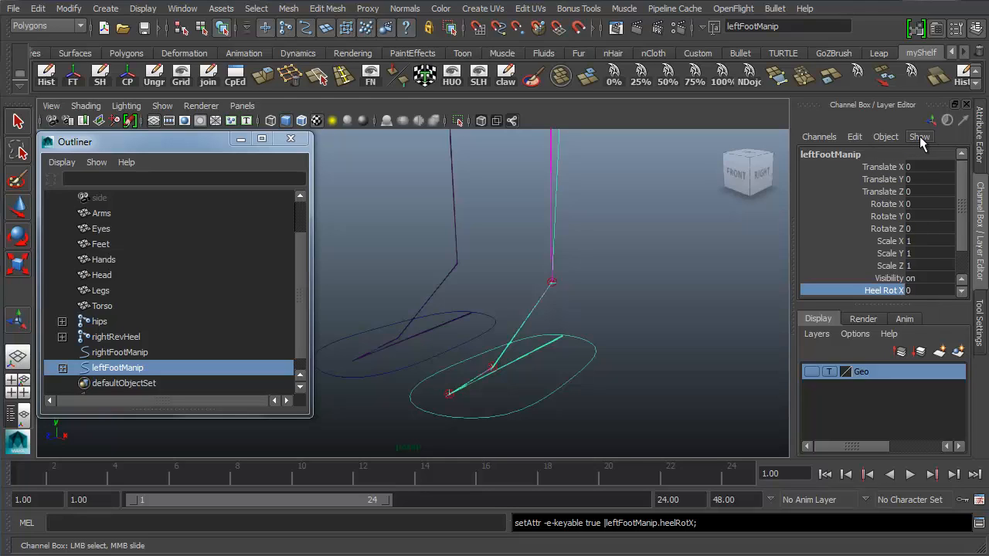
Step: Display leftFootManip's channels by long attribute names, e.g. translateX and heelRotX
left_click(920, 136)
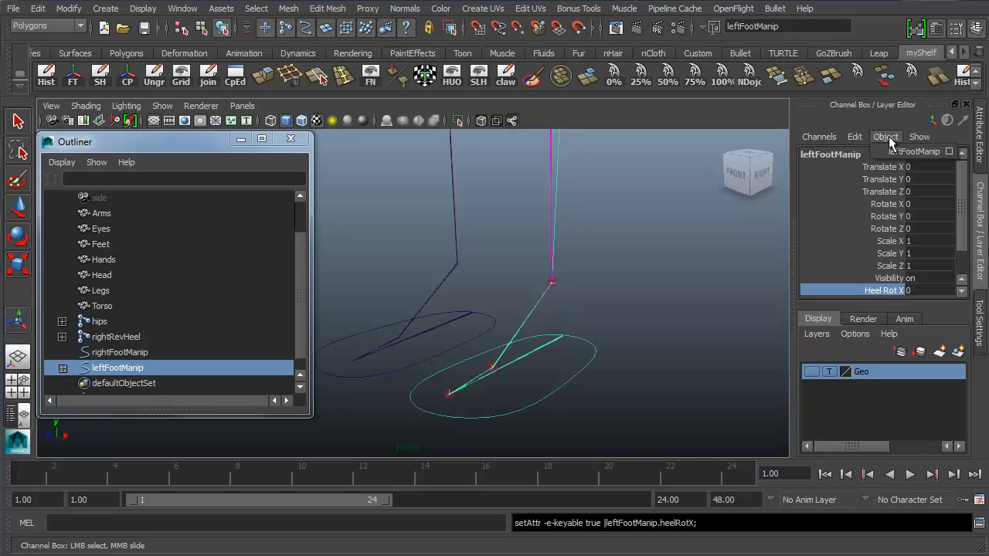
left_click(855, 136)
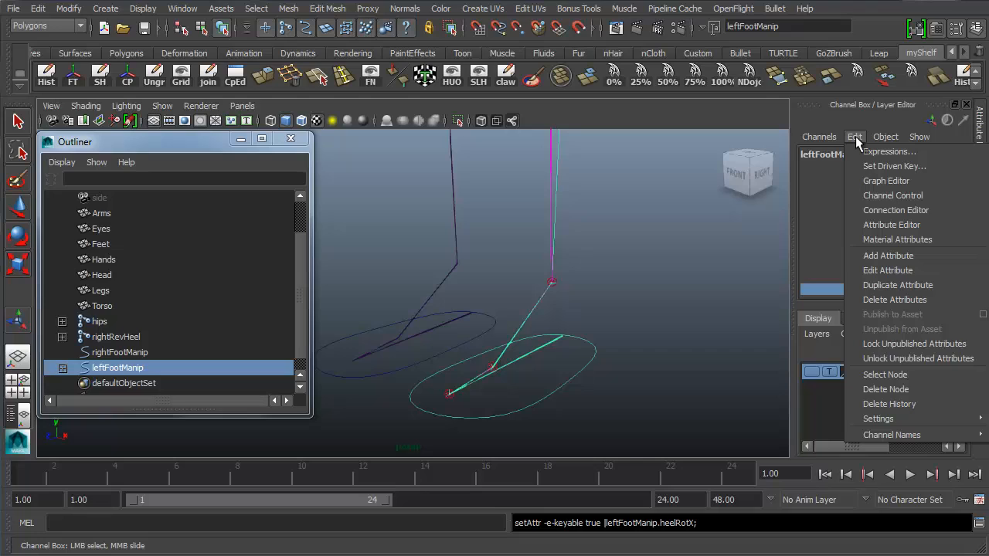
mouse_move(920, 436)
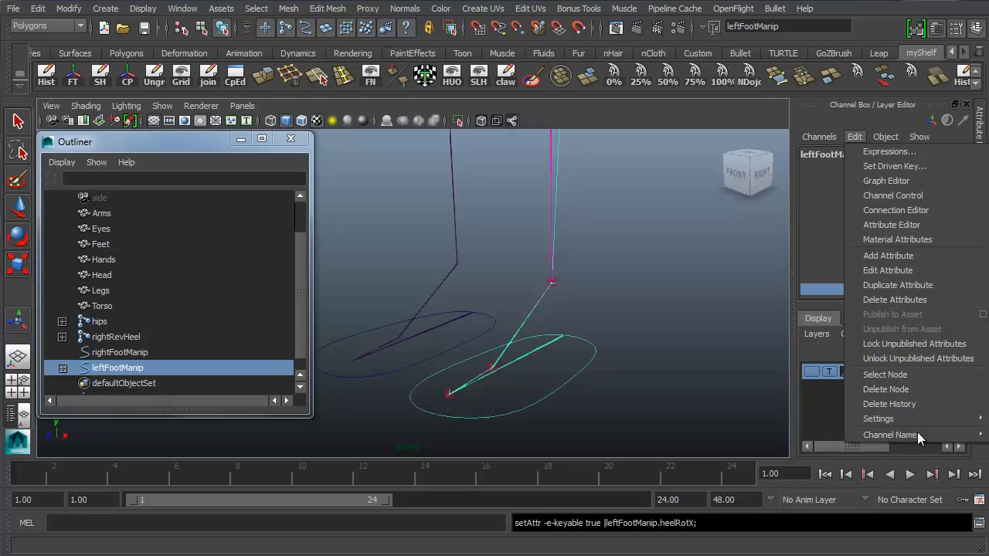
left_click(890, 434)
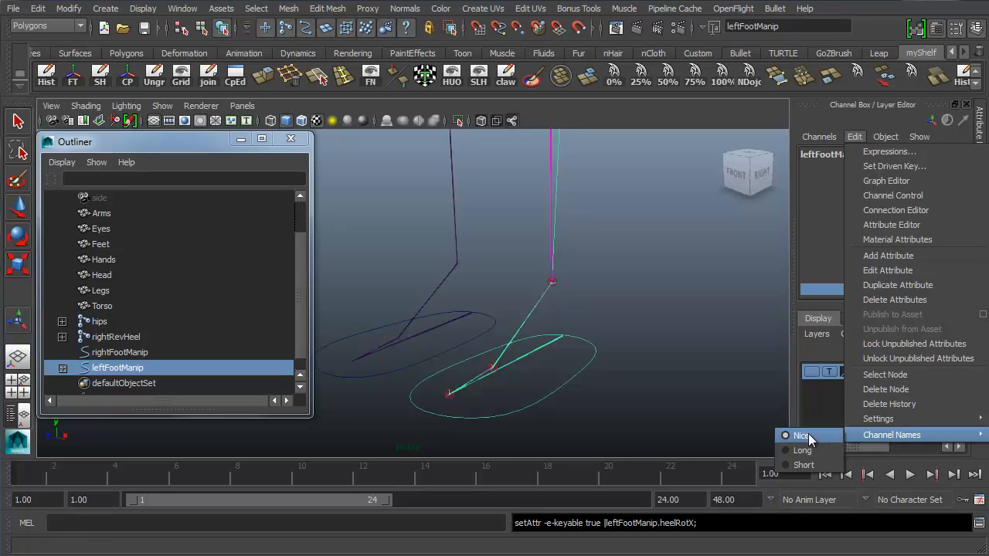
left_click(802, 436)
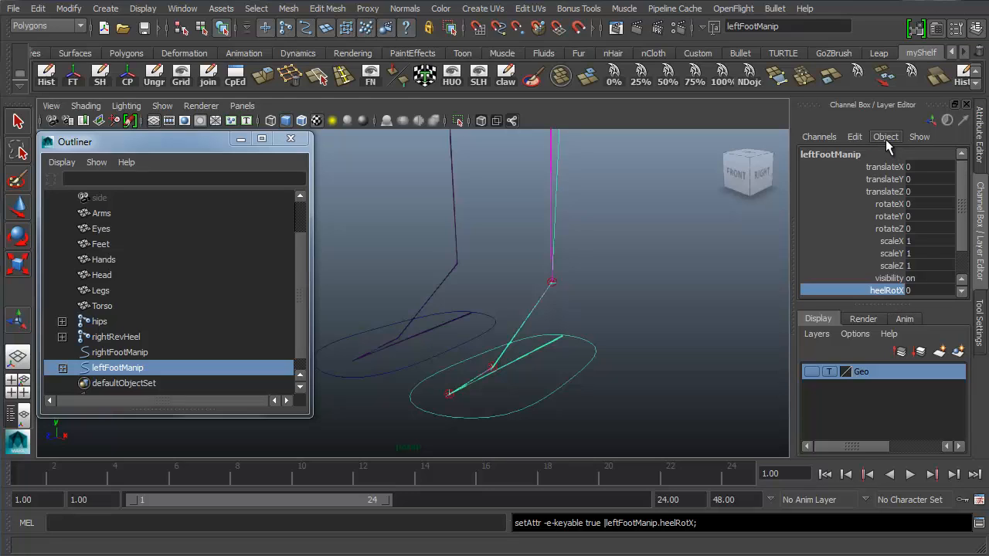
Step: Switch the Channel Box to short names like tx and rx, with heelRotX listed
left_click(855, 136)
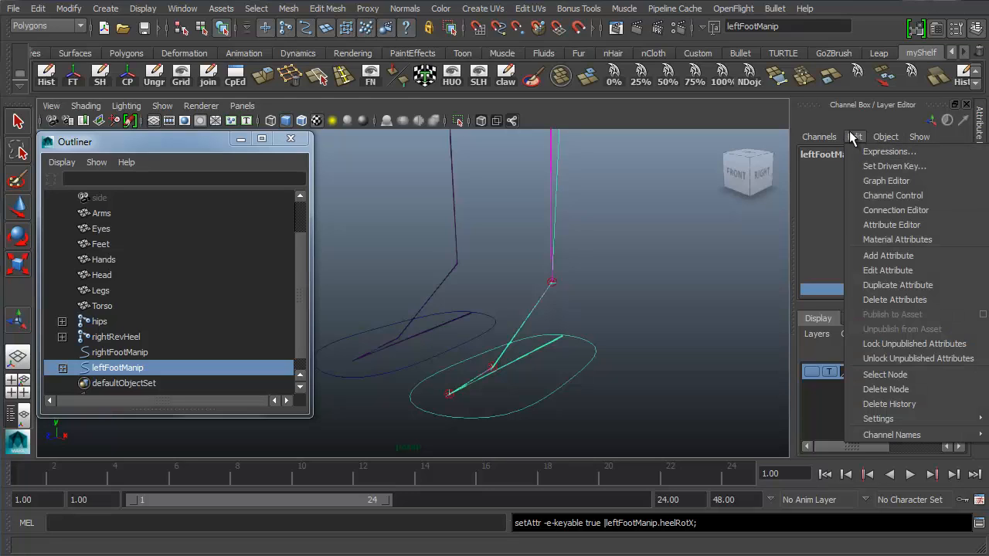
mouse_move(877, 417)
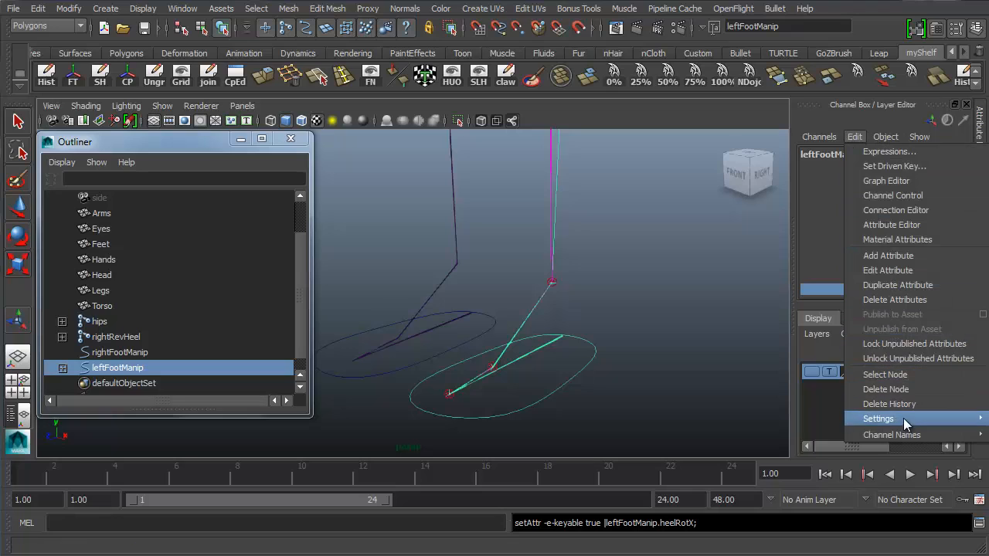
left_click(891, 435)
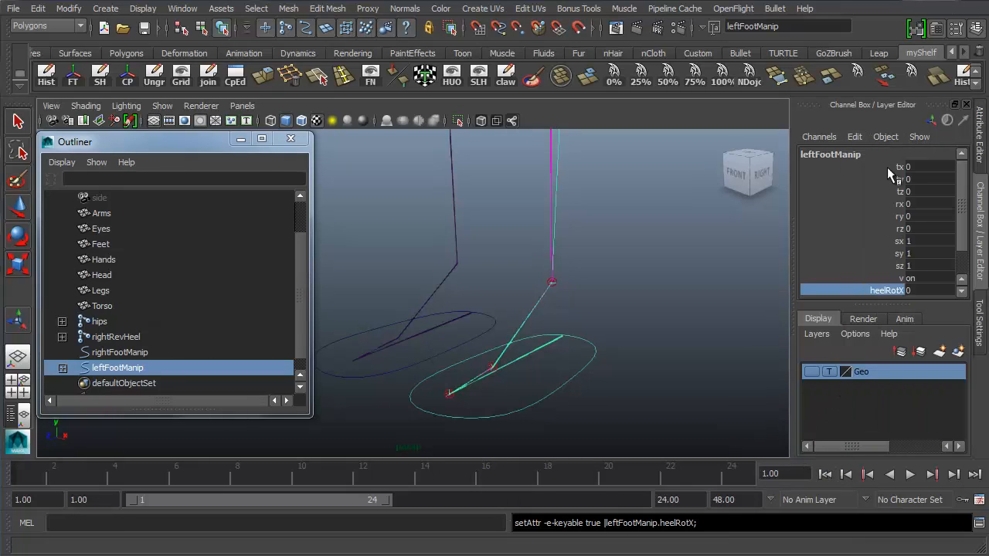
mouse_move(871, 232)
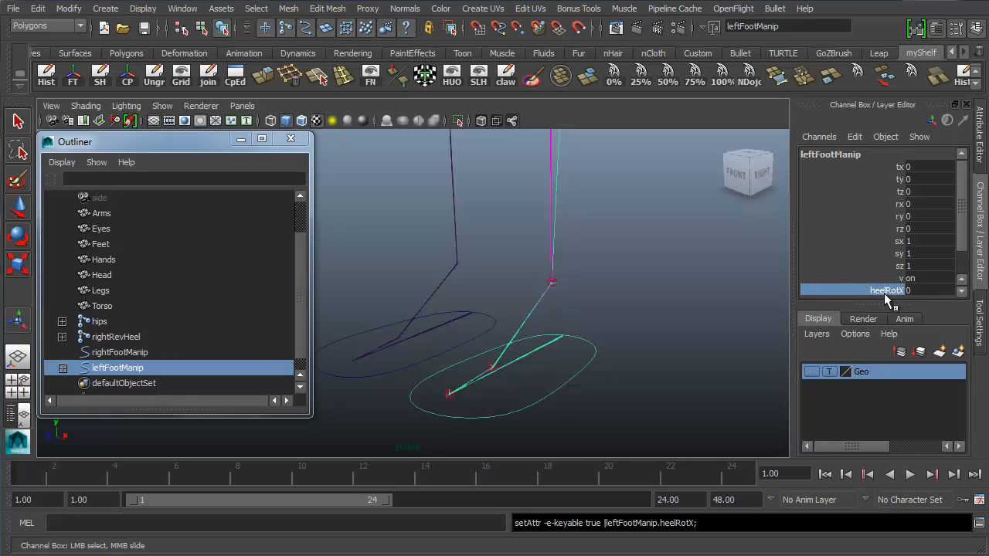
mouse_move(881, 296)
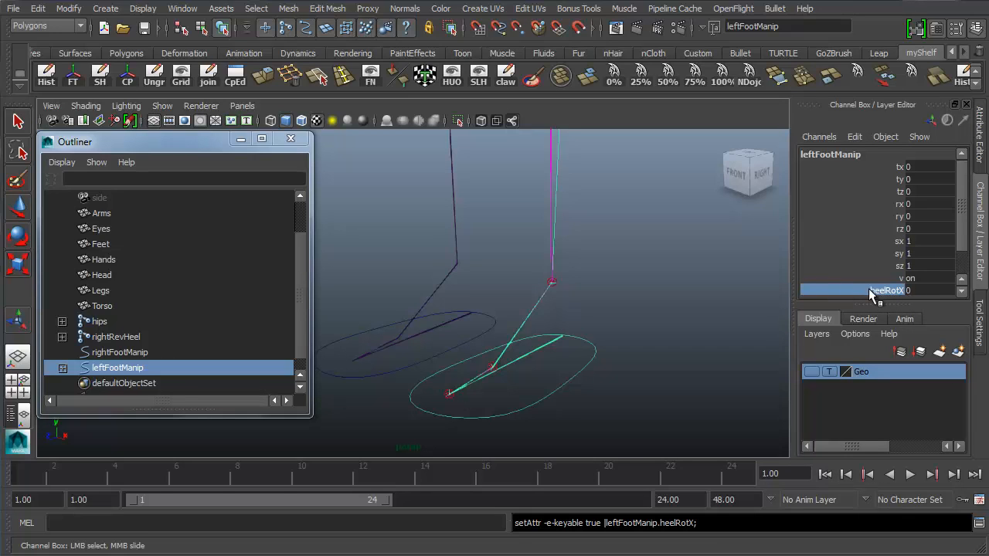
mouse_move(888, 290)
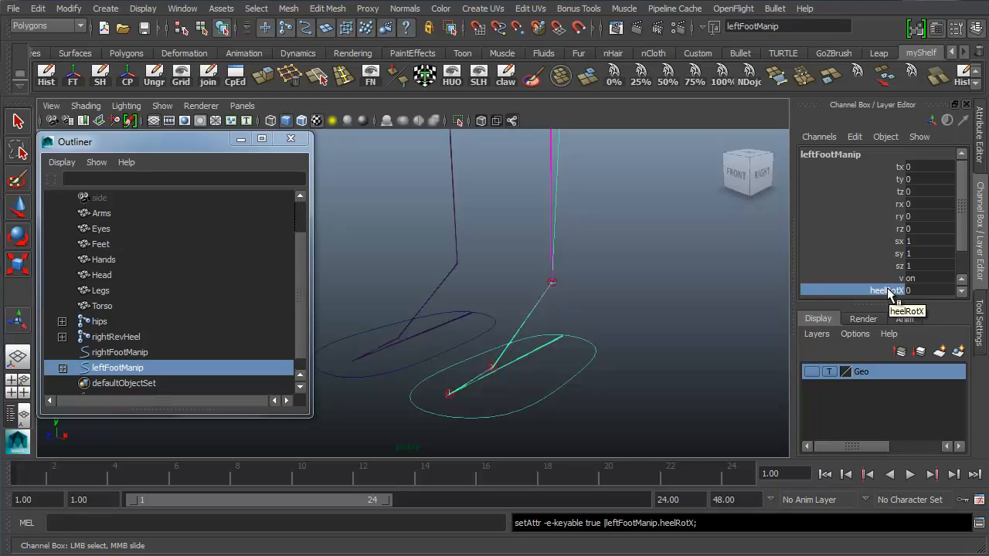
mouse_move(840, 244)
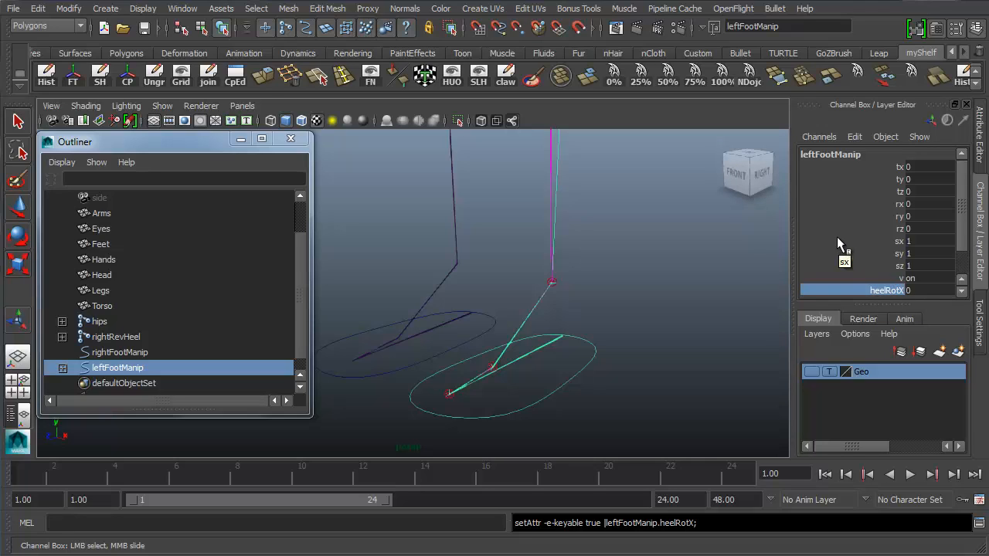
mouse_move(893, 167)
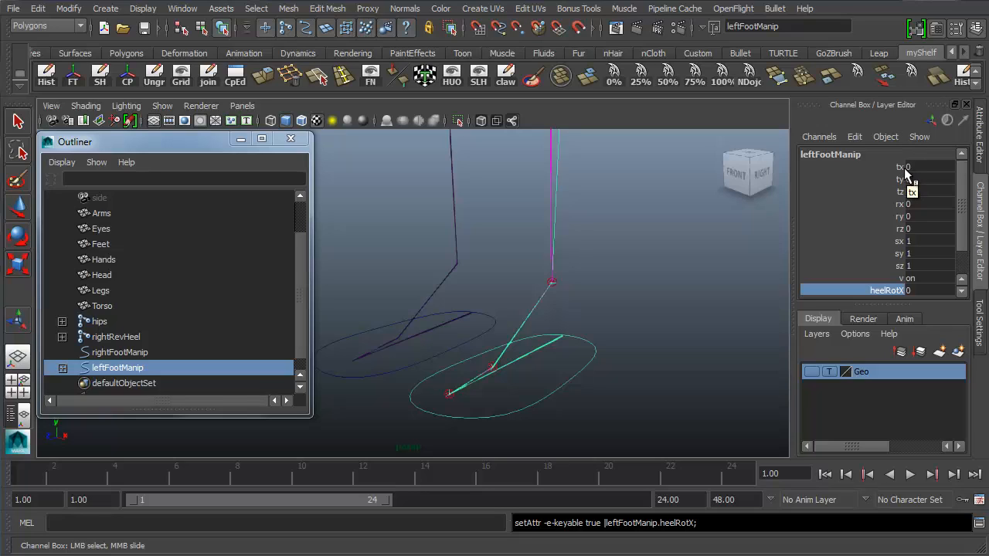
mouse_move(903, 176)
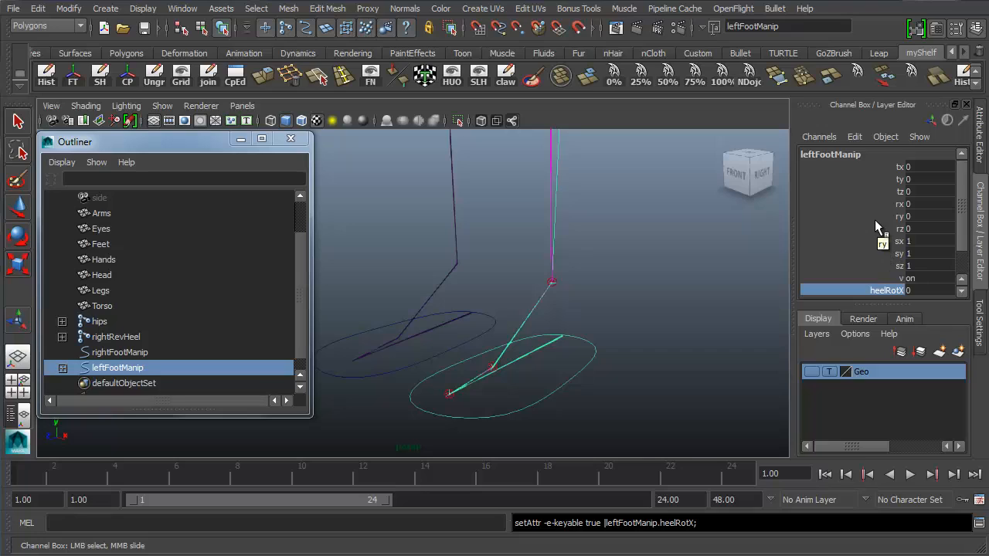
mouse_move(877, 222)
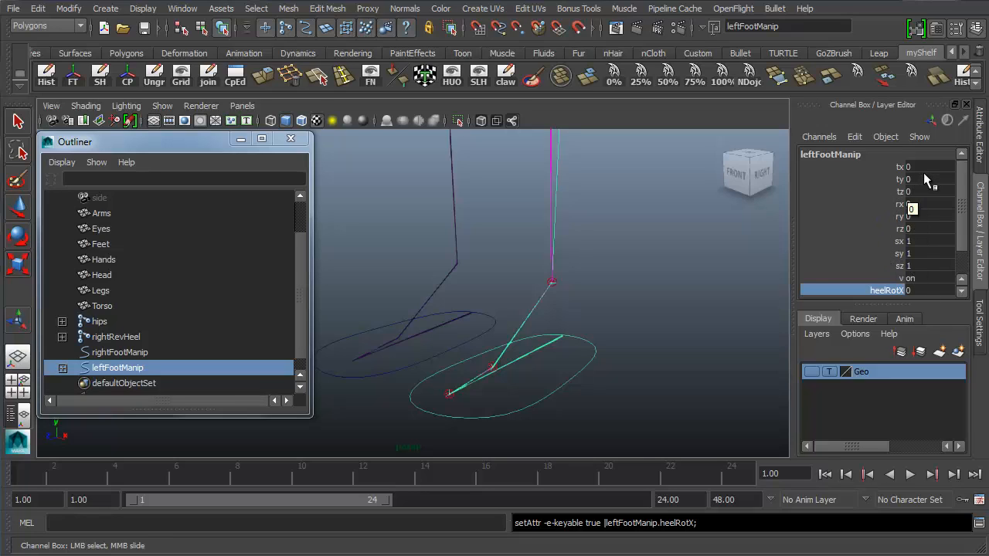
mouse_move(888, 131)
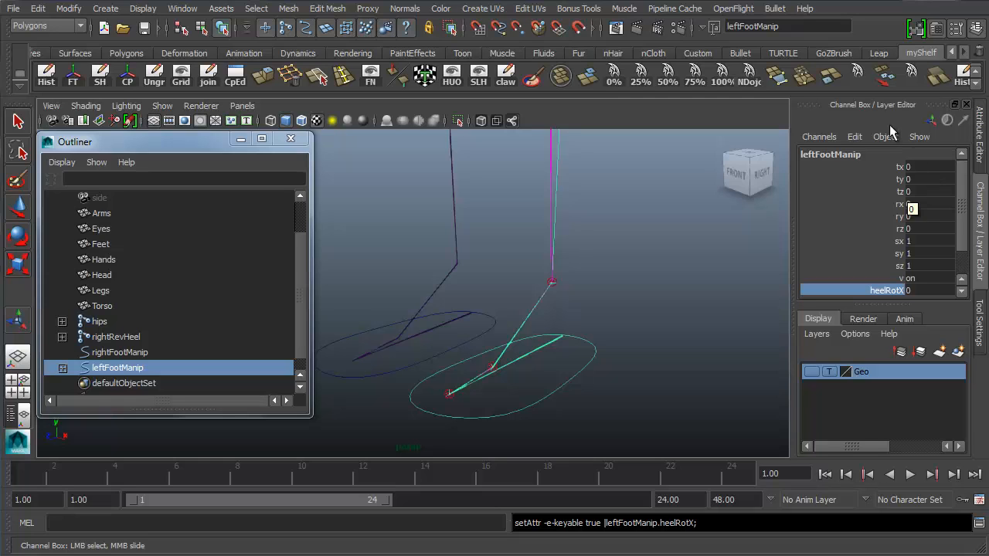
Step: Reopen the Channel Box Edit menu to change the channel name display
left_click(855, 136)
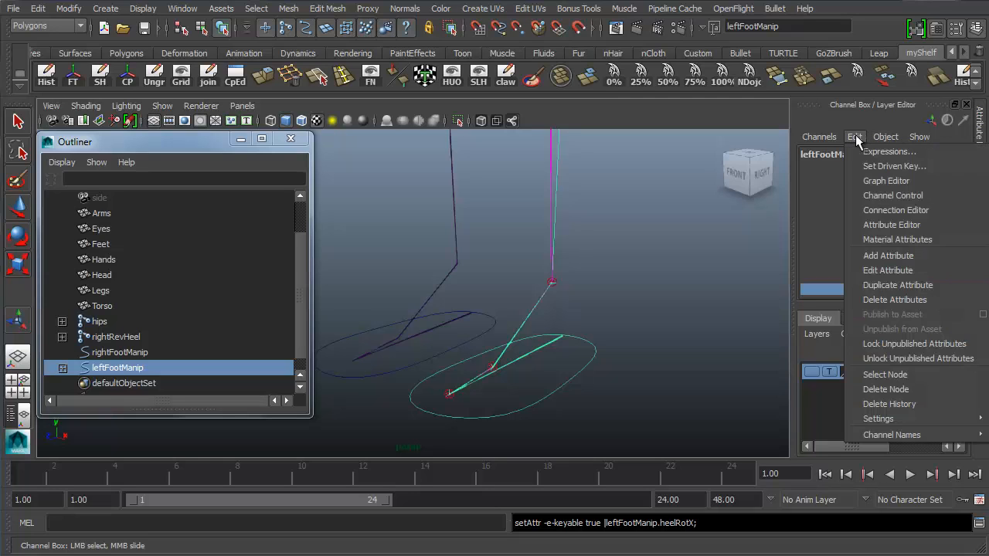
mouse_move(894, 300)
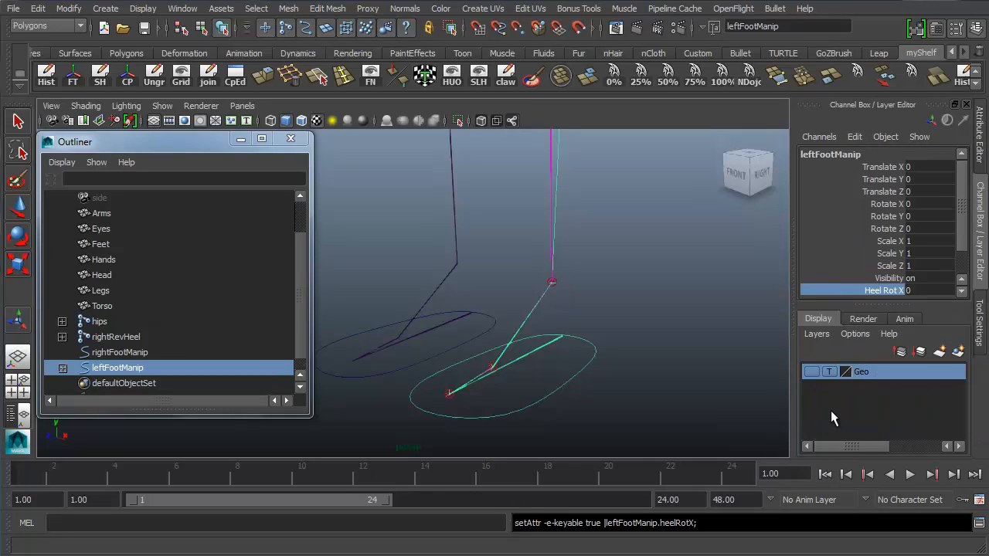
mouse_move(630, 349)
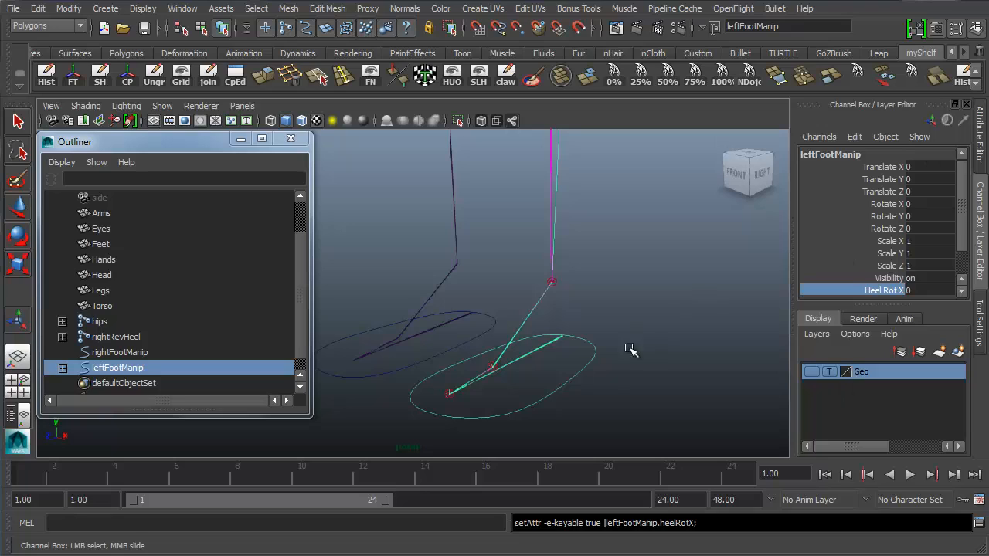
mouse_move(591, 430)
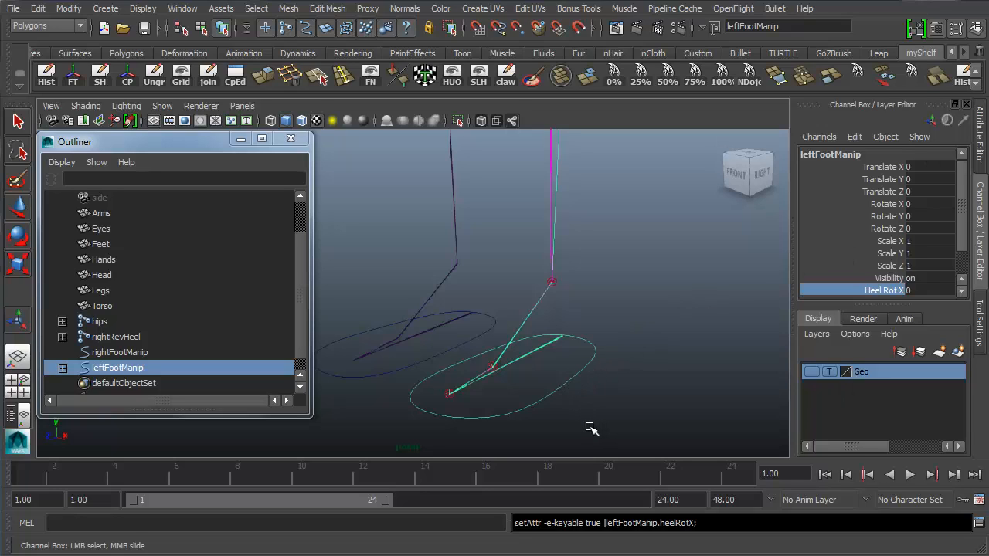
mouse_move(593, 416)
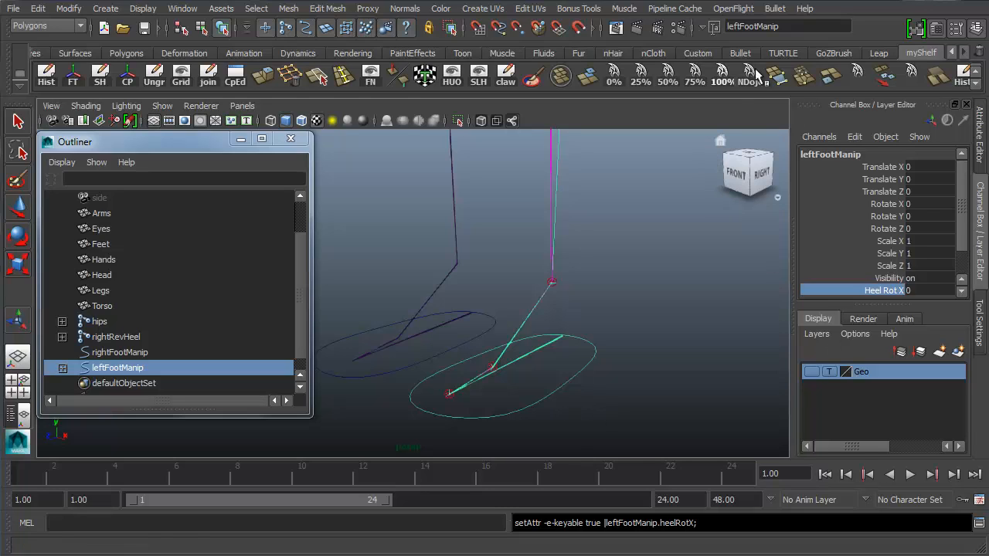
Step: Begin another keyable float attribute on leftFootManip with heelRotY as its name
left_click(855, 136)
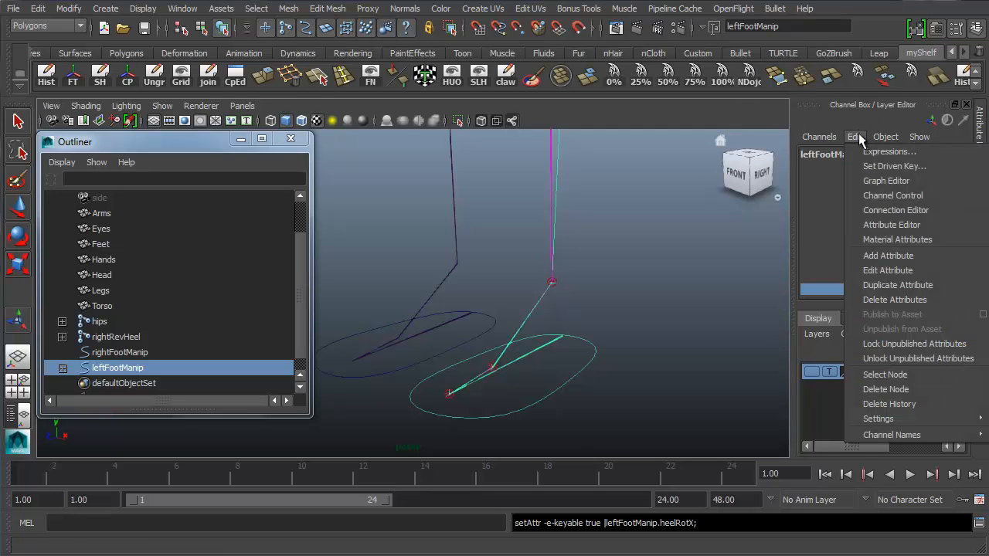
mouse_move(888, 152)
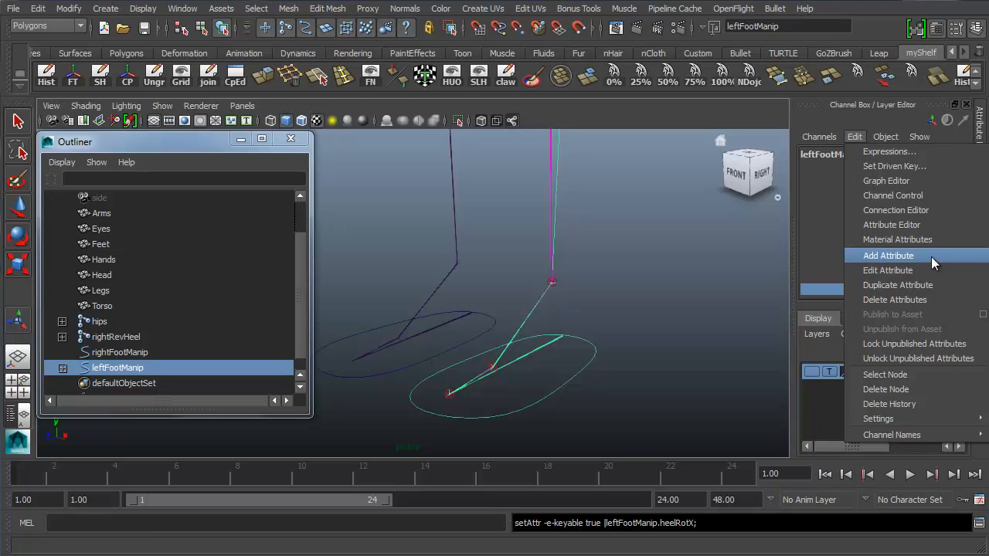
left_click(887, 256)
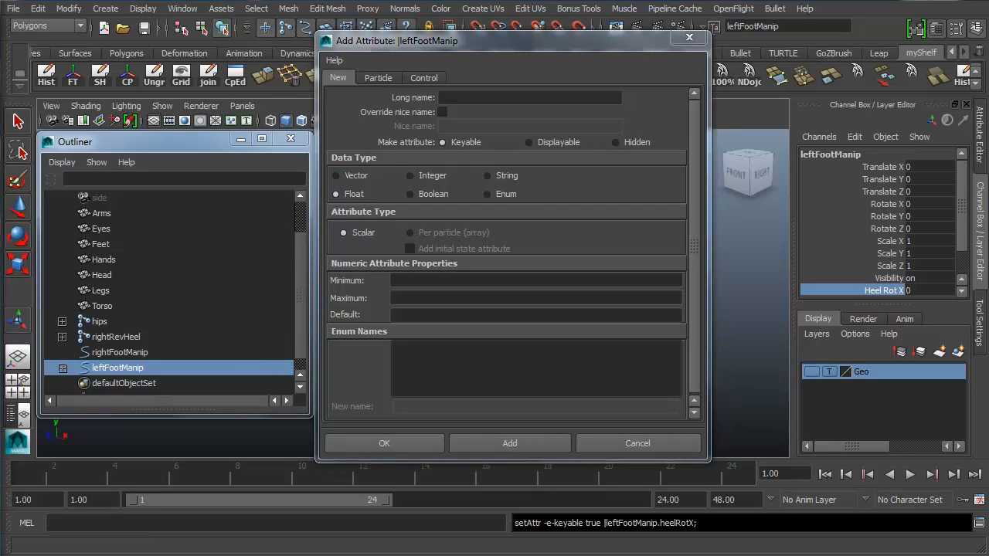
mouse_move(435, 219)
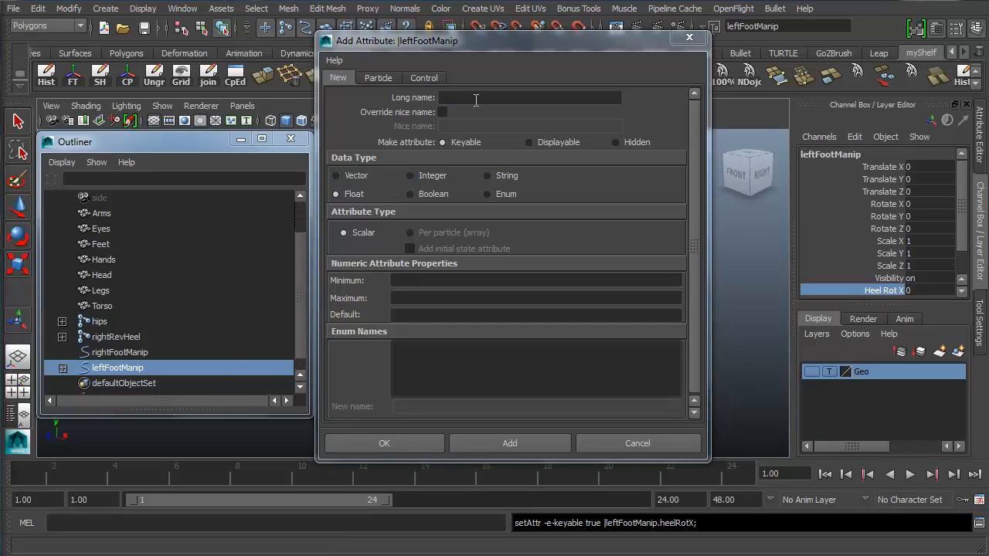
left_click(528, 98)
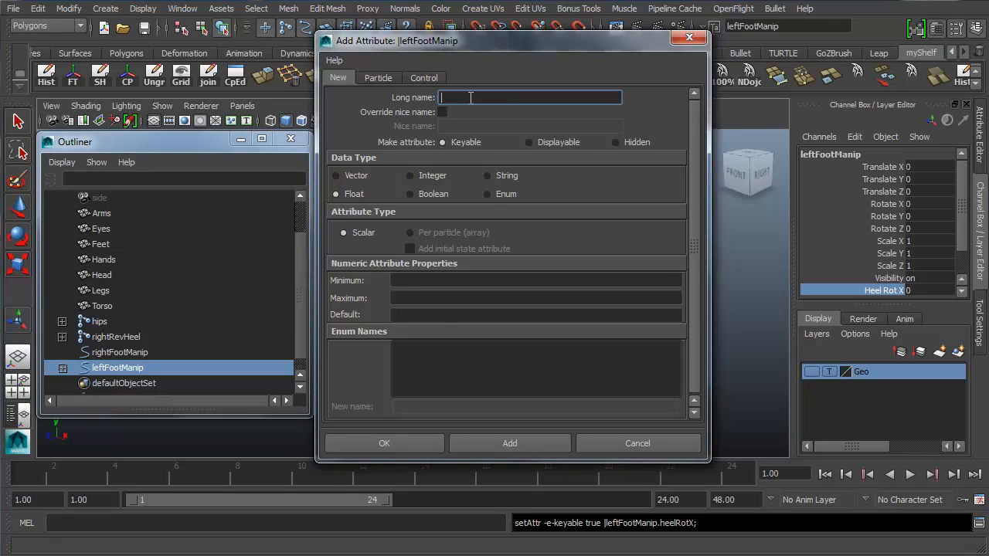
type("heelRol")
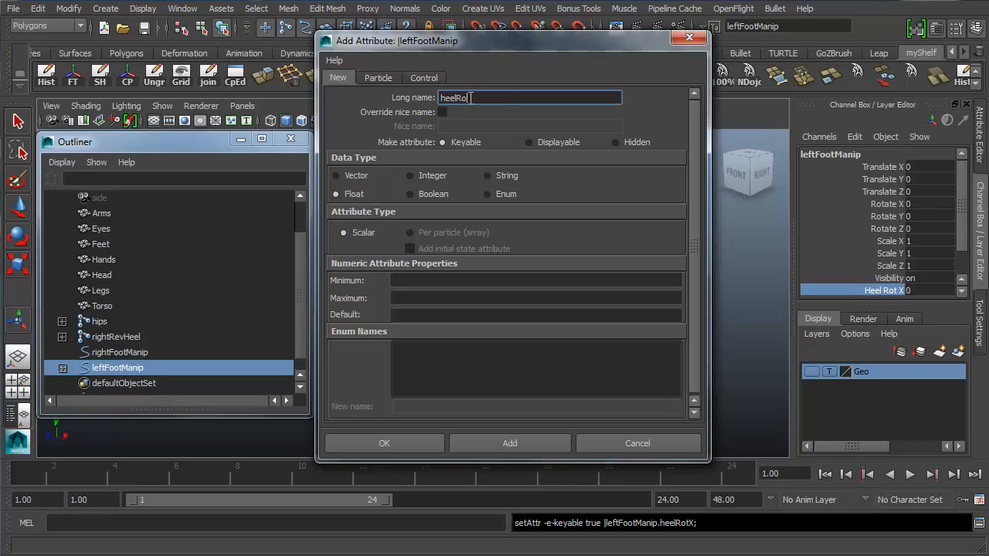
type("Y")
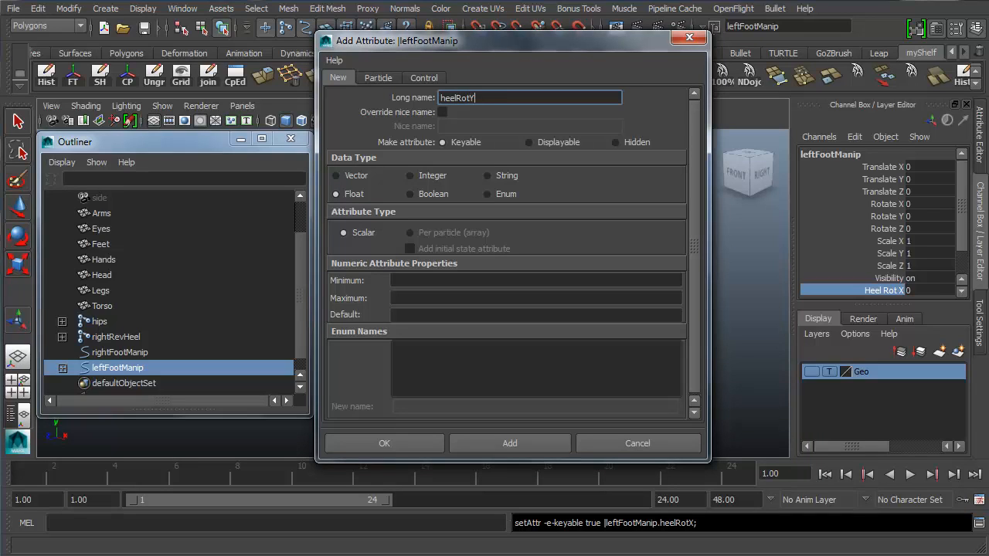
mouse_move(476, 116)
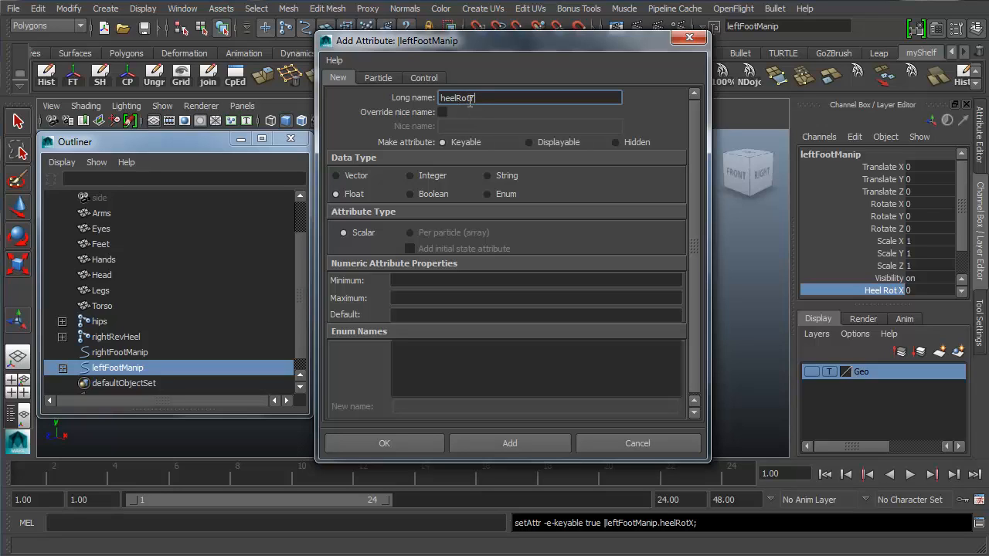
type("Y")
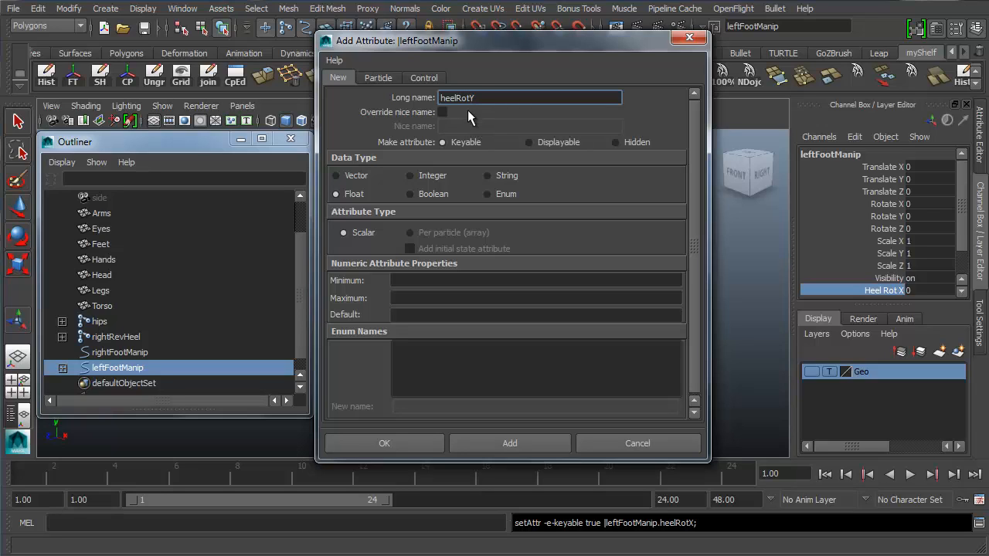
mouse_move(460, 146)
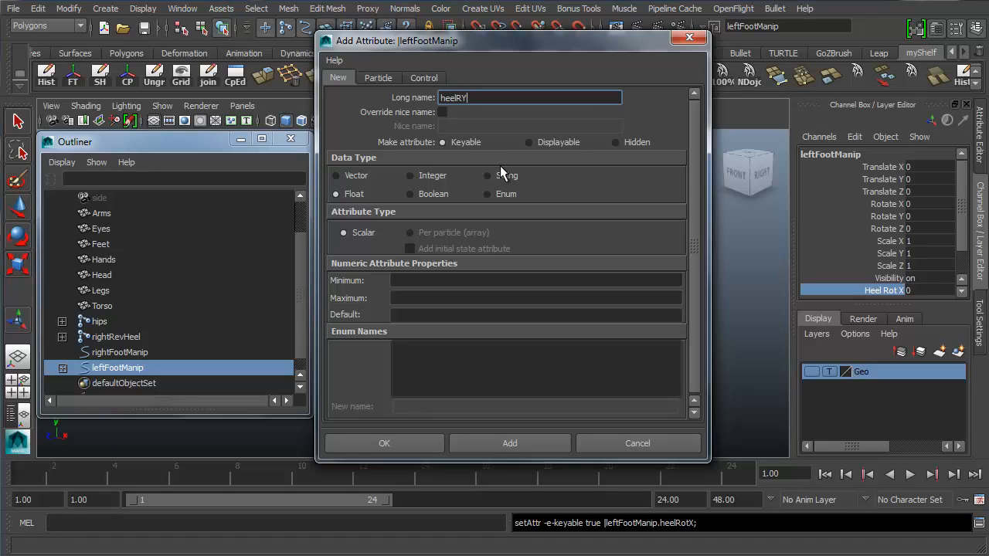
mouse_move(497, 72)
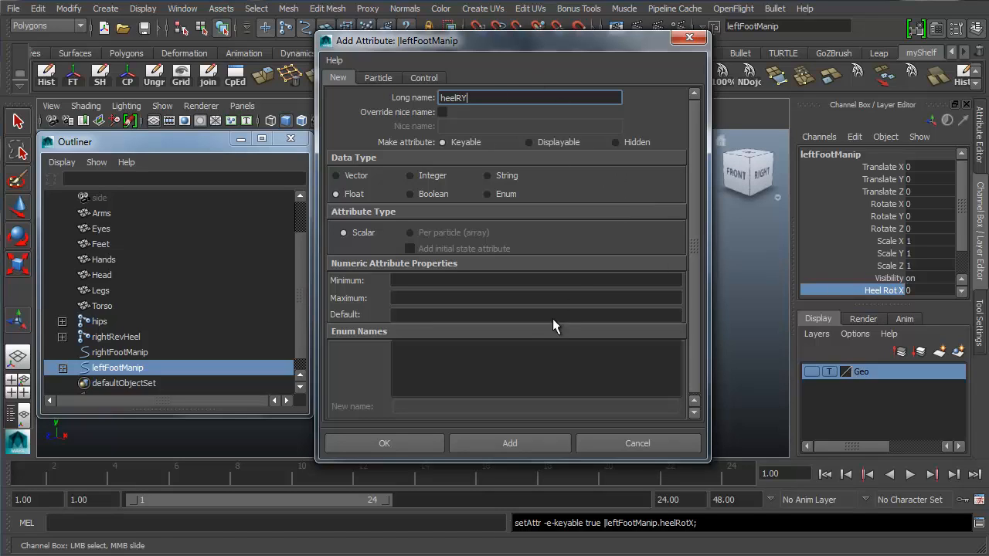
mouse_move(466, 111)
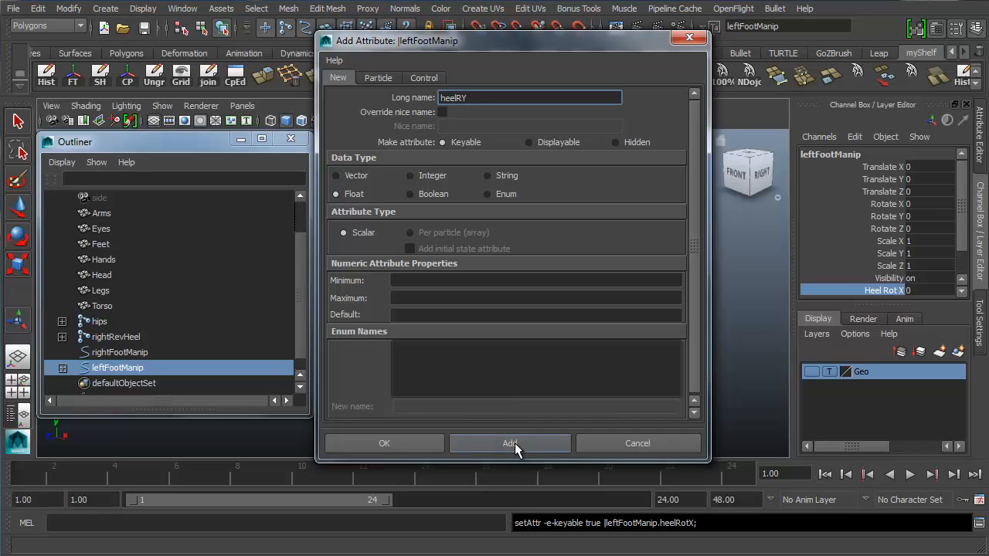
Step: Add the heelRY attribute and select the new Heel RY channel beside Heel Rot X
left_click(510, 441)
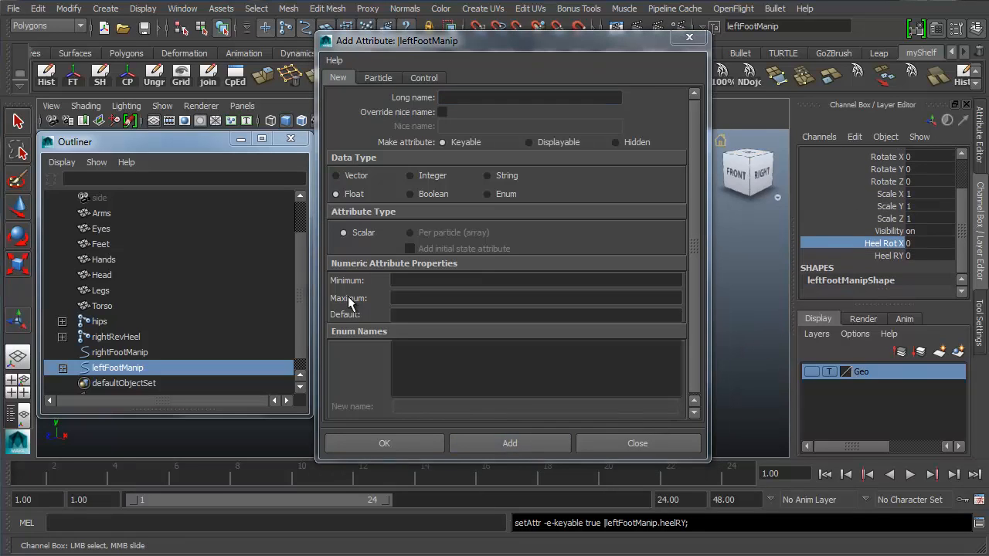
mouse_move(538, 225)
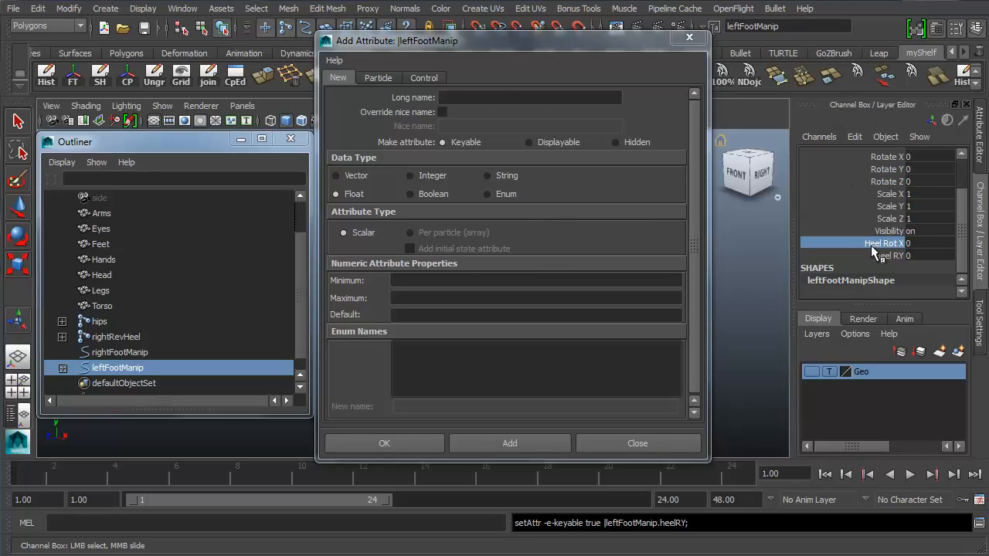
left_click(889, 256)
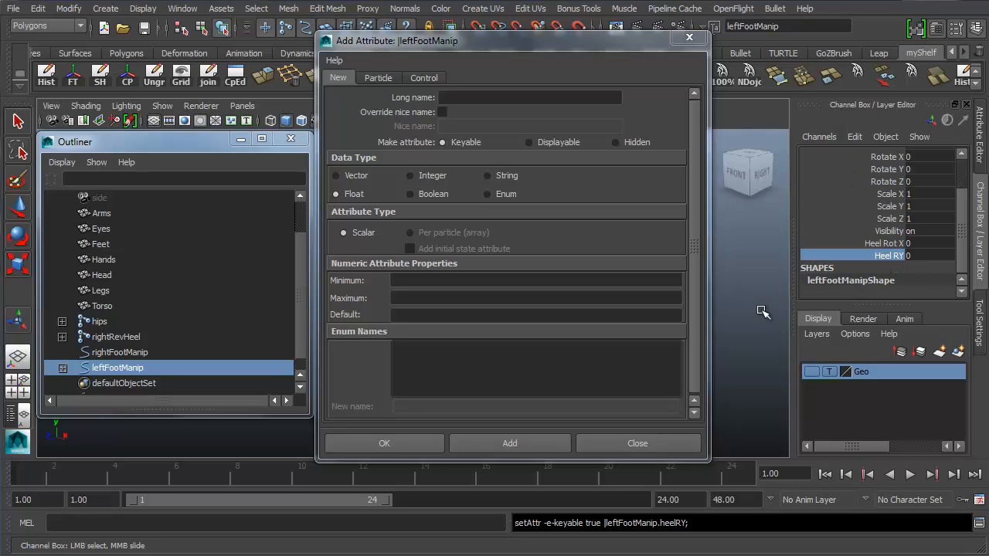
mouse_move(731, 296)
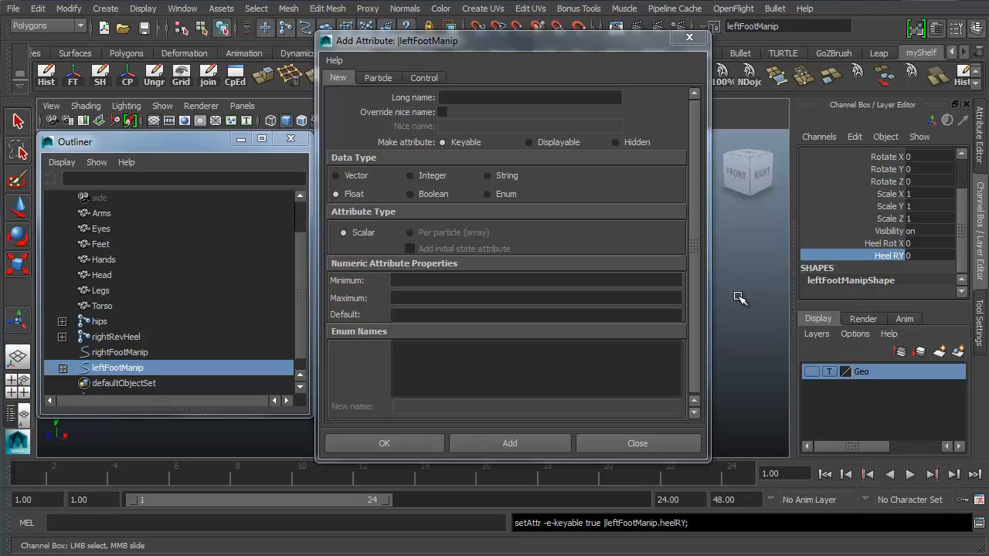
mouse_move(896, 281)
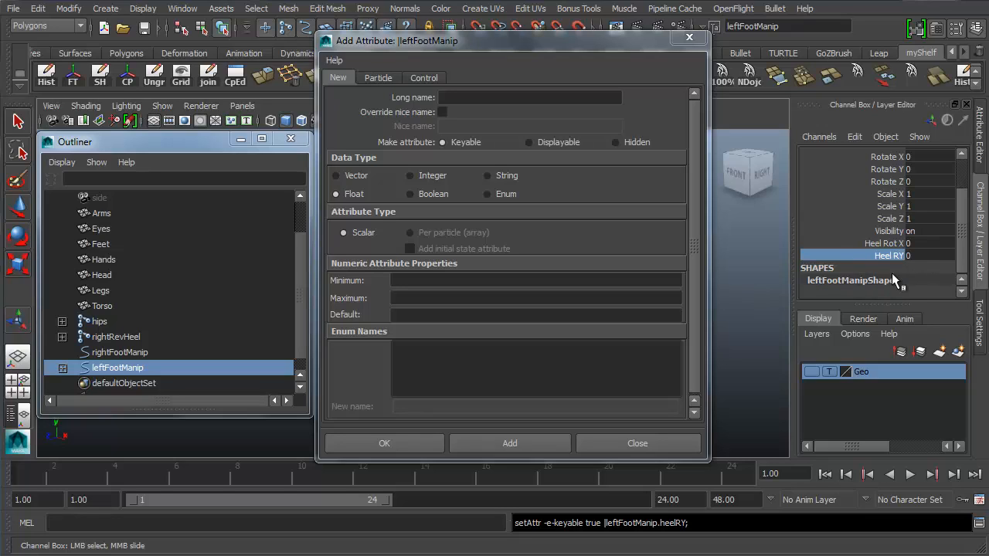
mouse_move(884, 266)
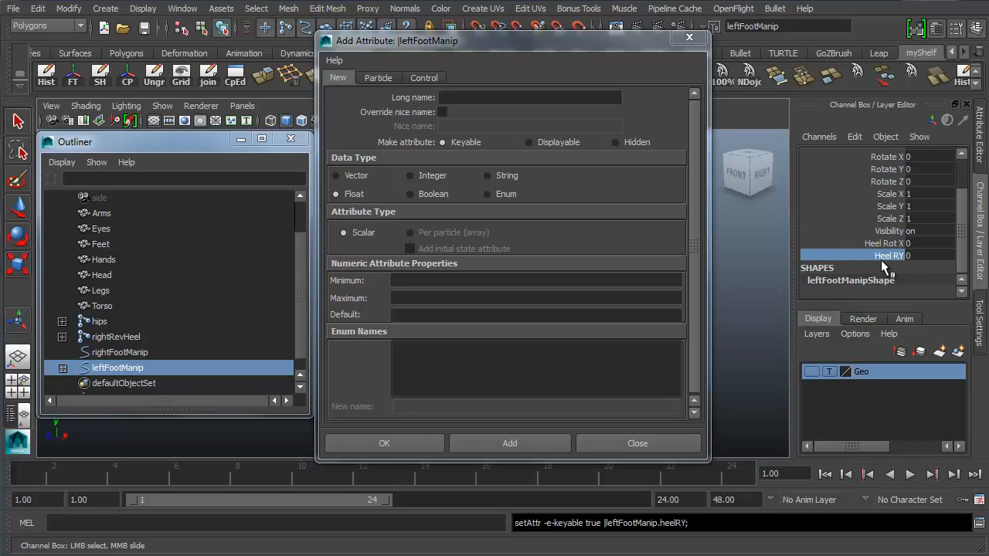
mouse_move(879, 259)
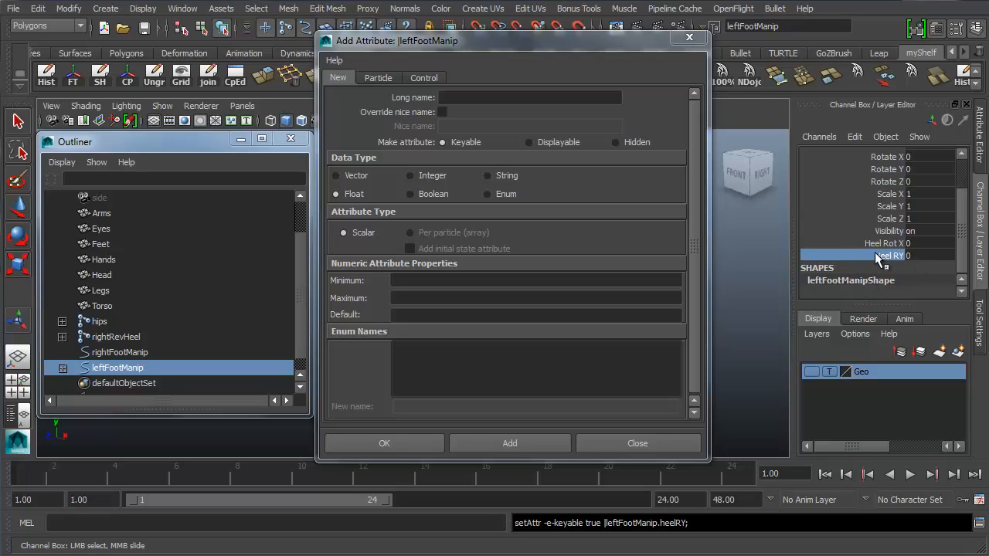
mouse_move(847, 266)
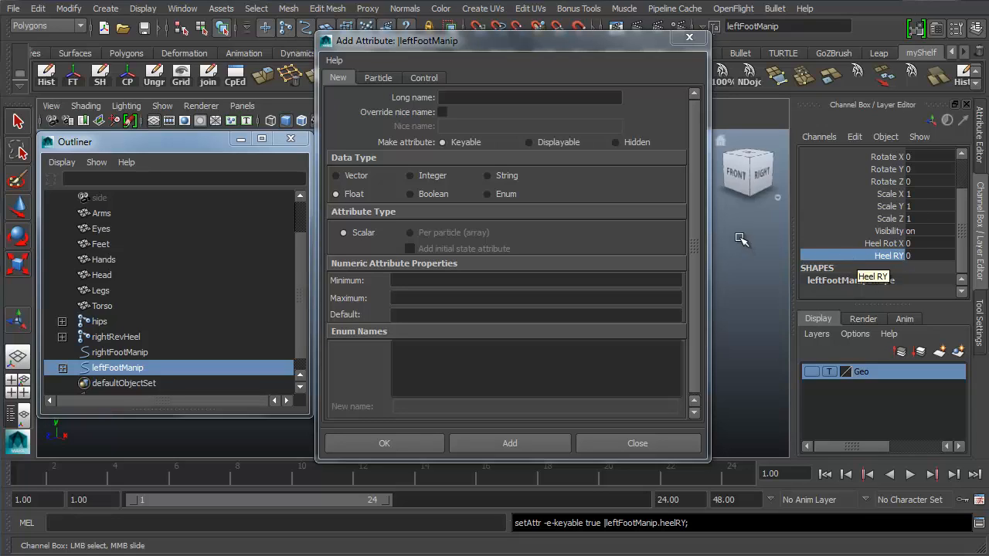
mouse_move(745, 257)
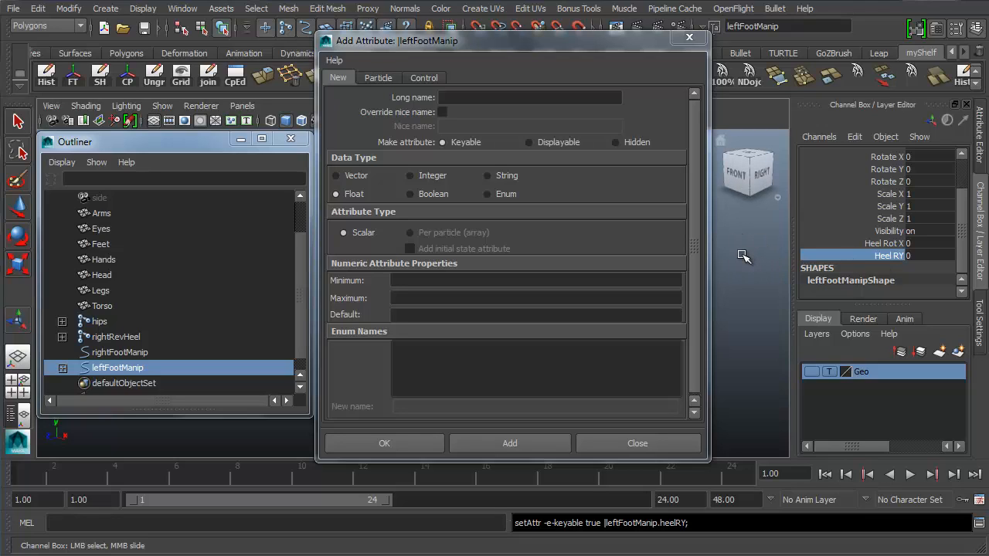
mouse_move(652, 272)
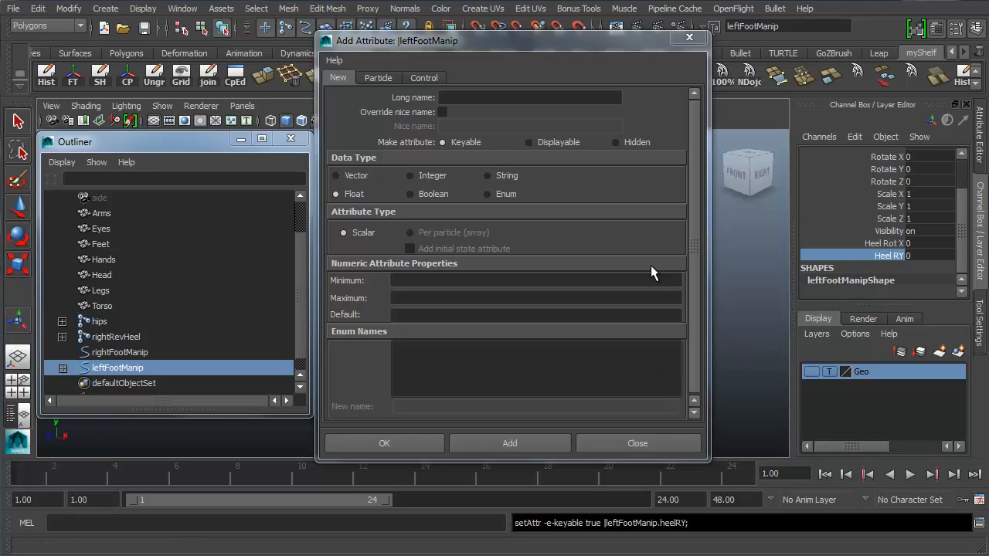
mouse_move(357, 316)
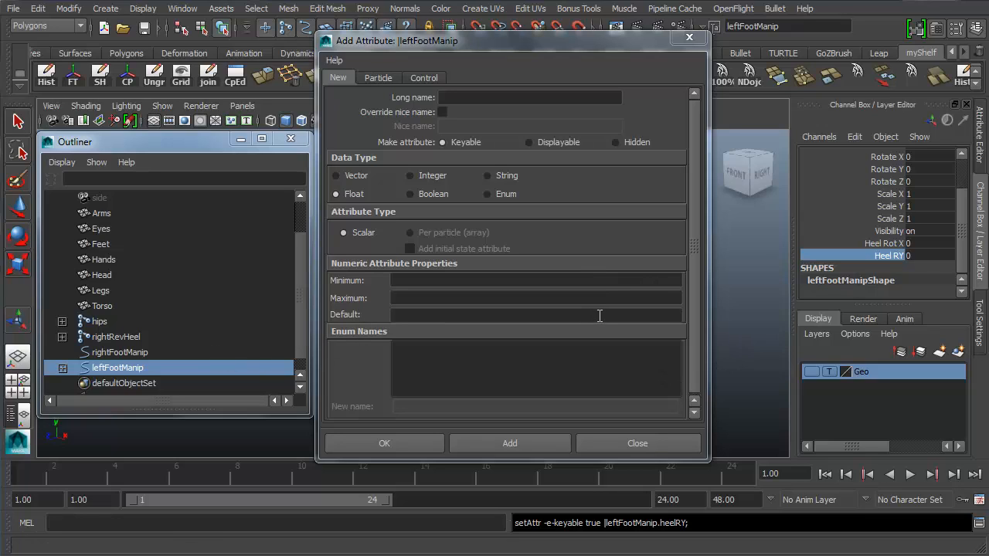
mouse_move(905, 189)
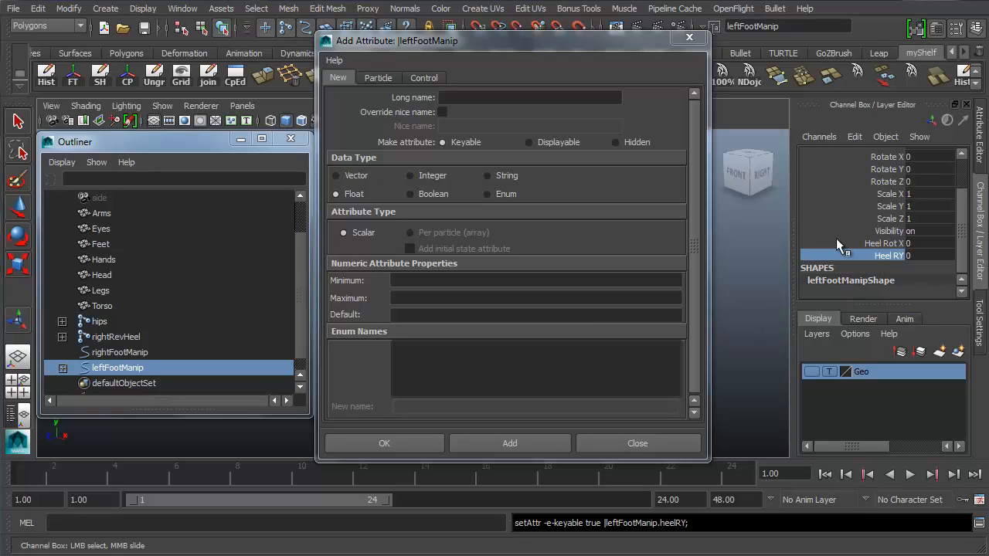
mouse_move(838, 240)
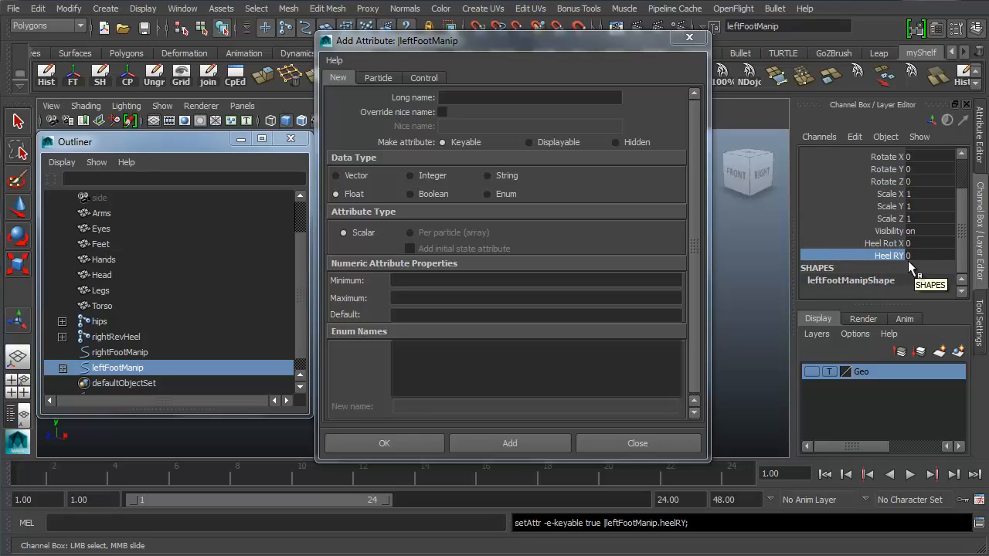
mouse_move(842, 193)
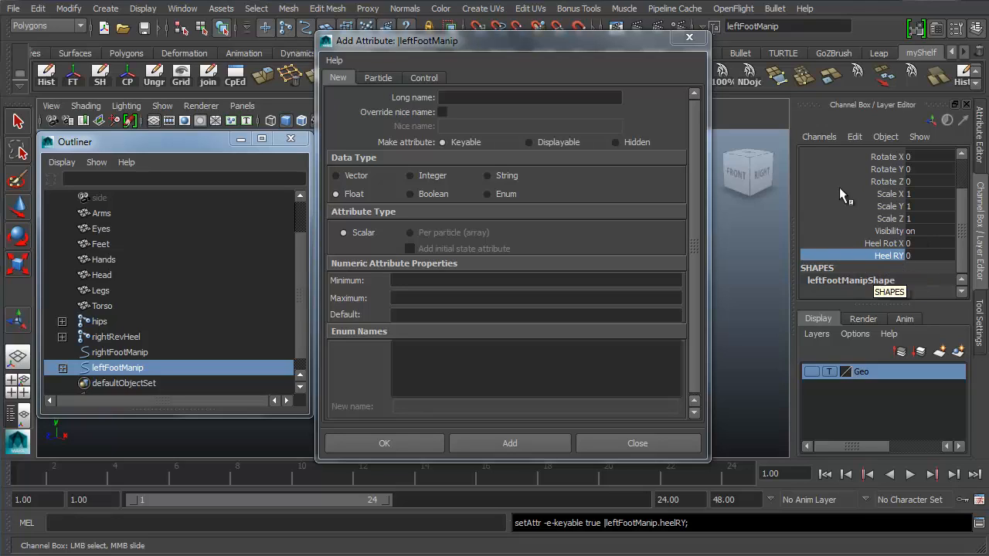
mouse_move(720, 260)
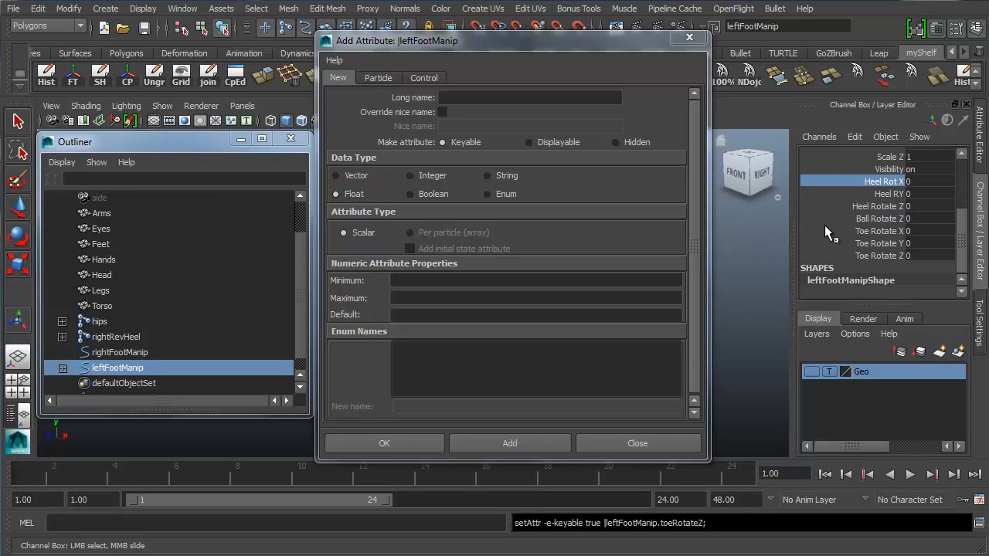
Step: Select the new Heel Rotate Z, Ball Rotate Z and Toe Rotate X/Y/Z channels, all at zero
left_click(881, 194)
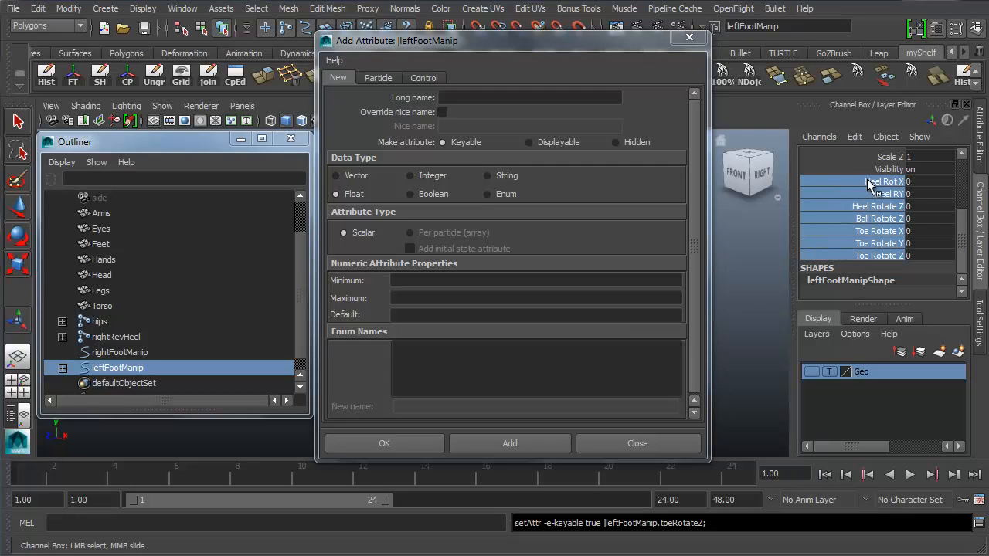
mouse_move(838, 233)
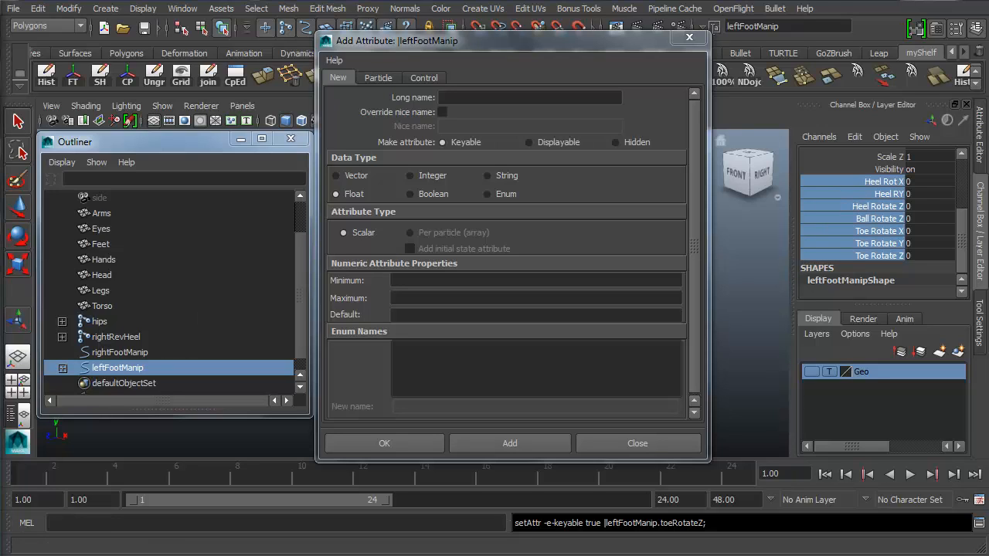
mouse_move(881, 225)
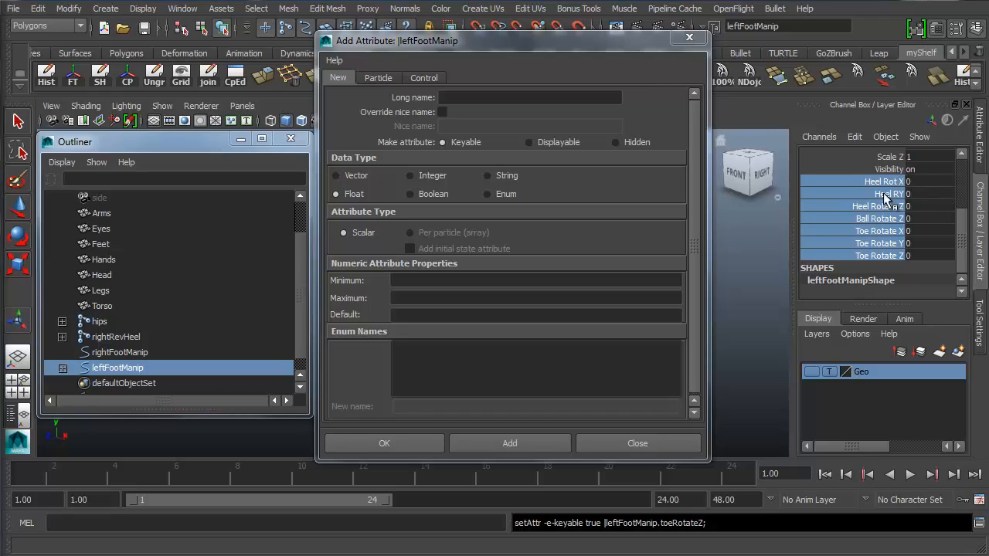
mouse_move(822, 193)
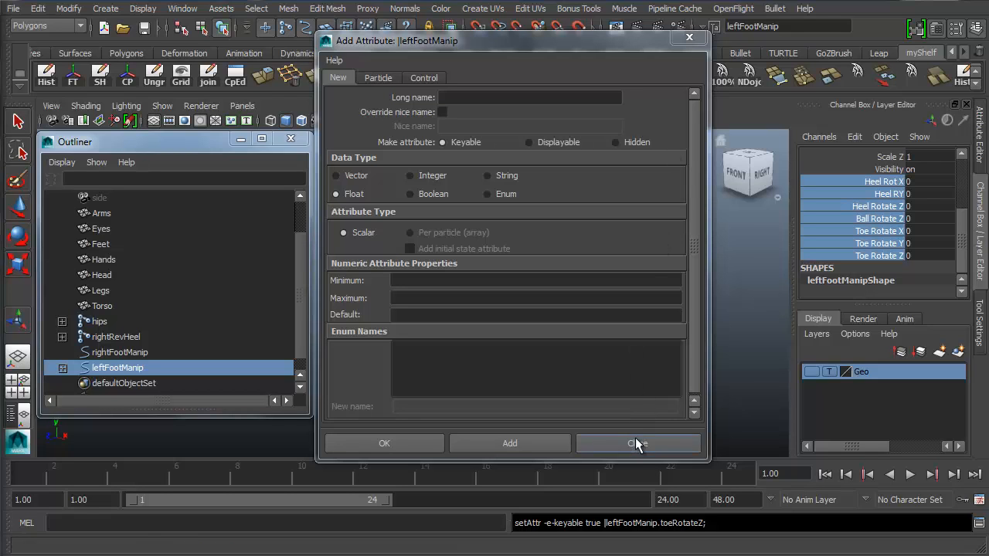
Step: Close Add Attribute and inspect Heel RY, Heel Rotate Z and the following custom channels in turn
left_click(636, 442)
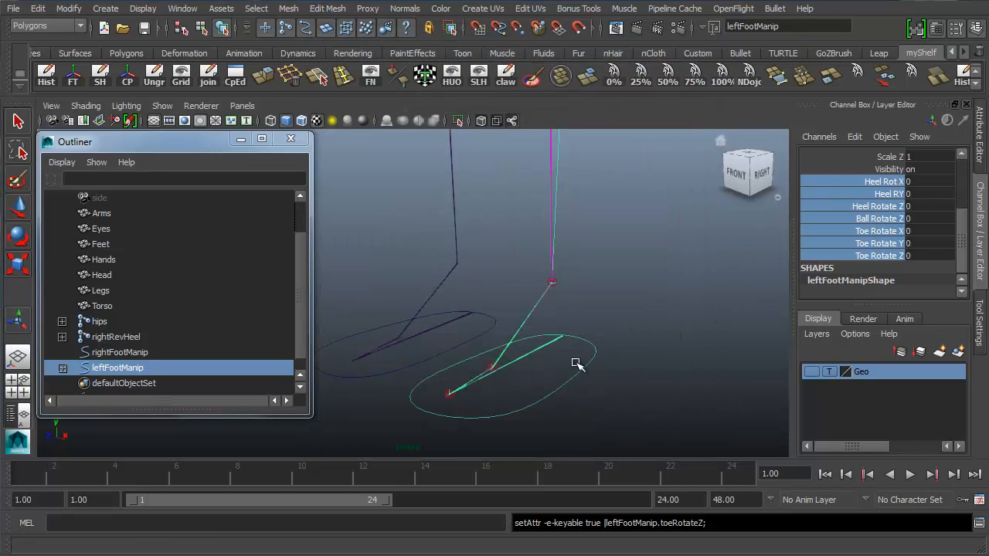
mouse_move(873, 246)
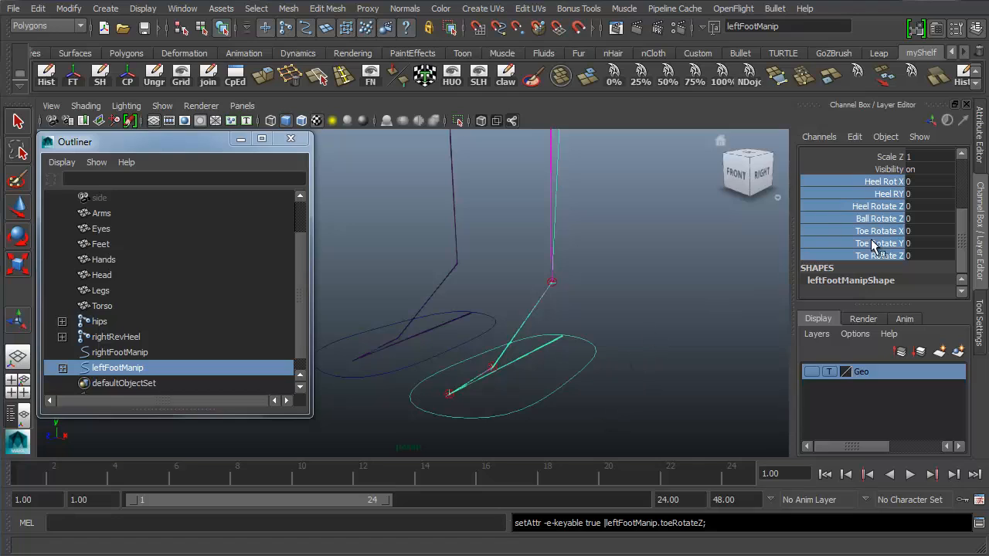
mouse_move(887, 194)
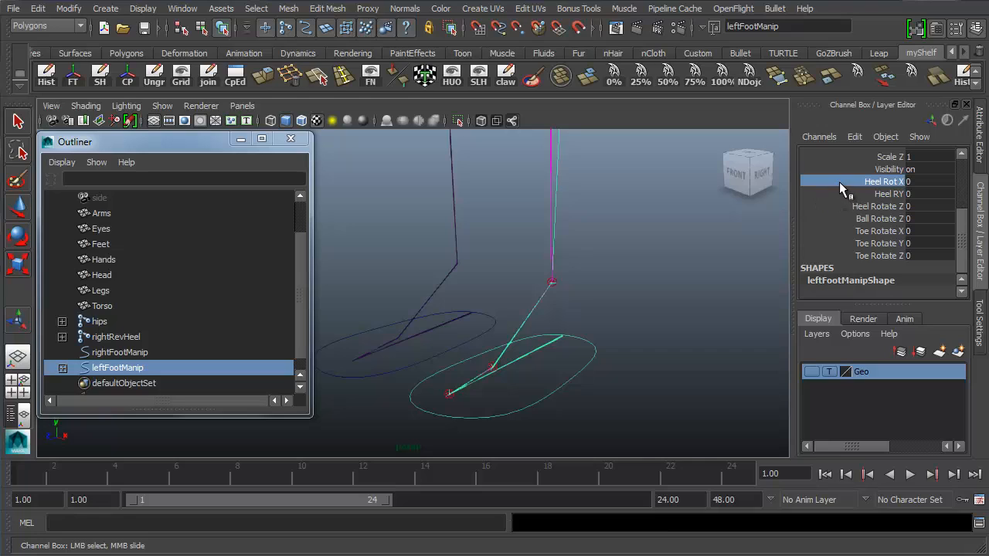
mouse_move(848, 209)
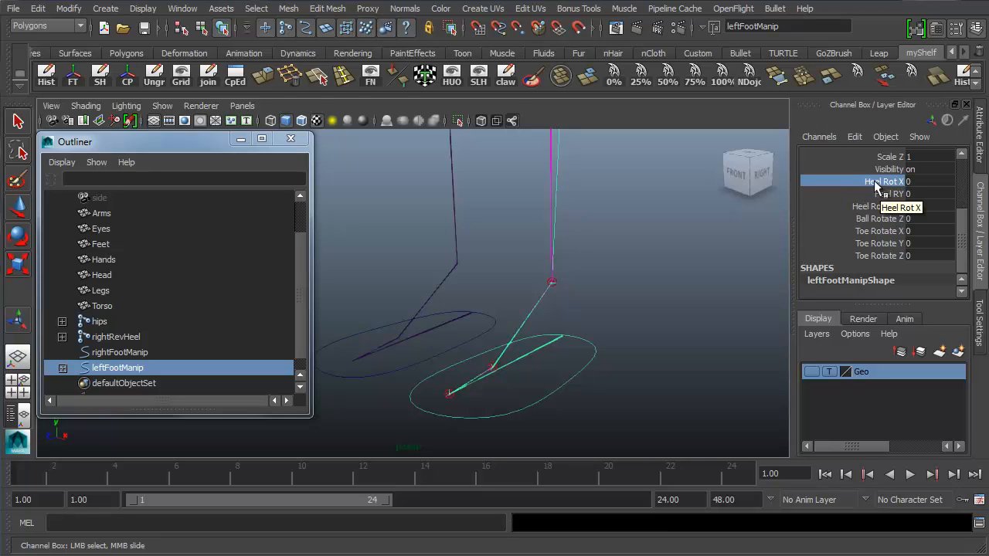
mouse_move(827, 216)
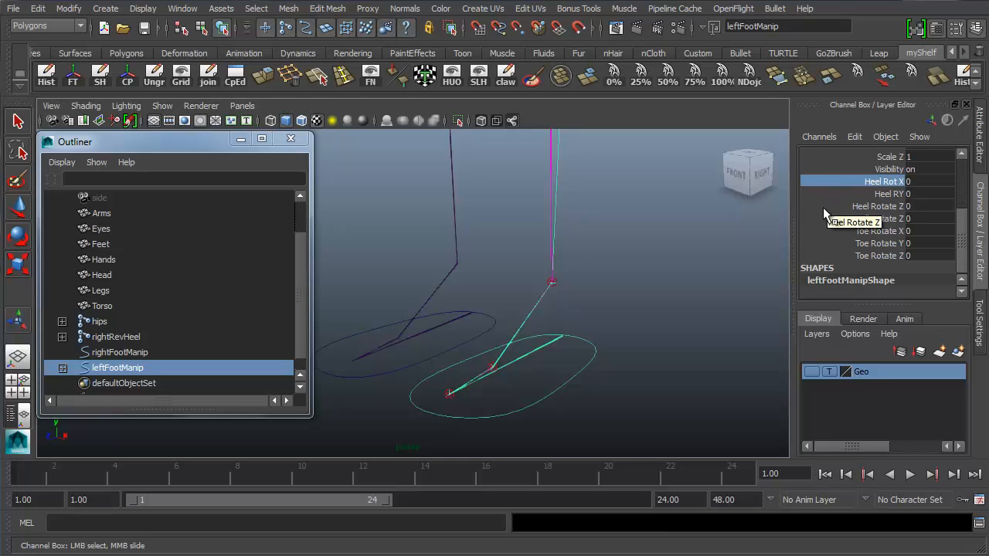
mouse_move(896, 209)
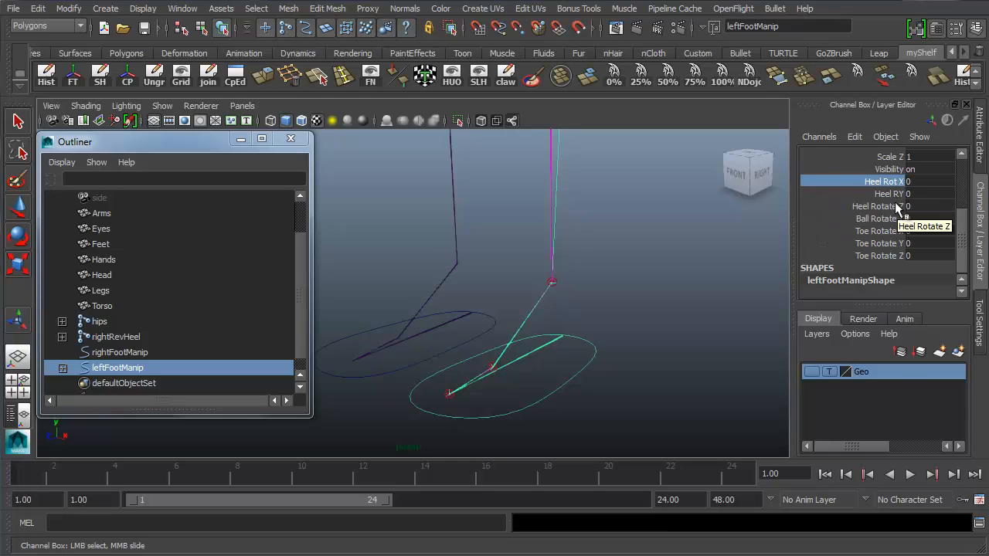
mouse_move(850, 197)
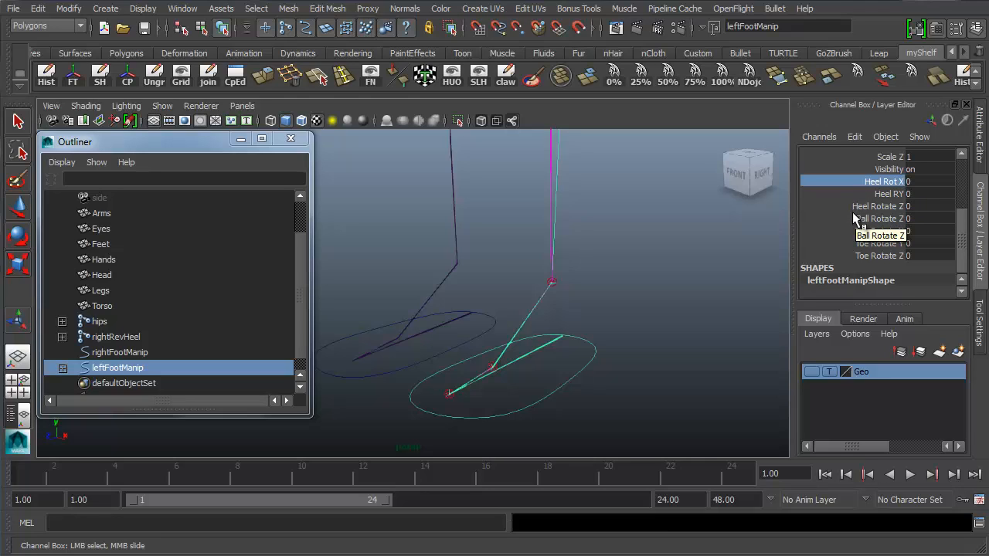
mouse_move(832, 246)
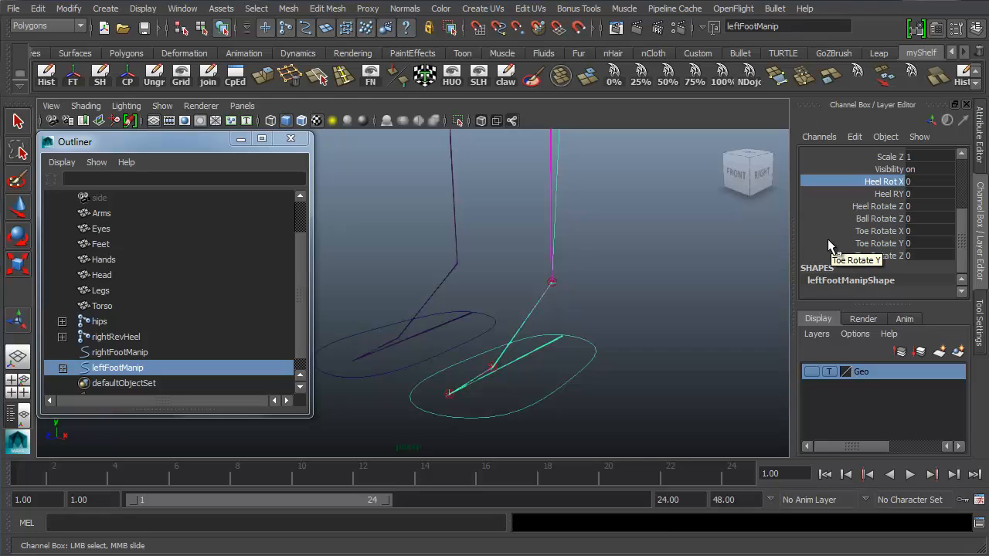
mouse_move(868, 182)
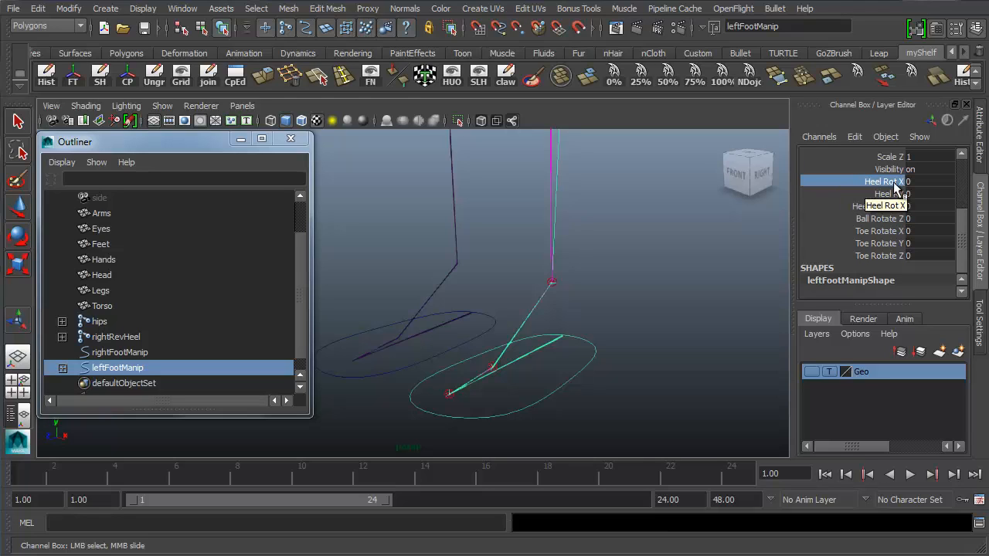
mouse_move(851, 200)
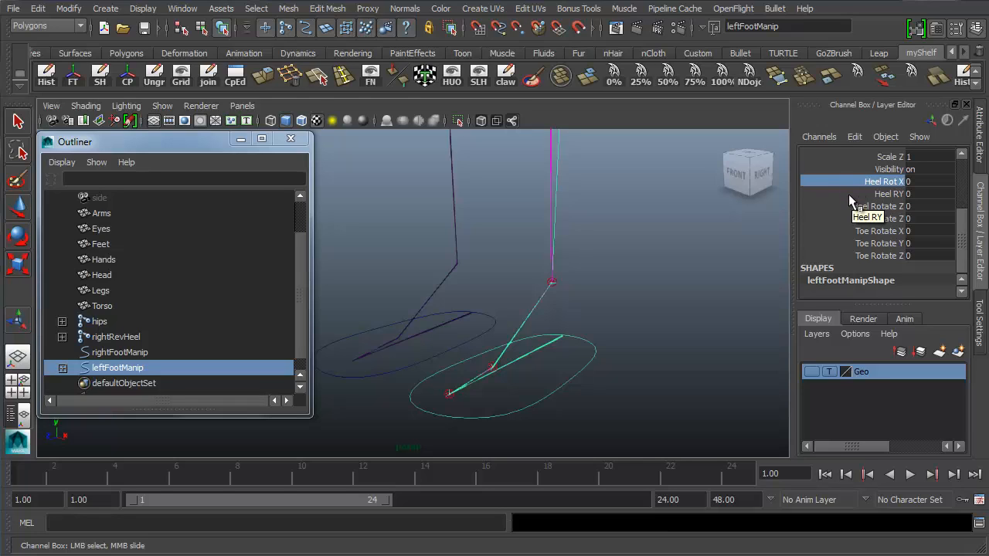
left_click(881, 195)
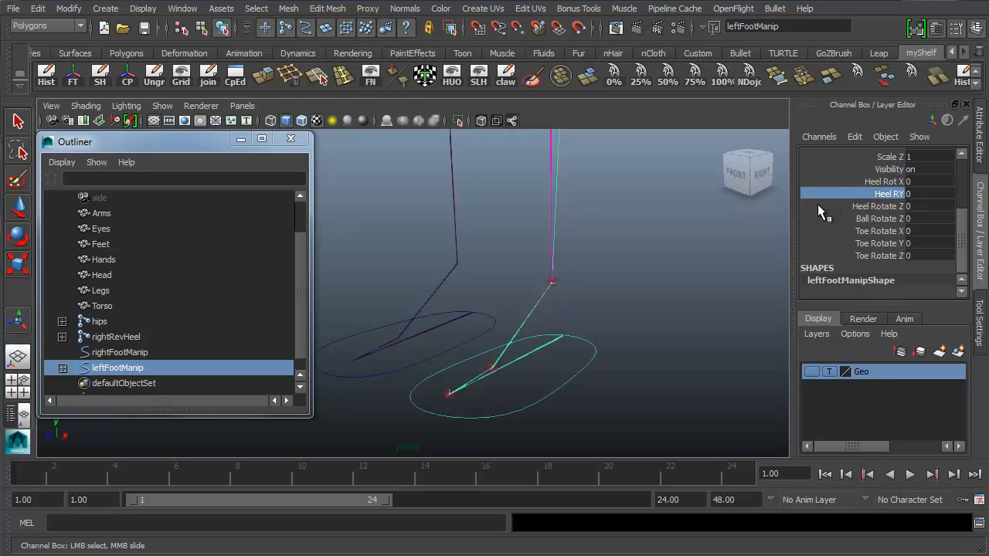
mouse_move(862, 214)
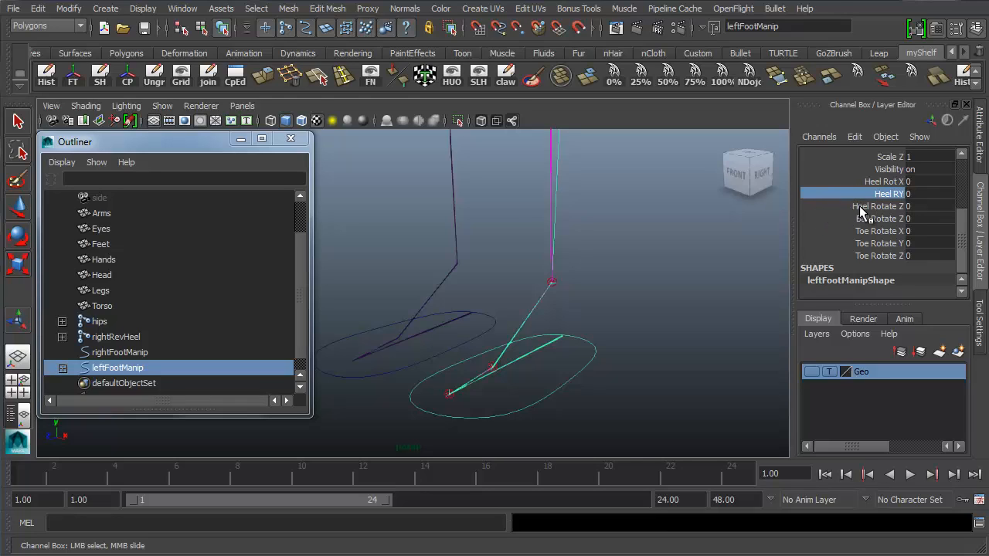
left_click(881, 207)
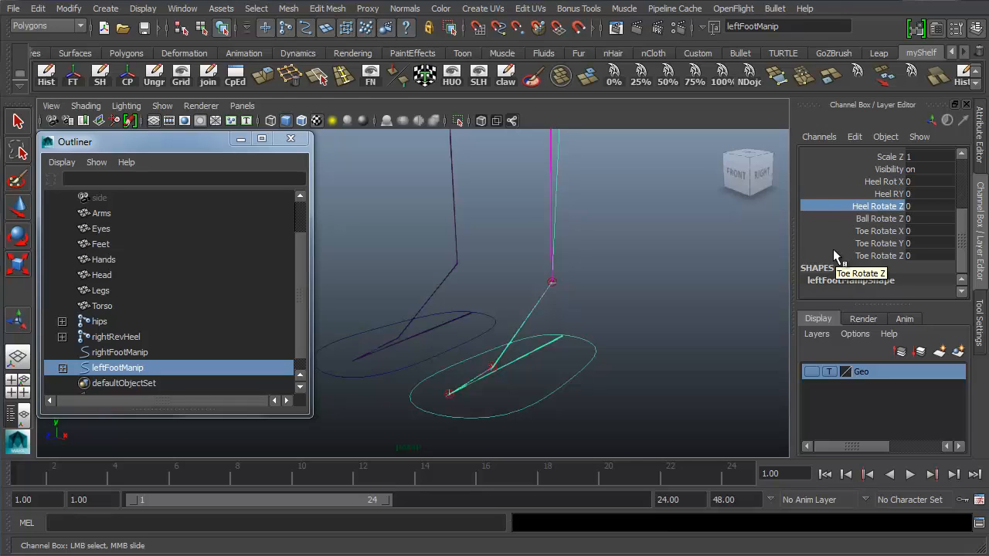
mouse_move(850, 225)
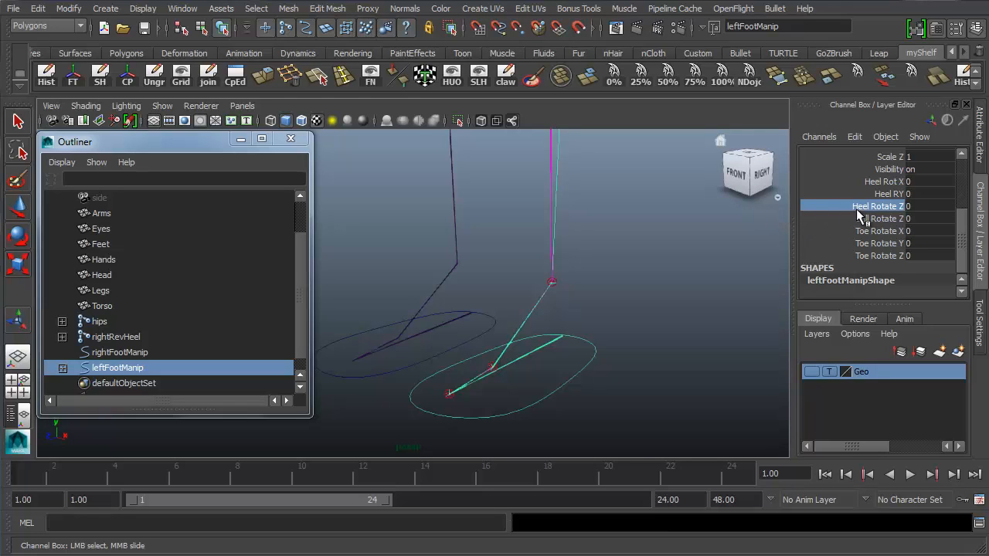
mouse_move(880, 218)
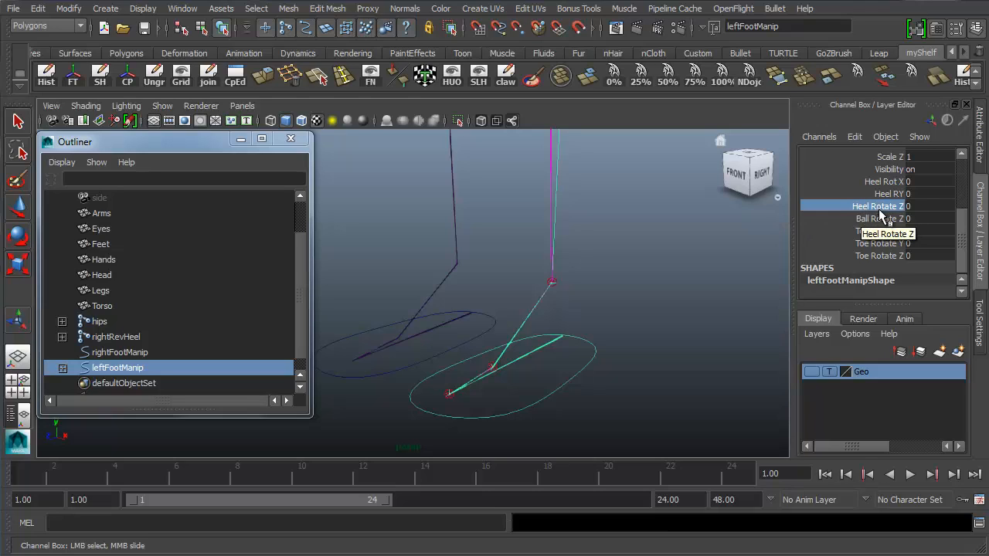
mouse_move(878, 216)
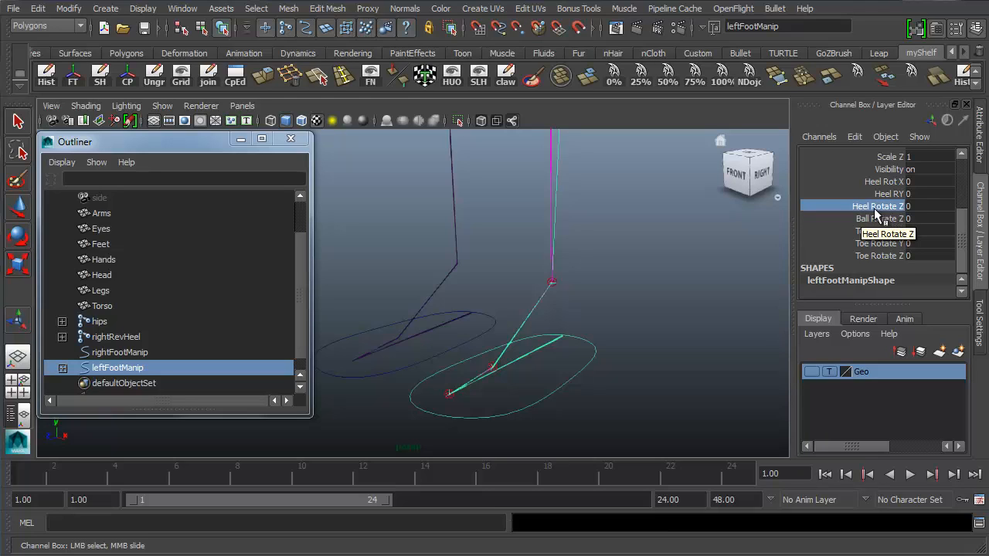
mouse_move(880, 219)
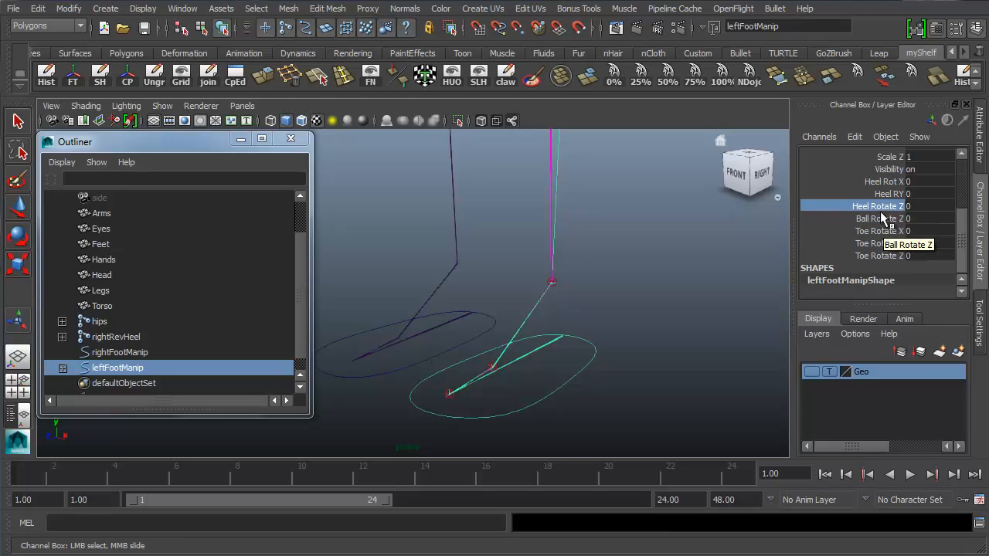
mouse_move(850, 255)
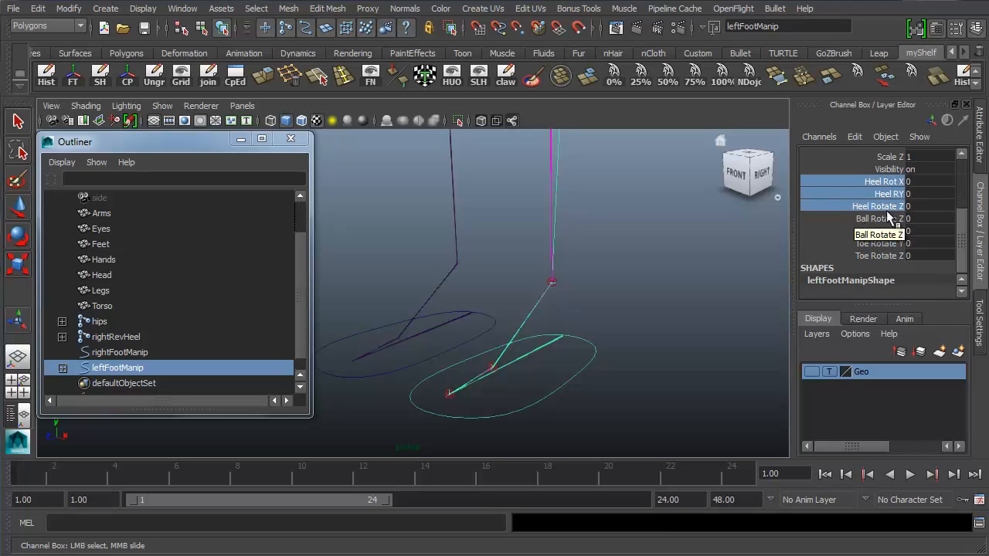
mouse_move(873, 244)
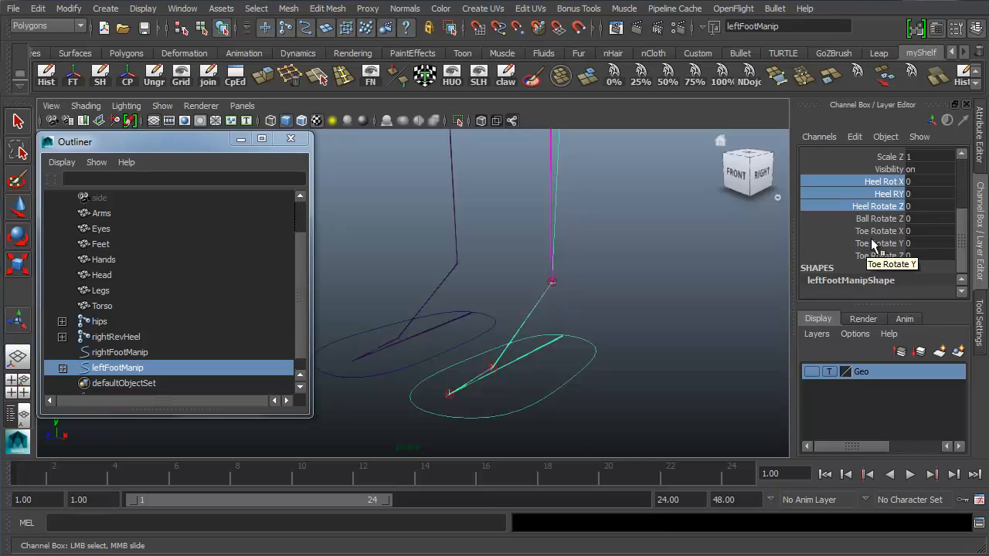
mouse_move(841, 226)
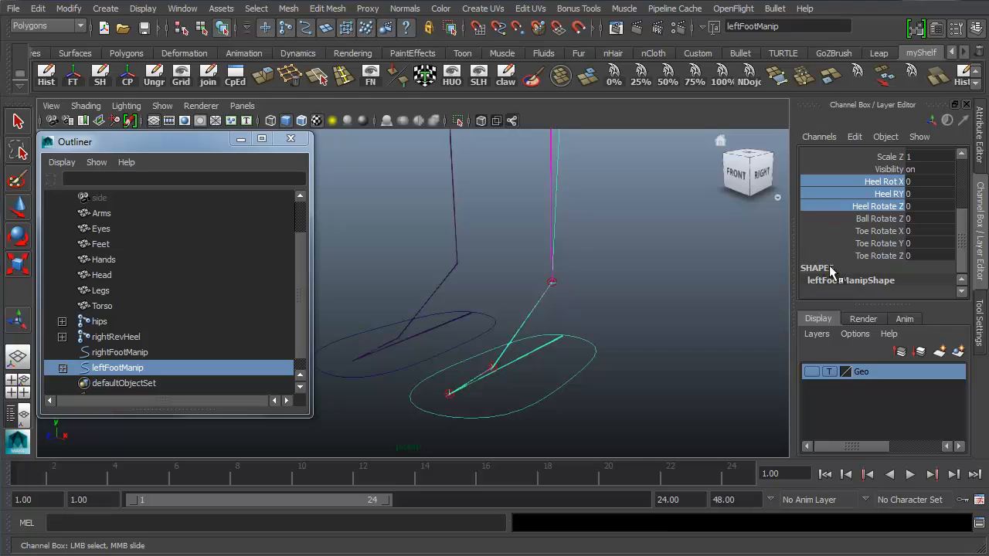
mouse_move(853, 275)
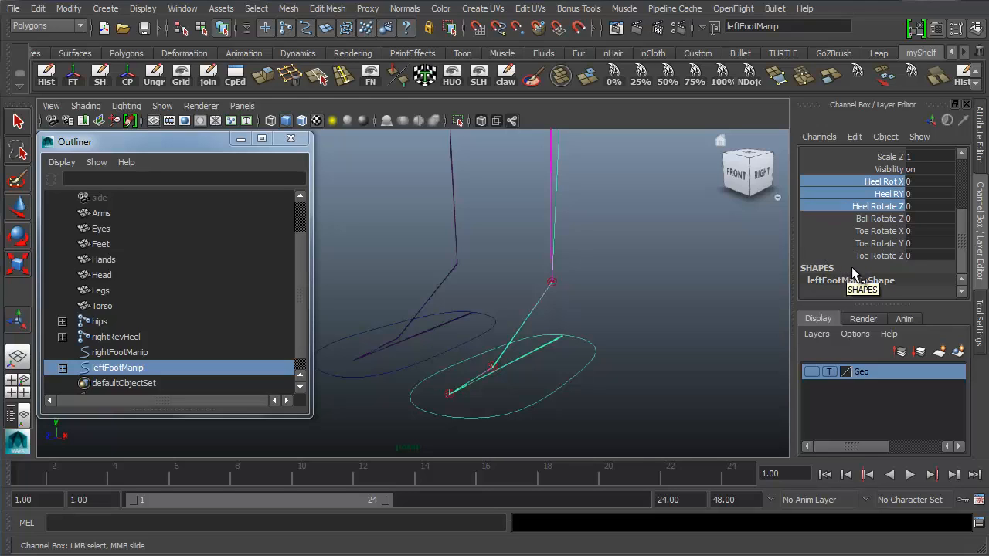
mouse_move(889, 256)
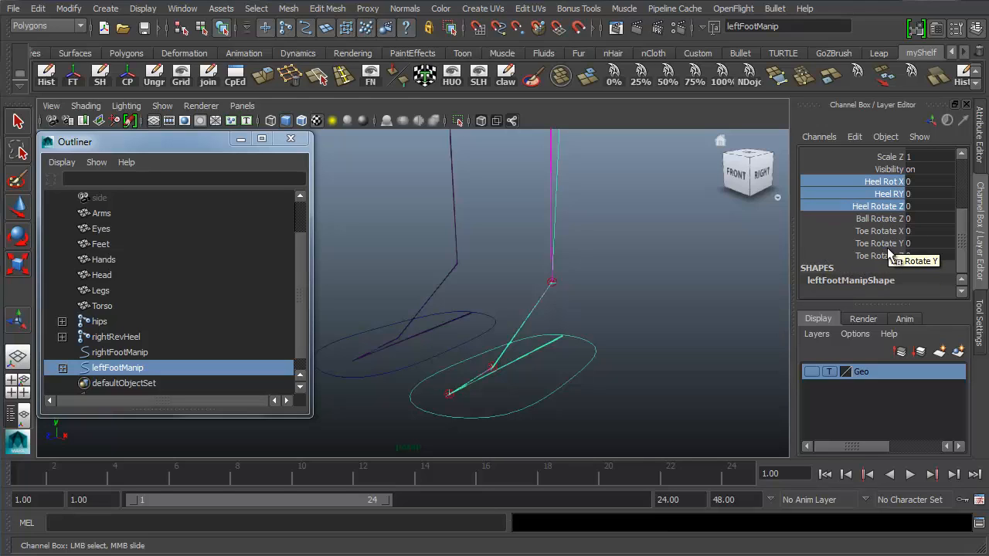
left_click(881, 220)
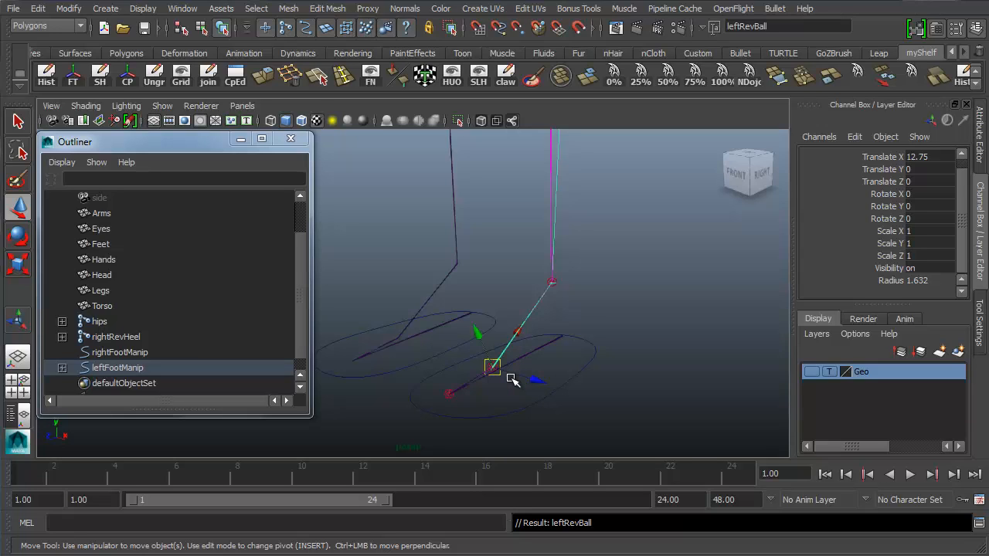
mouse_move(325, 370)
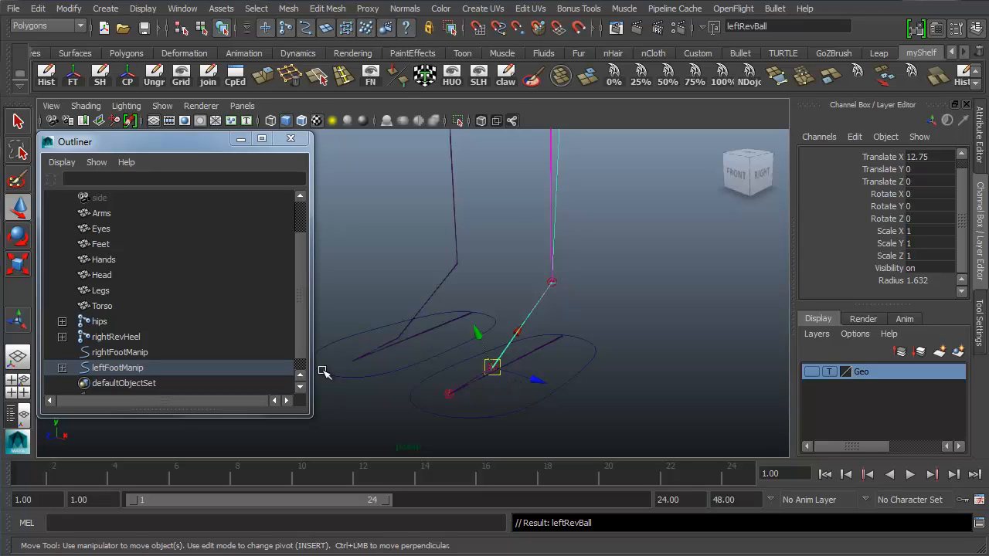
mouse_move(523, 349)
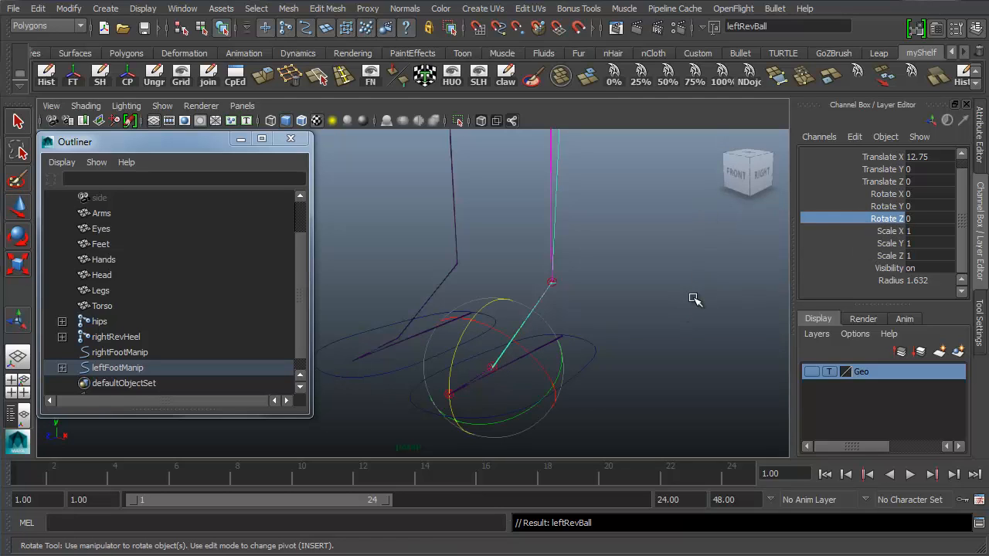
mouse_move(645, 261)
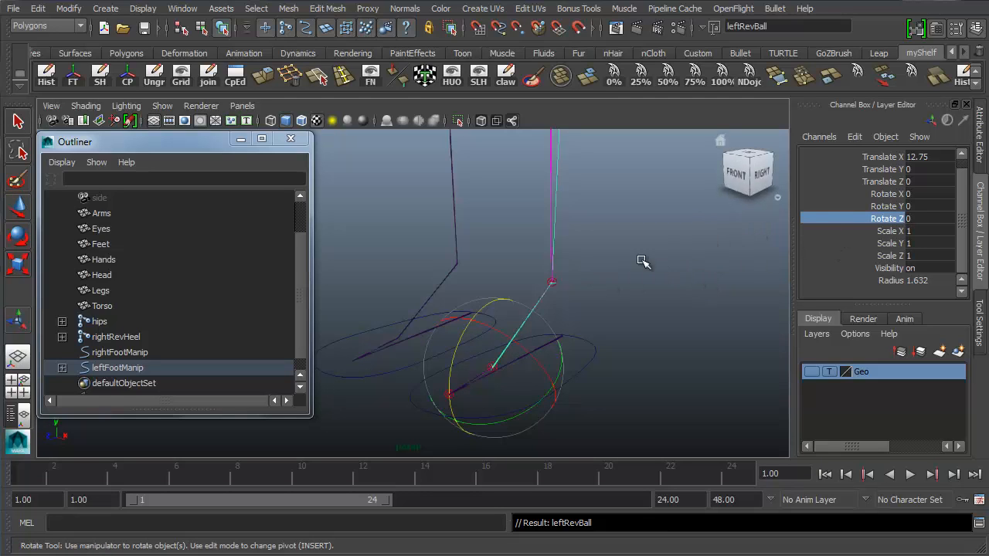
Step: Test-rotate leftRevBall on Z, undo it back to zero, and reselect leftFootManip
left_click_drag(553, 281, 557, 299)
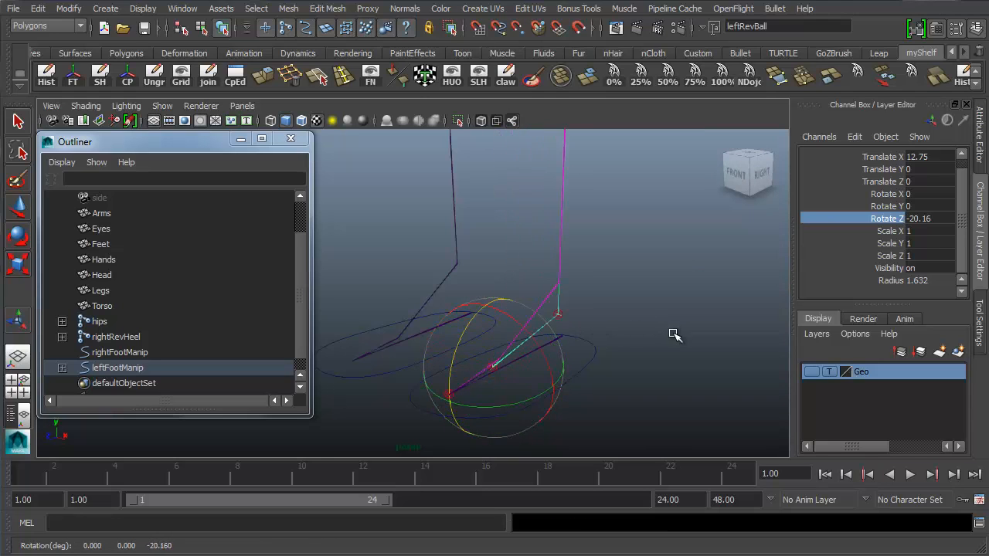
key("ctrl+z")
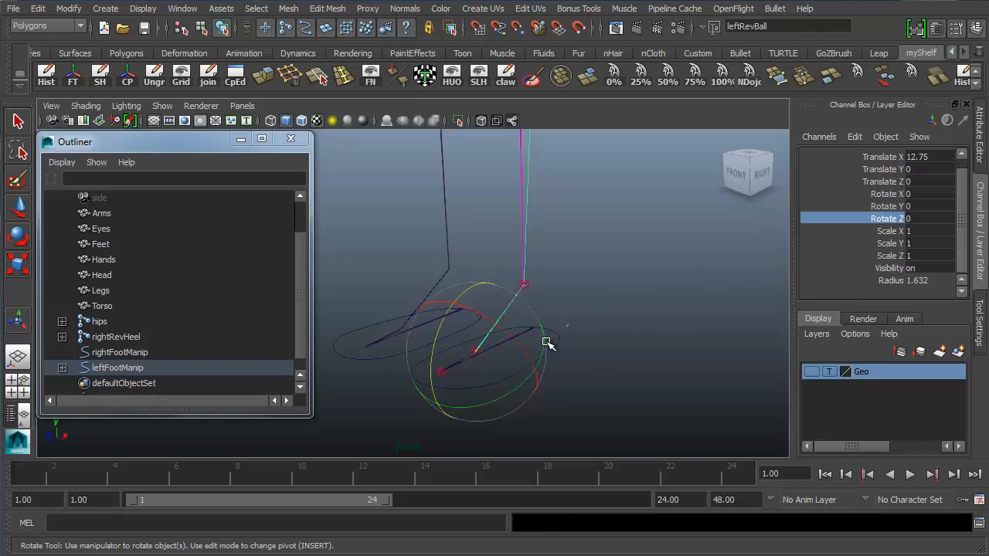
left_click(118, 368)
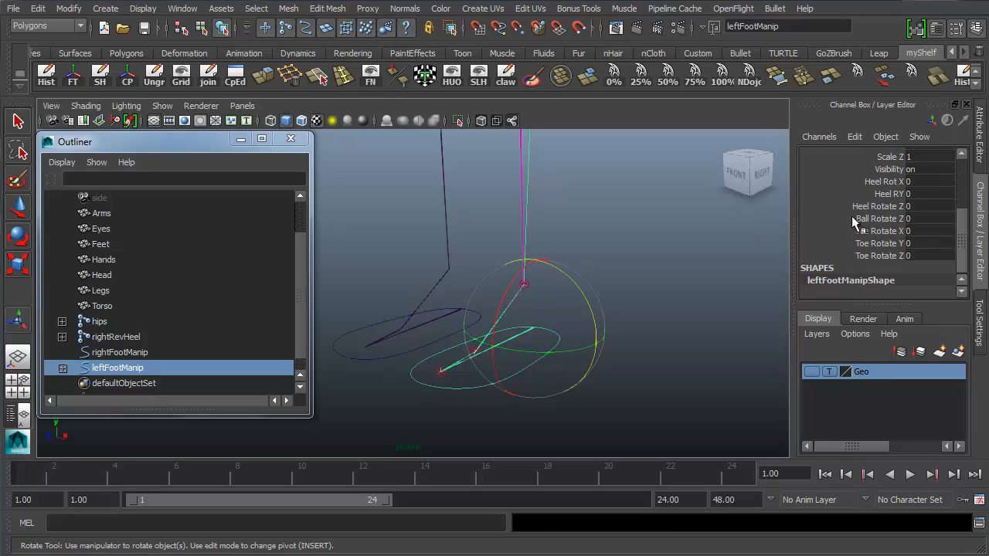
mouse_move(857, 220)
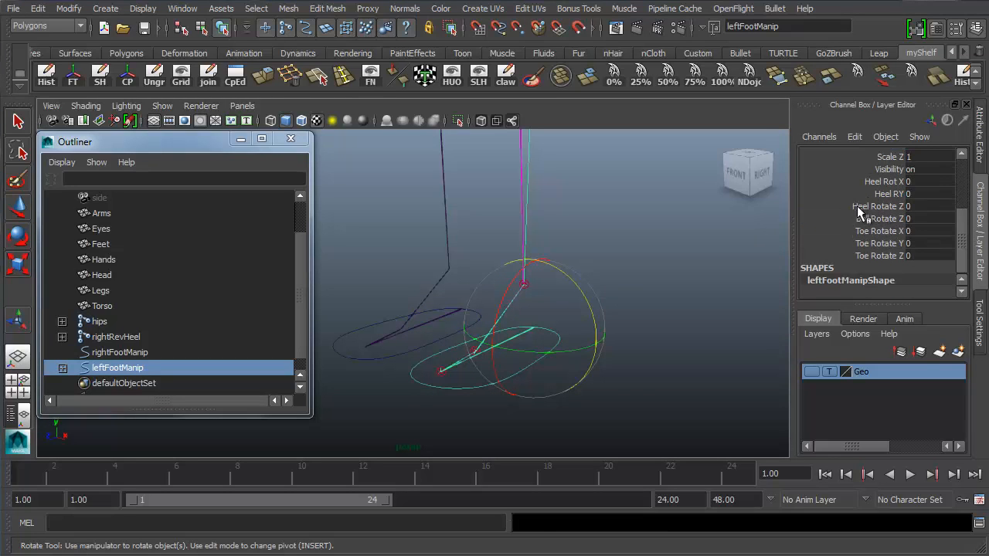
Step: Select the Ball Rotate Z channel on leftFootManip and test it in the viewport
left_click(879, 218)
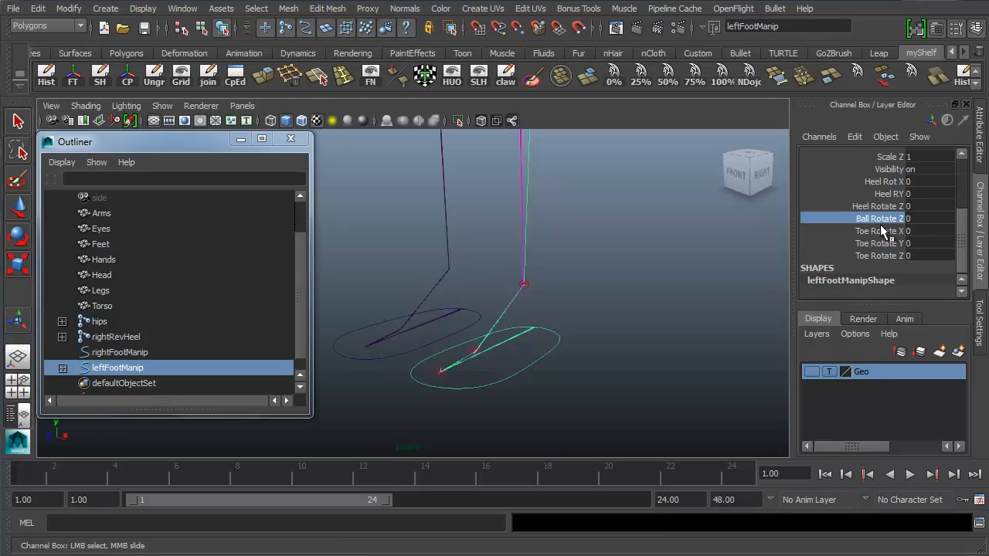
mouse_move(812, 226)
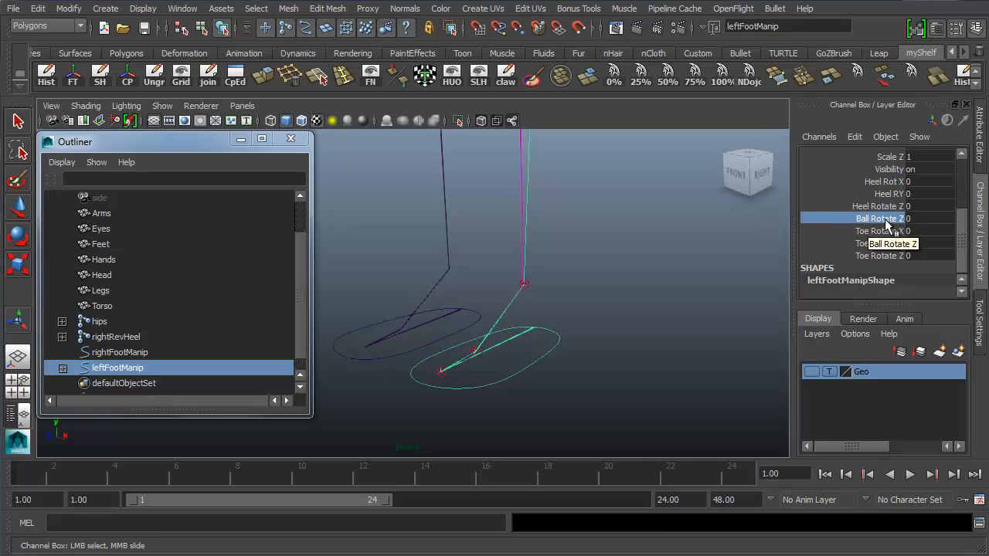
mouse_move(829, 251)
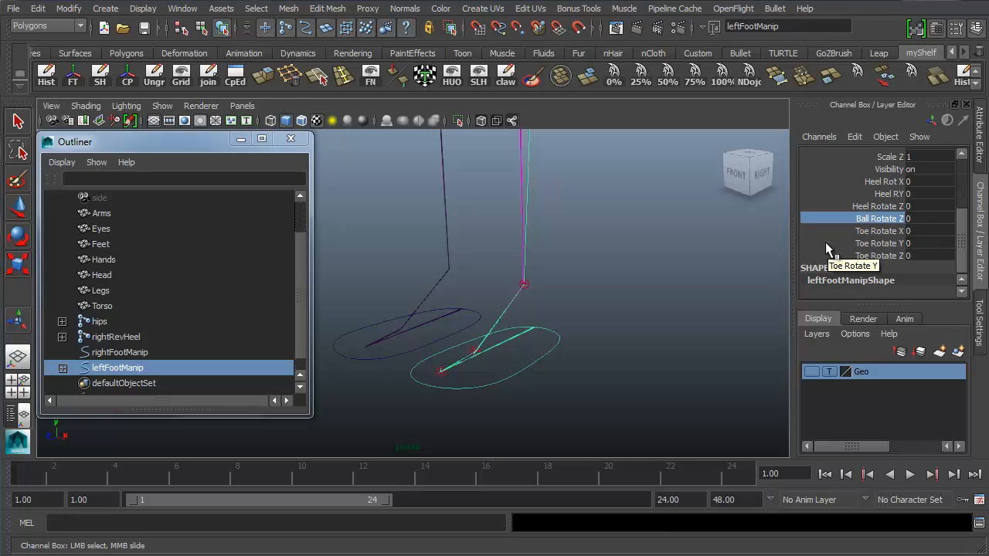
mouse_move(838, 245)
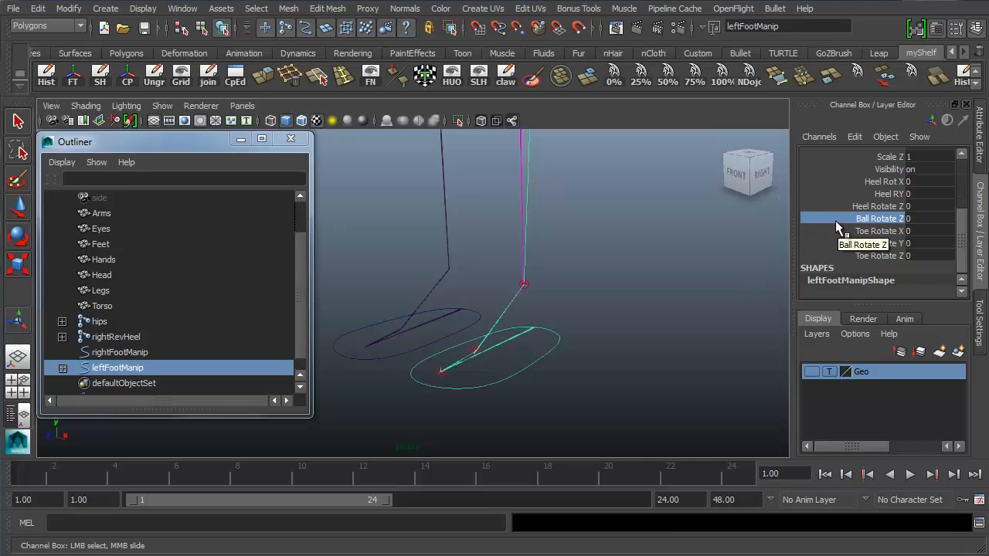
mouse_move(881, 235)
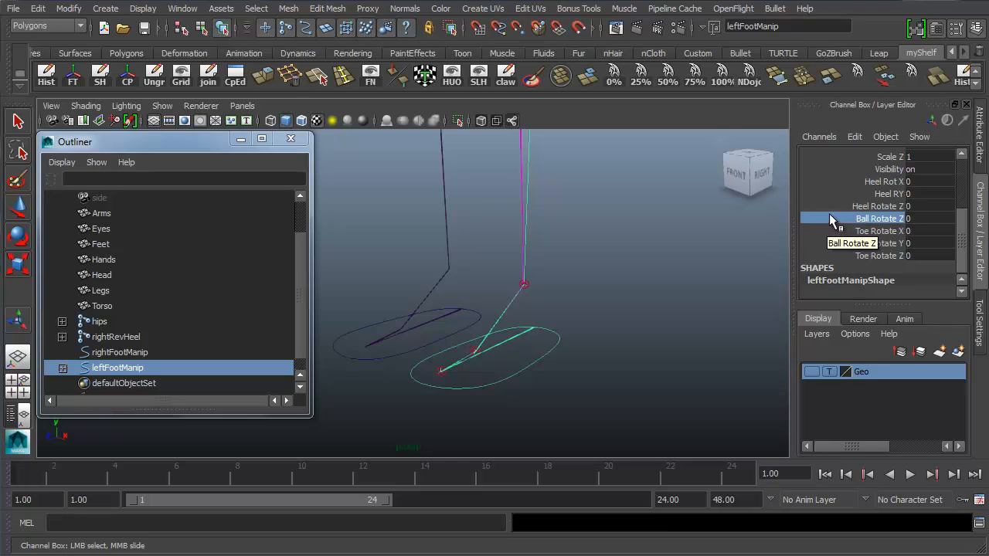
mouse_move(816, 248)
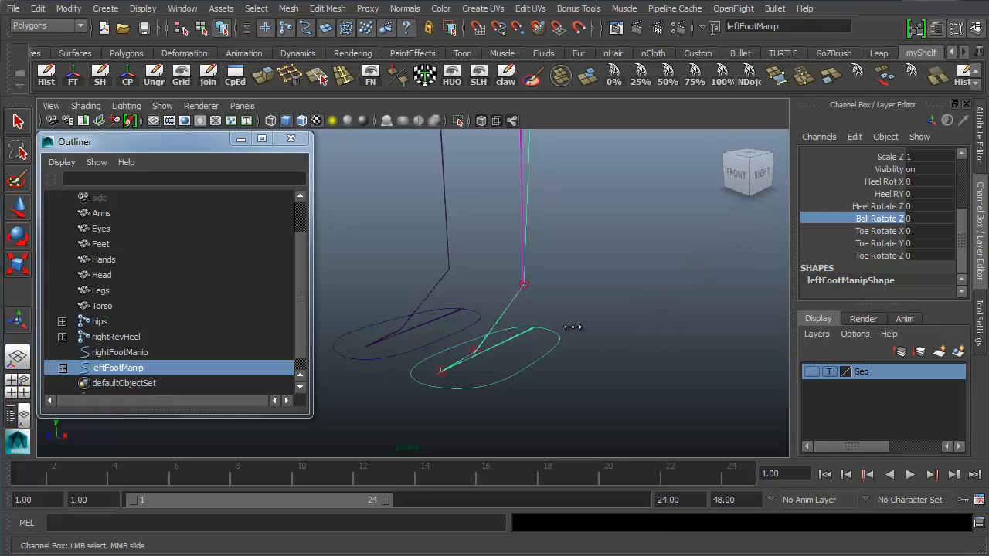
mouse_move(563, 357)
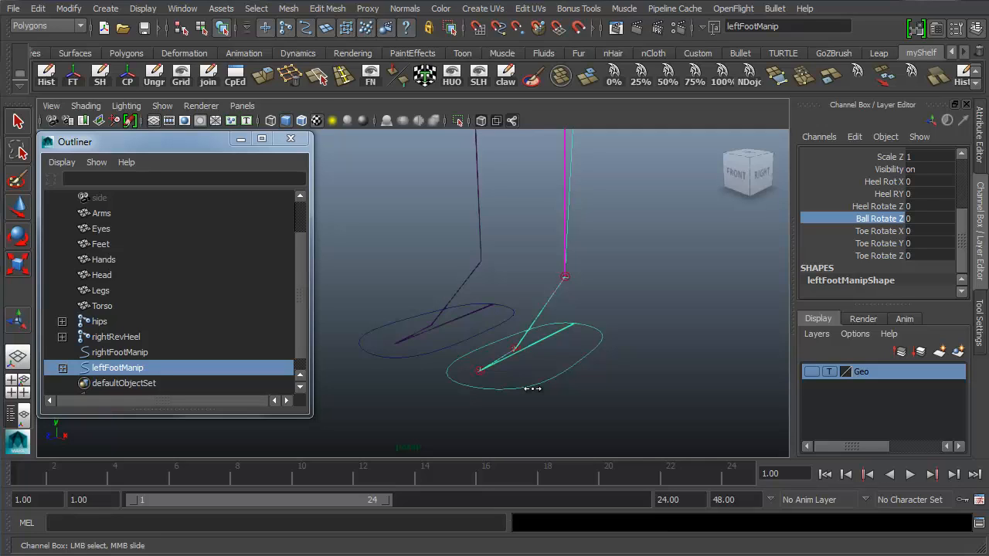
mouse_move(595, 297)
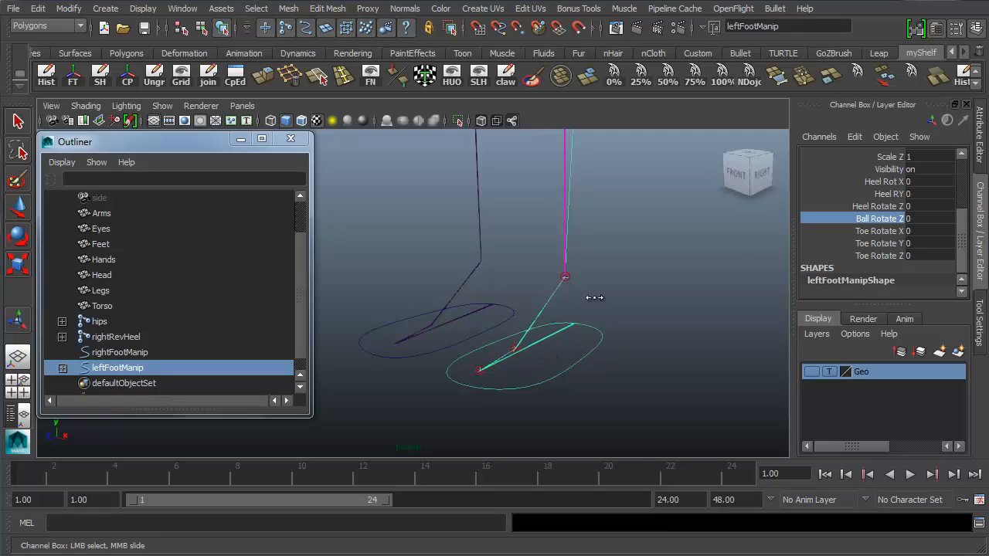
mouse_move(586, 334)
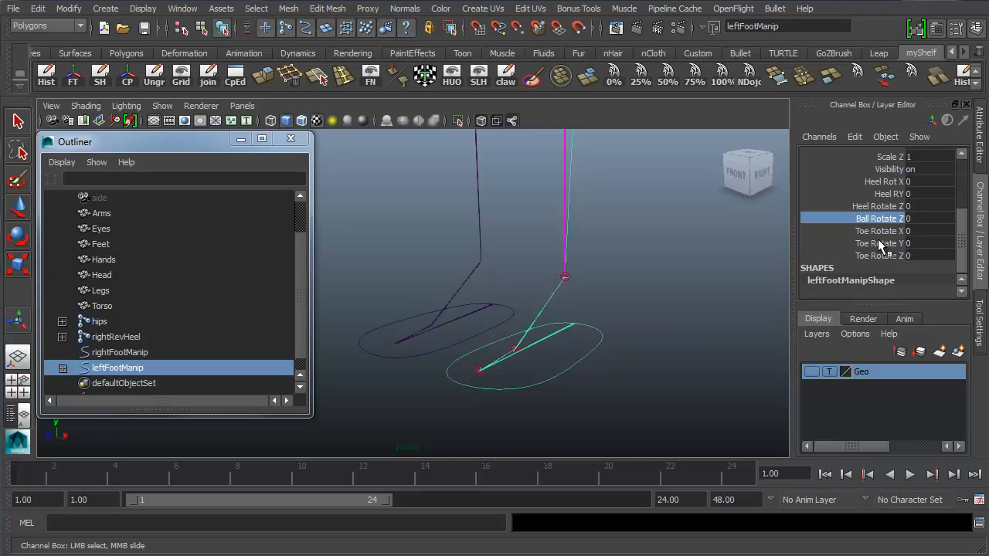
left_click(879, 256)
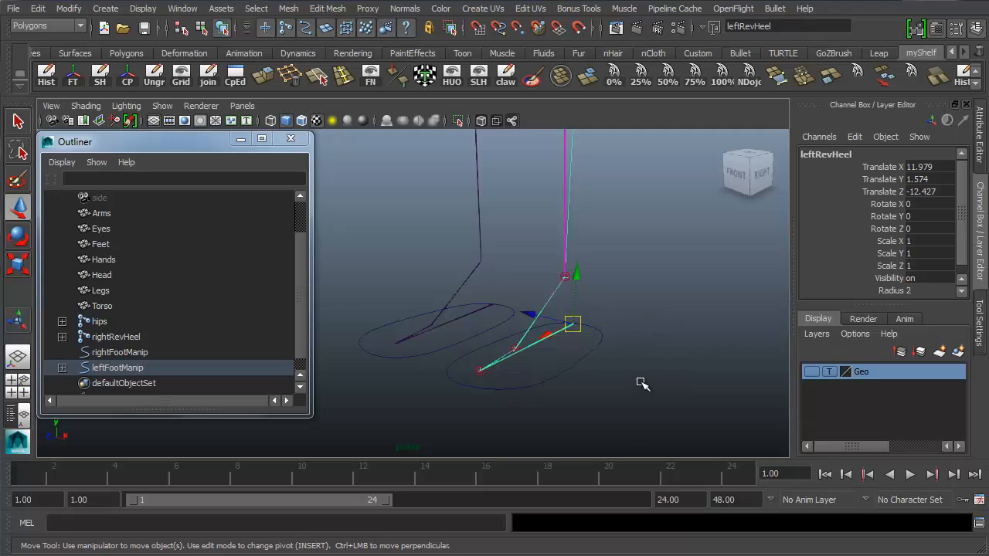
mouse_move(709, 385)
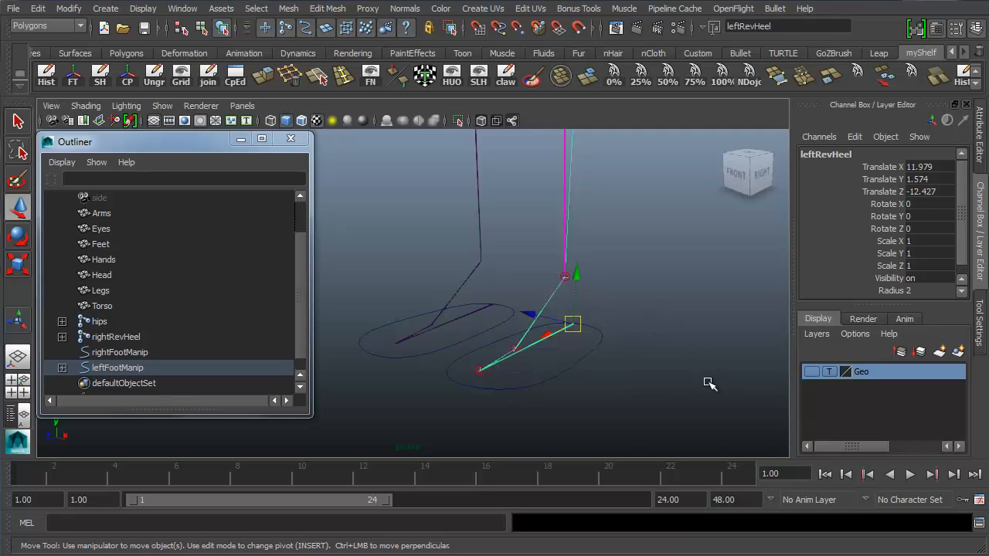
mouse_move(662, 323)
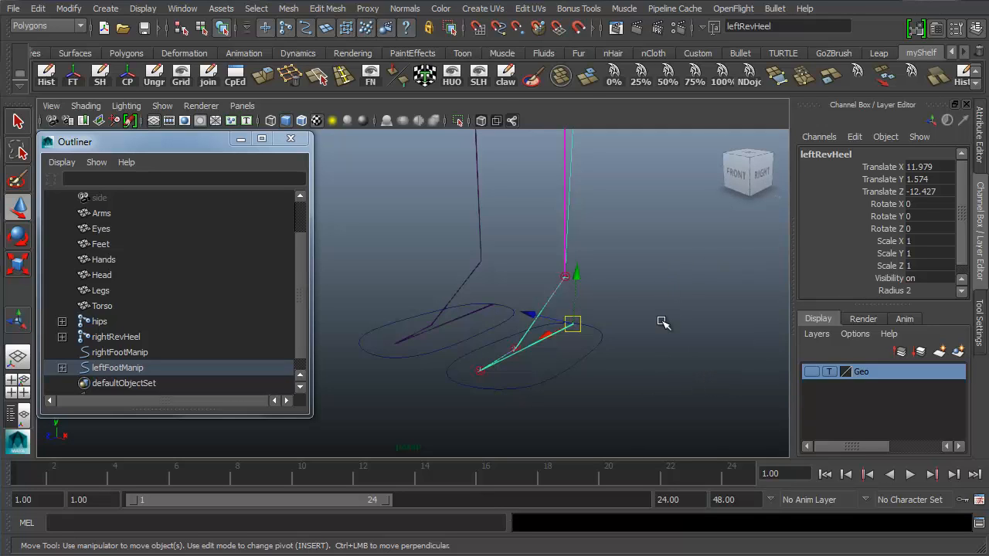
mouse_move(647, 317)
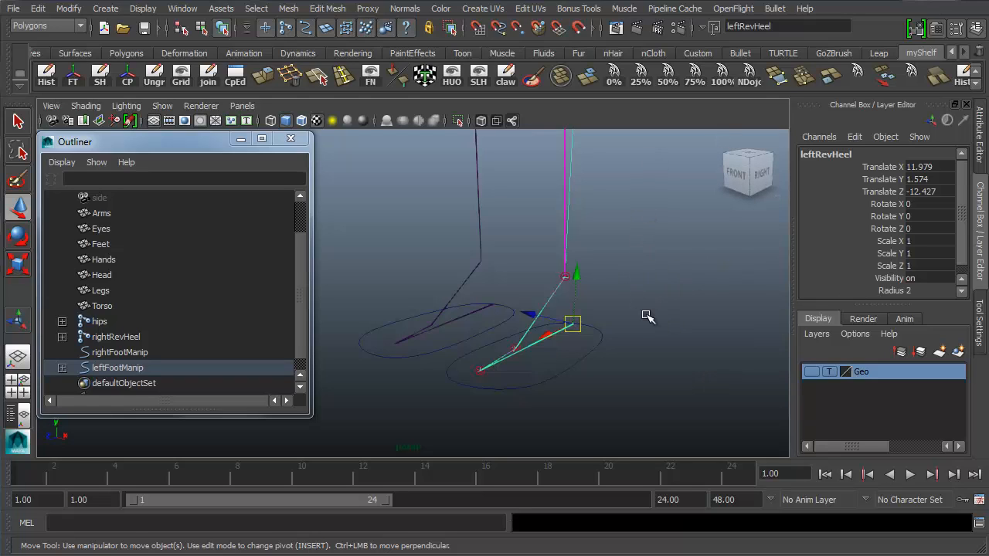
mouse_move(659, 319)
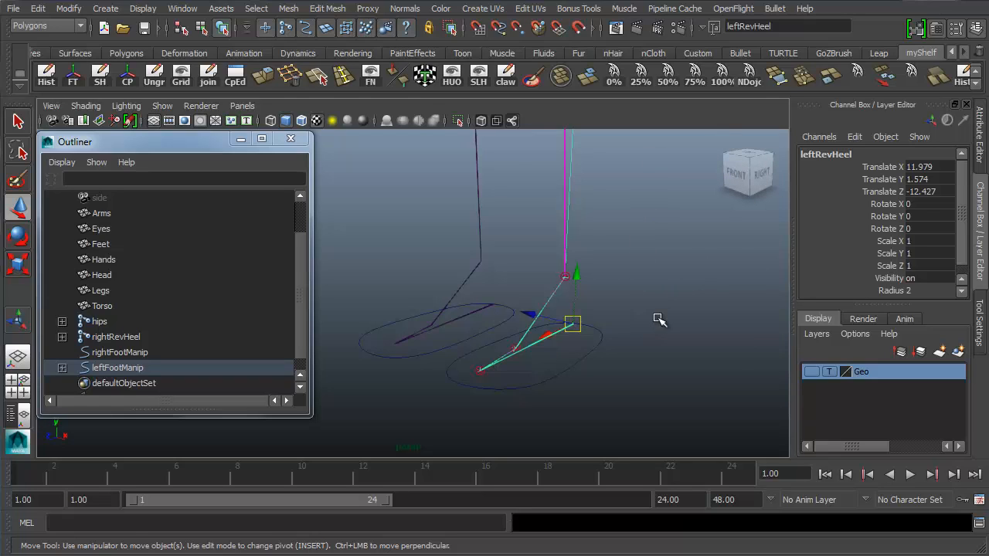
mouse_move(340, 193)
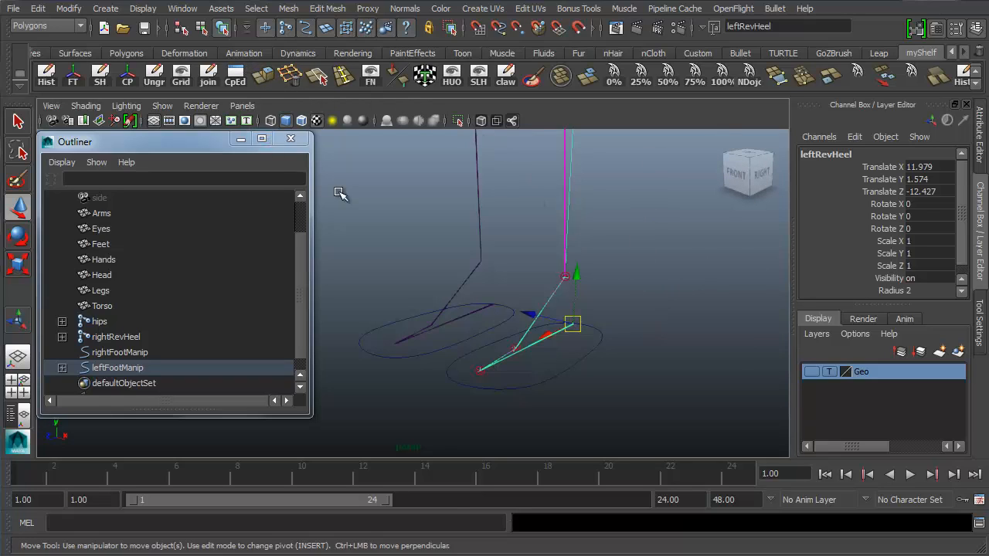